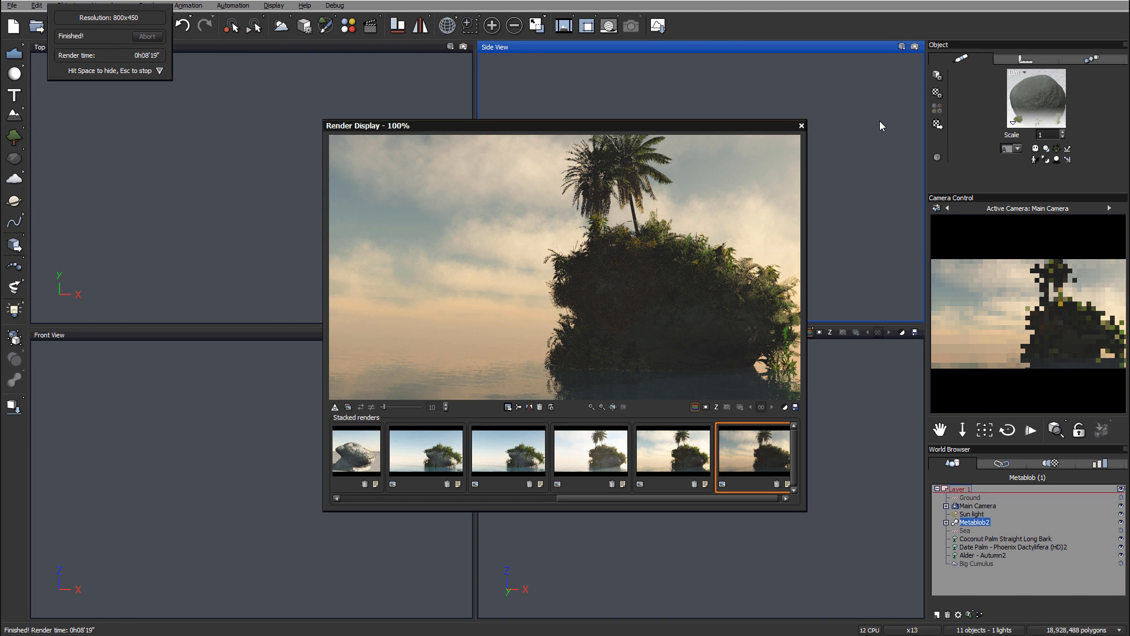
pyautogui.moveTo(557, 336)
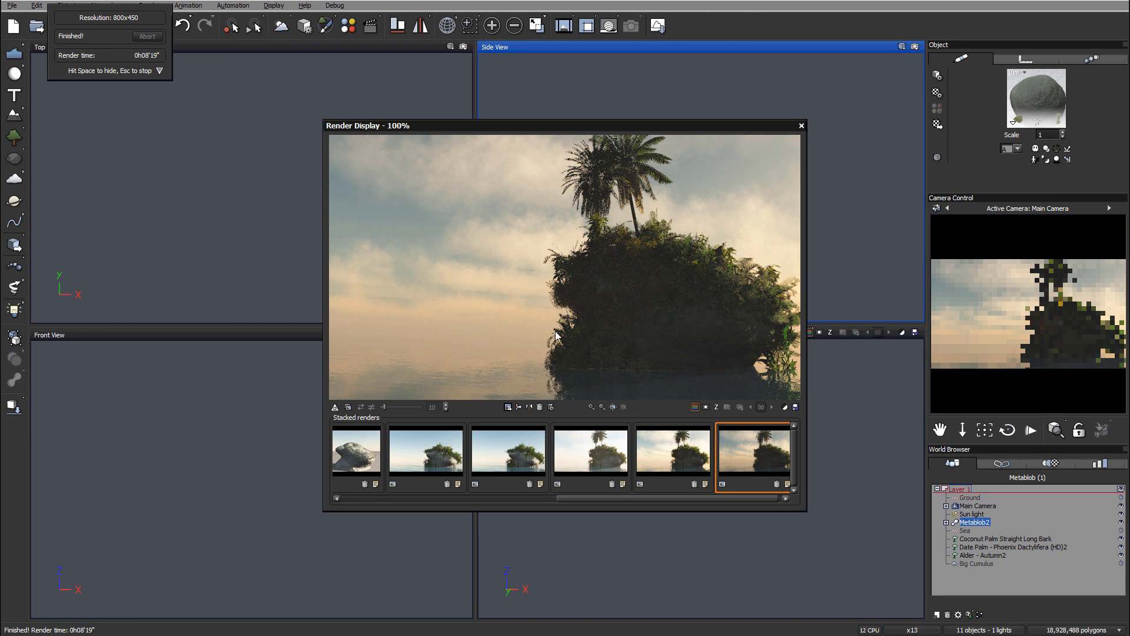
pyautogui.moveTo(481, 313)
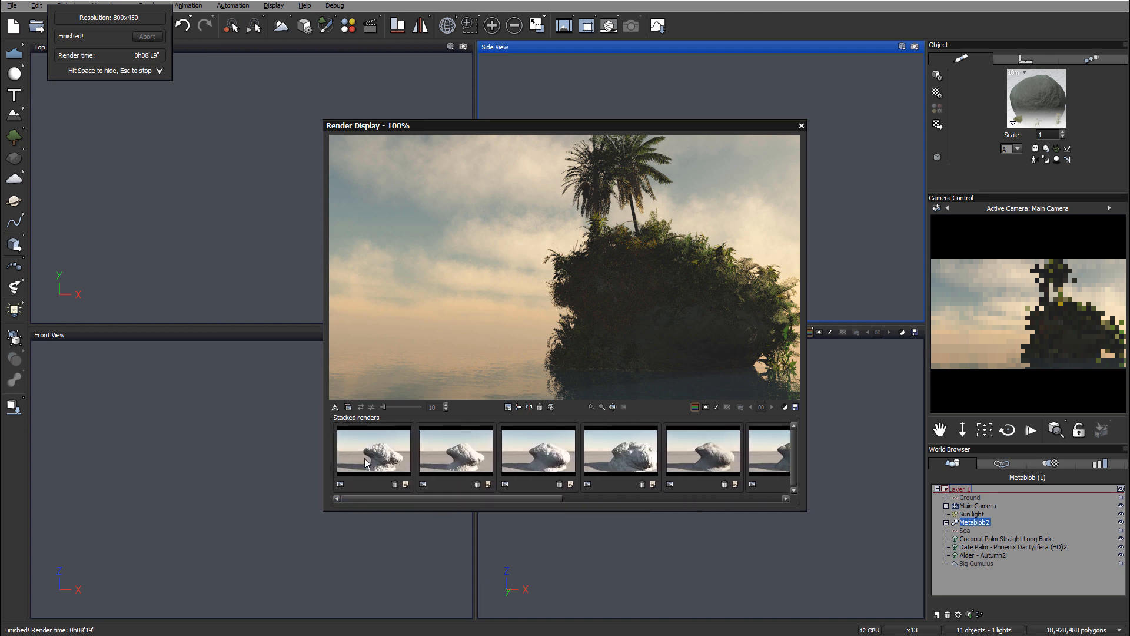
# Compare the earlier rock renders, switching between the first through fifth results.
pyautogui.click(375, 457)
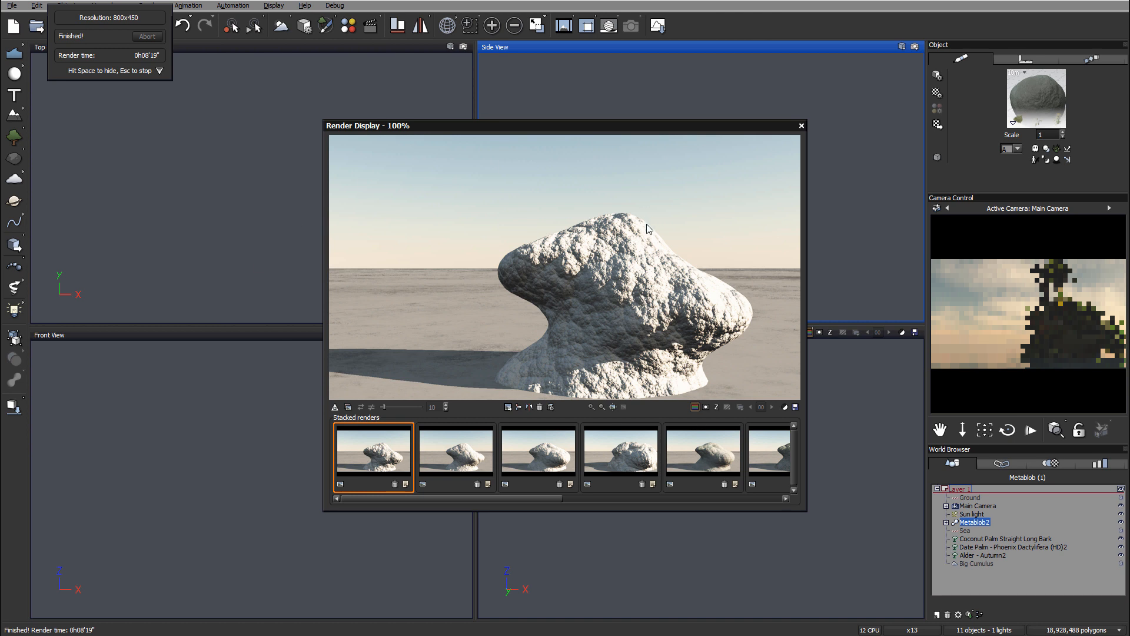
pyautogui.click(538, 457)
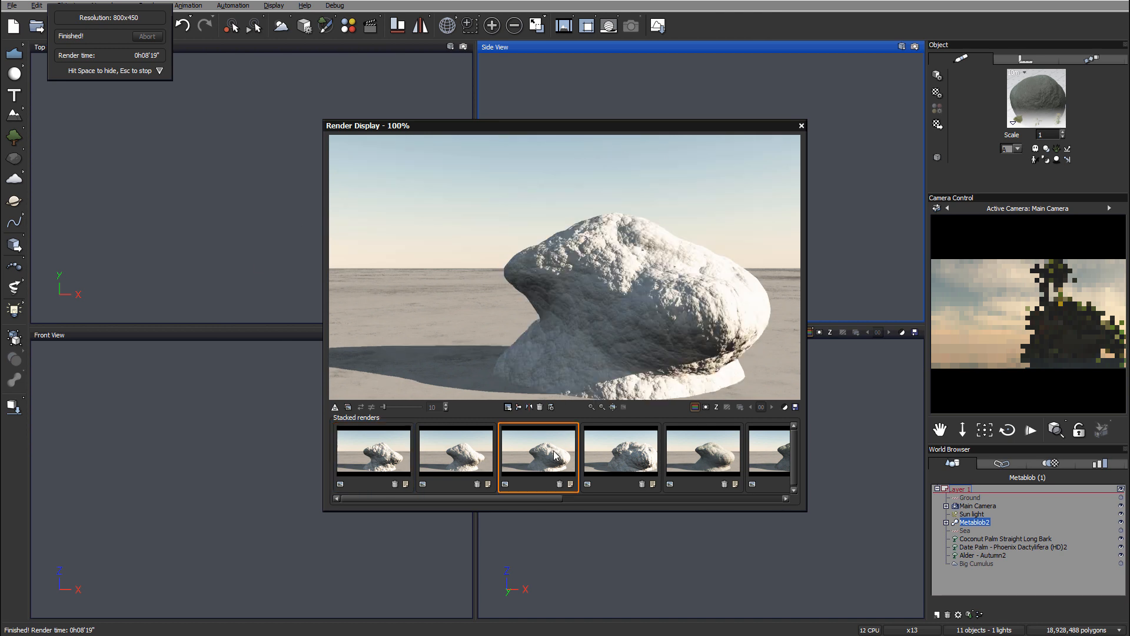
pyautogui.click(703, 455)
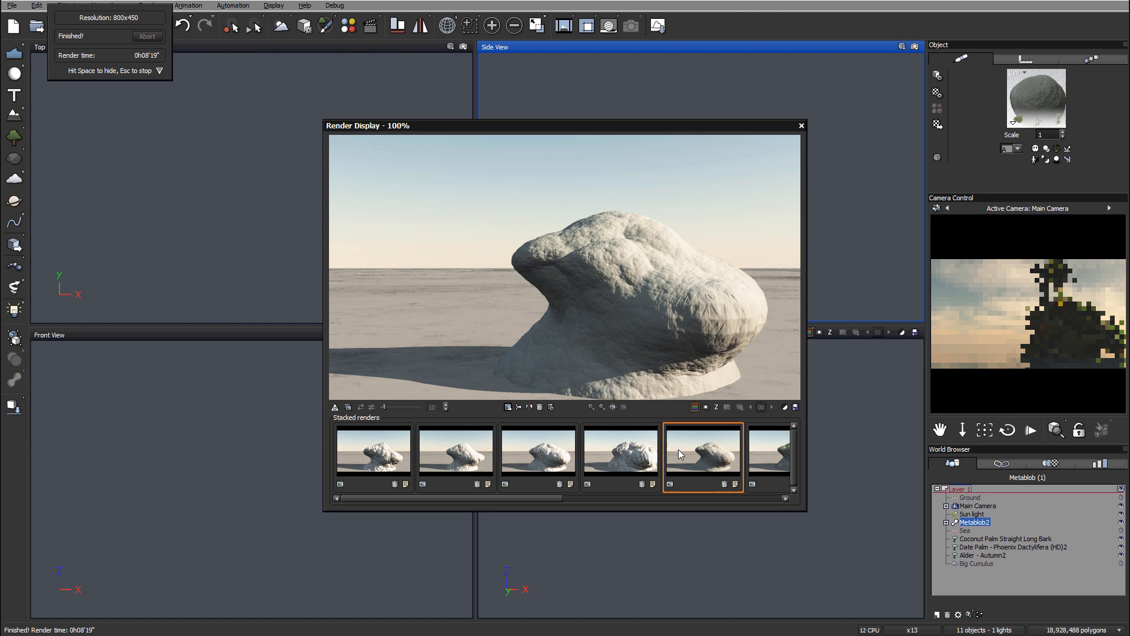
pyautogui.click(456, 454)
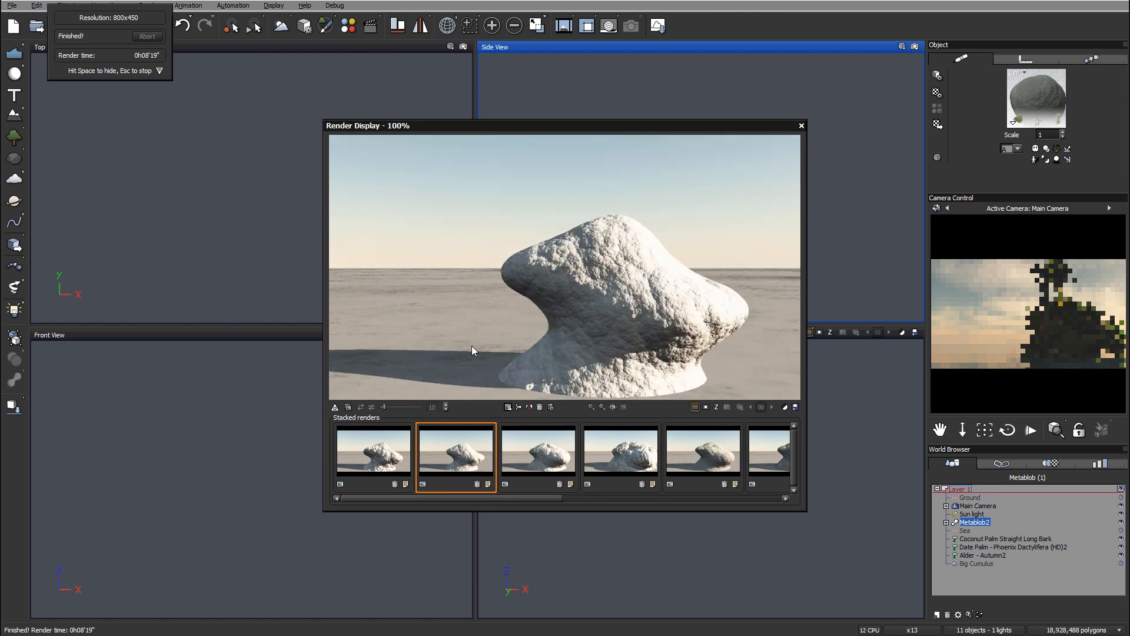
pyautogui.moveTo(743, 394)
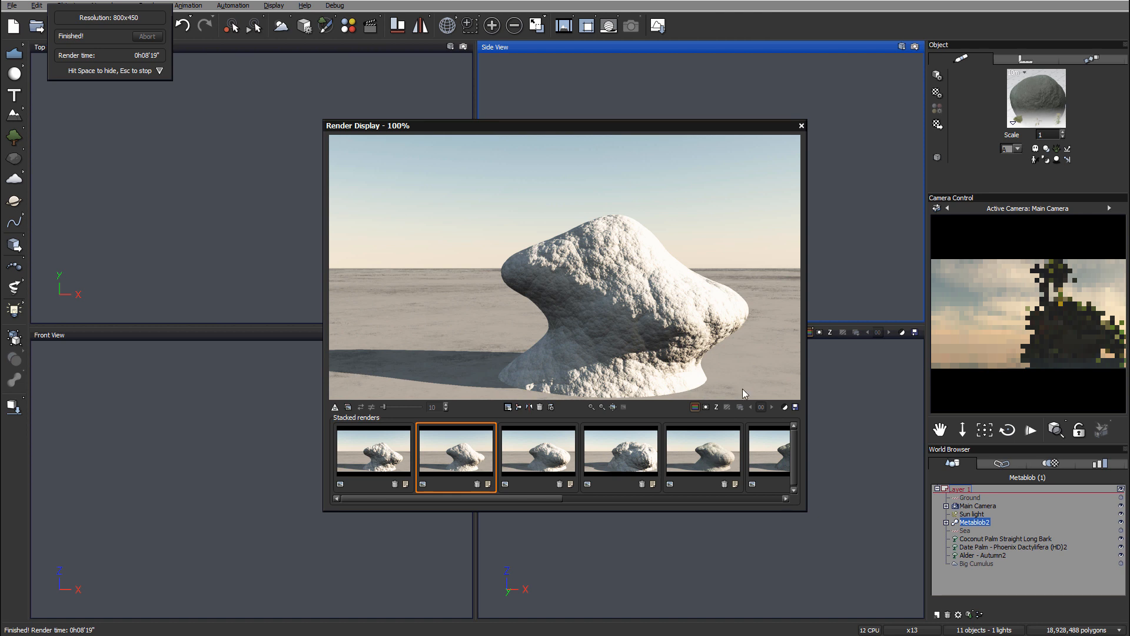
pyautogui.click(539, 457)
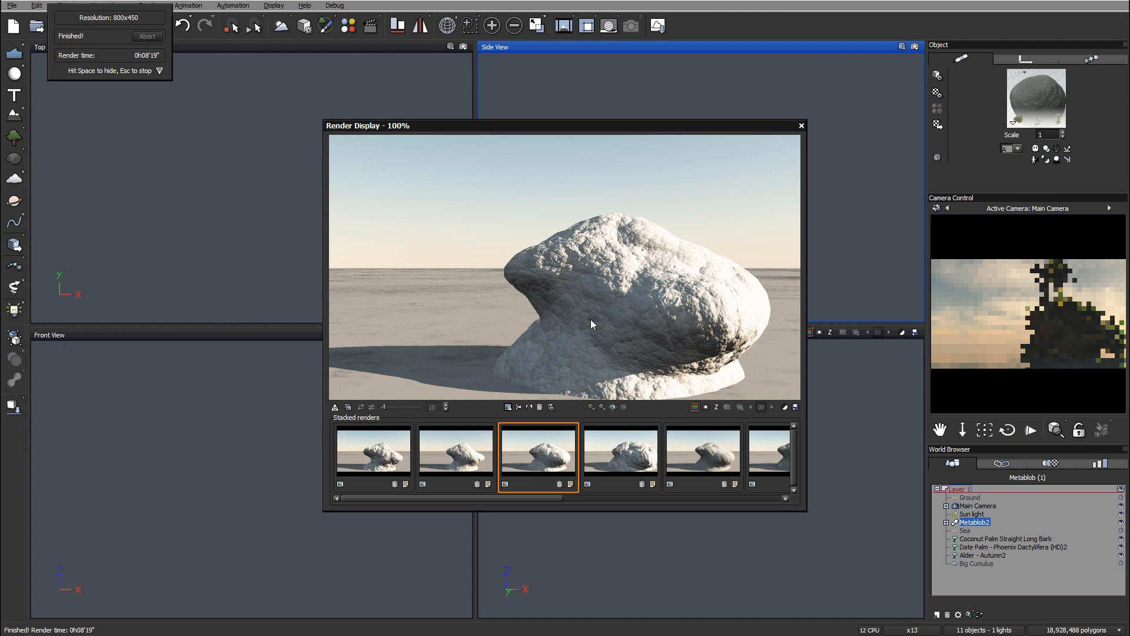
pyautogui.moveTo(638, 443)
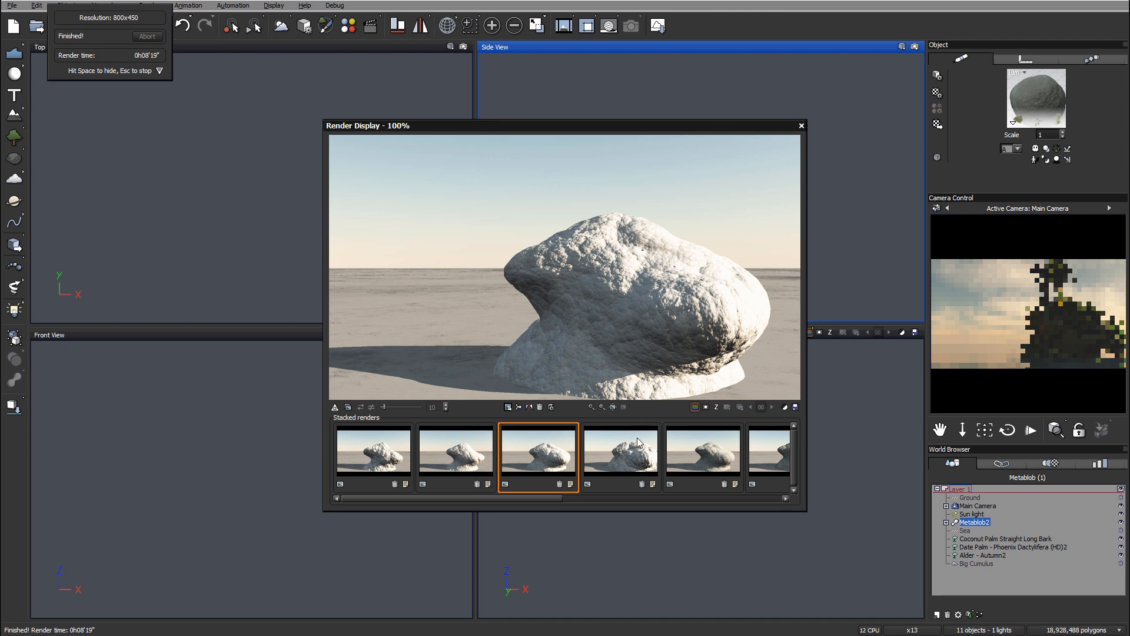
pyautogui.click(621, 455)
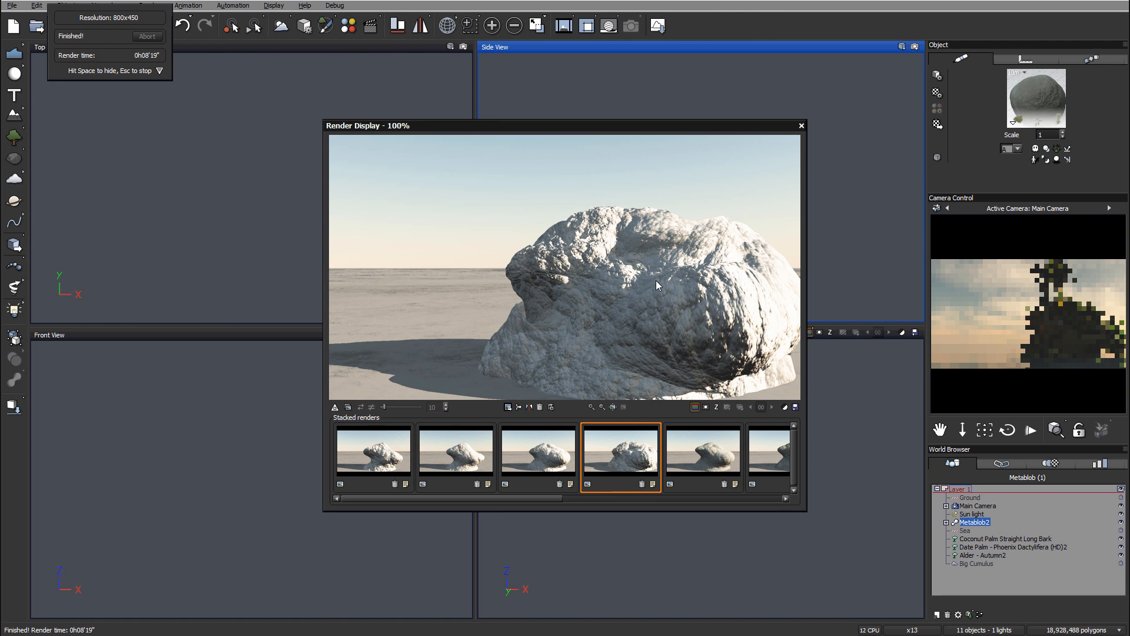
pyautogui.moveTo(586, 250)
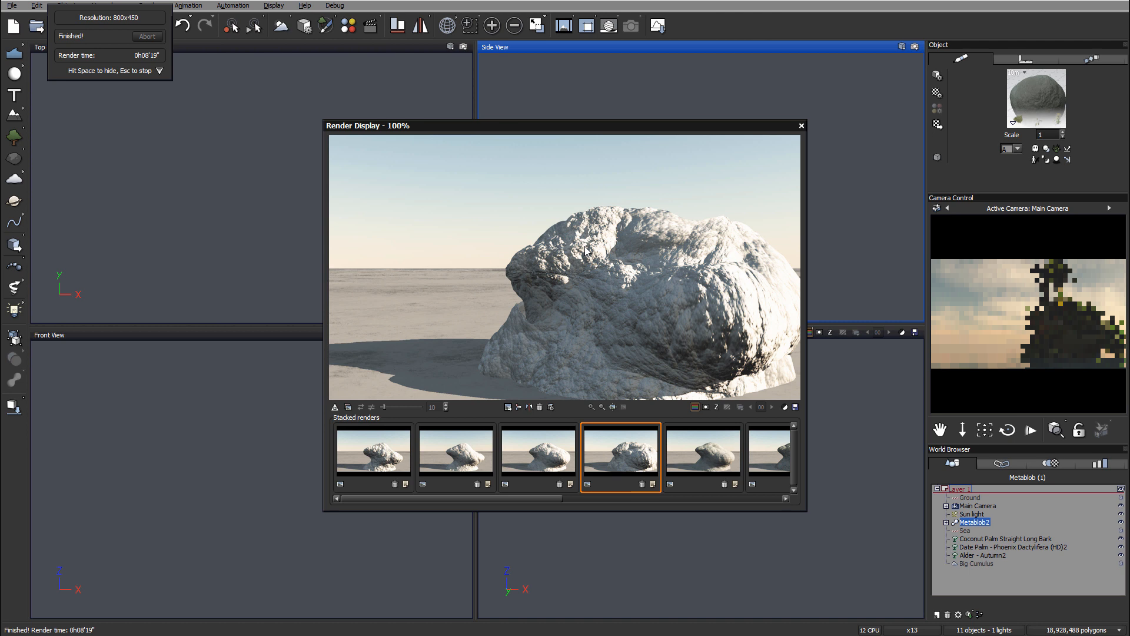
pyautogui.moveTo(671, 377)
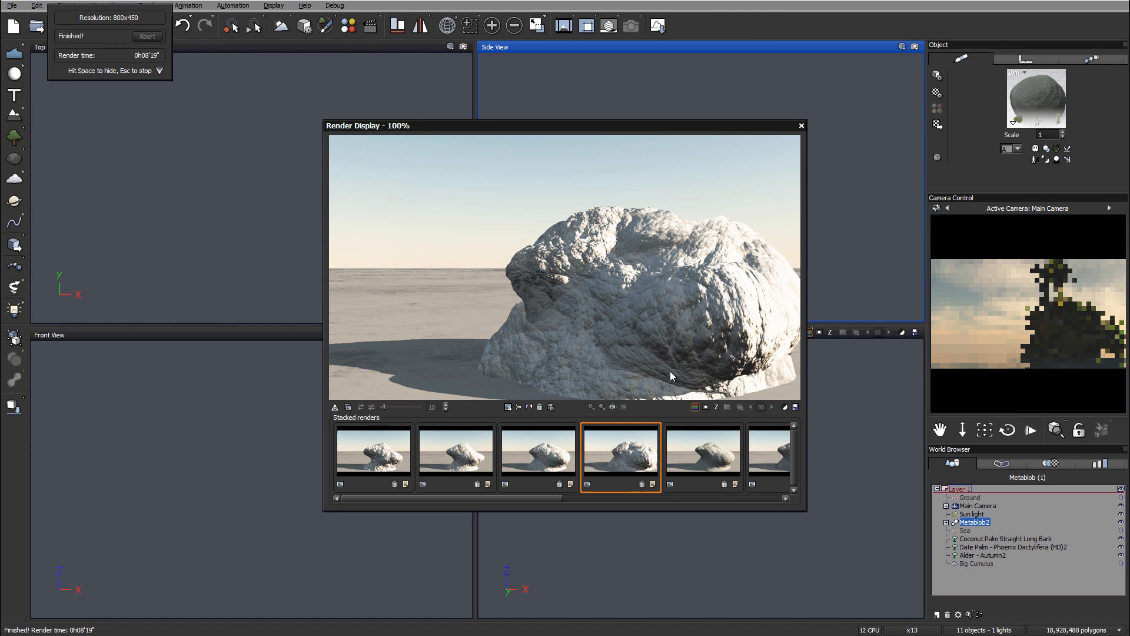
pyautogui.moveTo(630, 343)
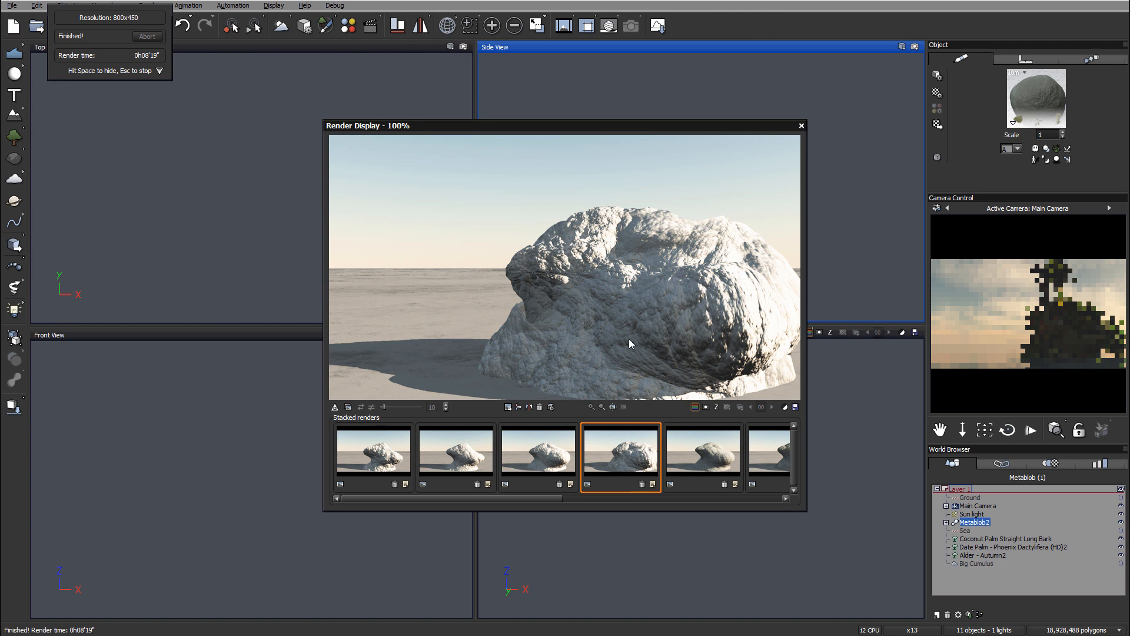
pyautogui.moveTo(508, 510)
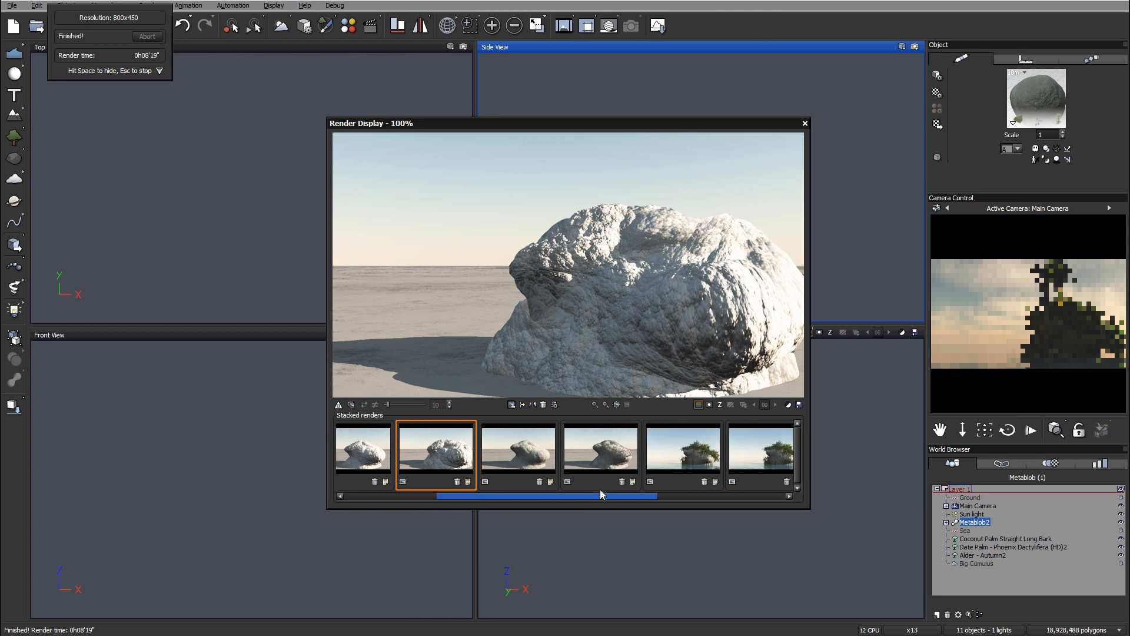
# Review the rock island on the sea and the palm-topped sunset island renders.
pyautogui.click(600, 454)
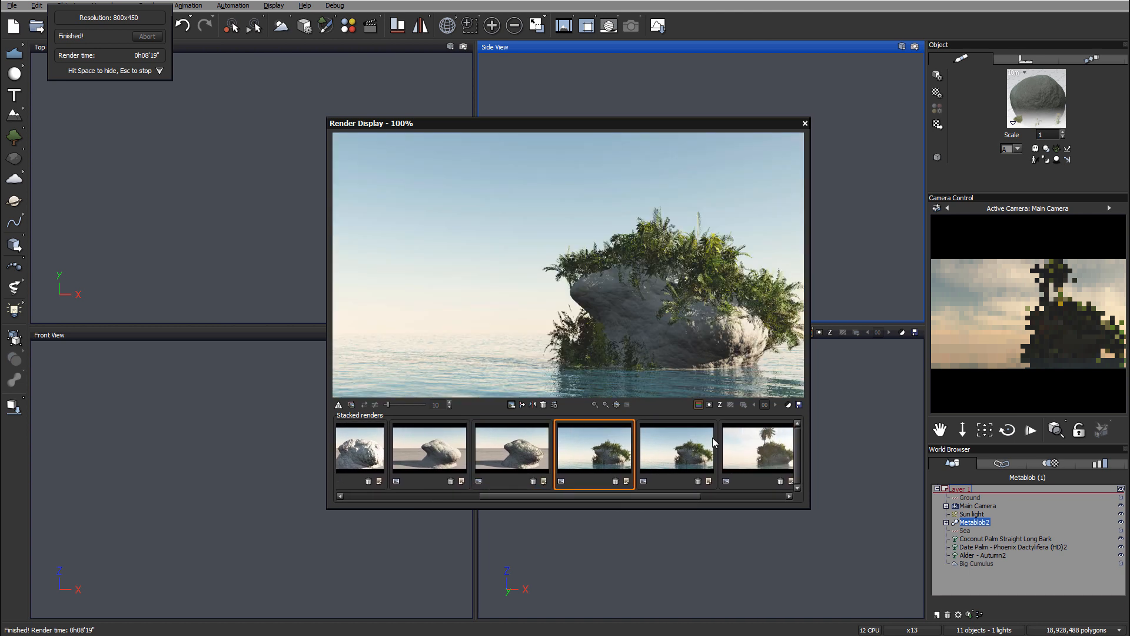
pyautogui.moveTo(567, 122); pyautogui.dragTo(522, 99)
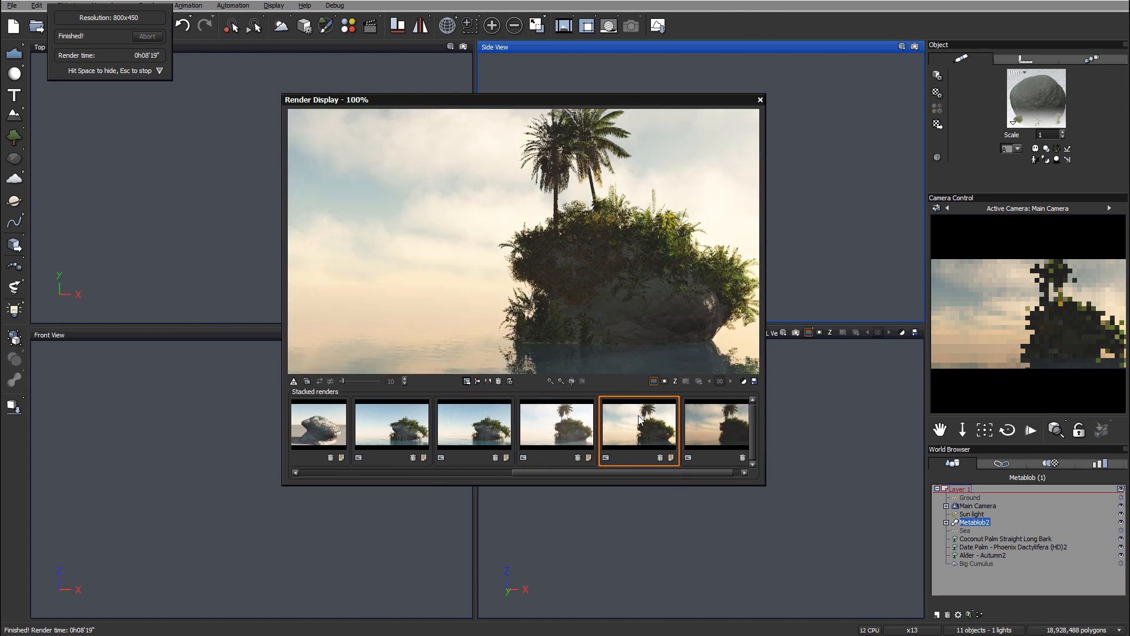
pyautogui.click(714, 426)
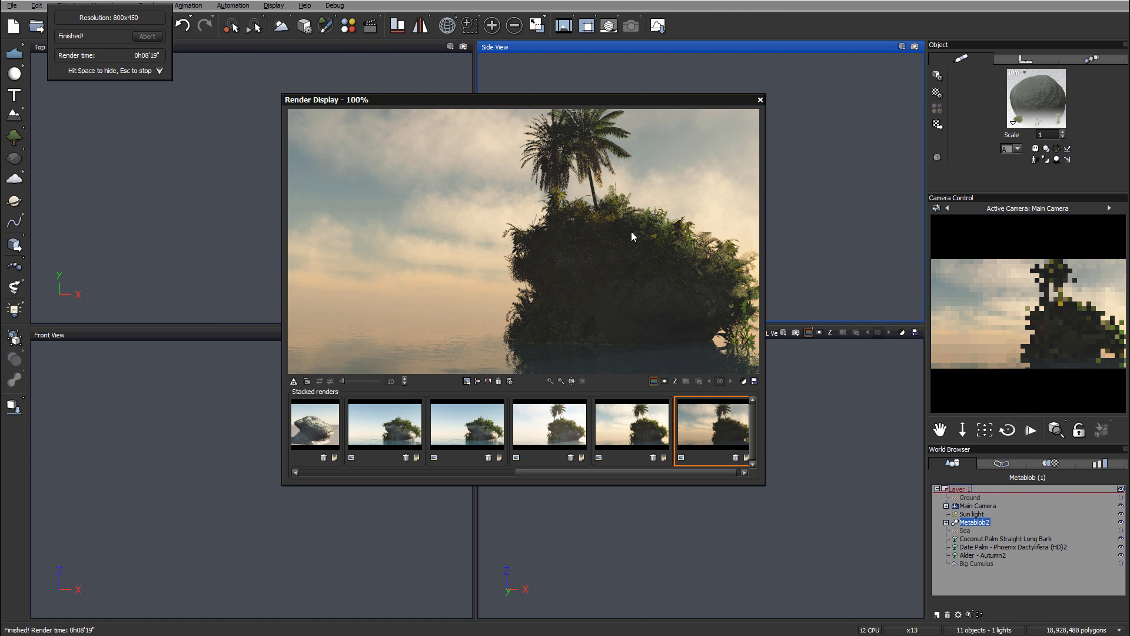
pyautogui.moveTo(610, 248)
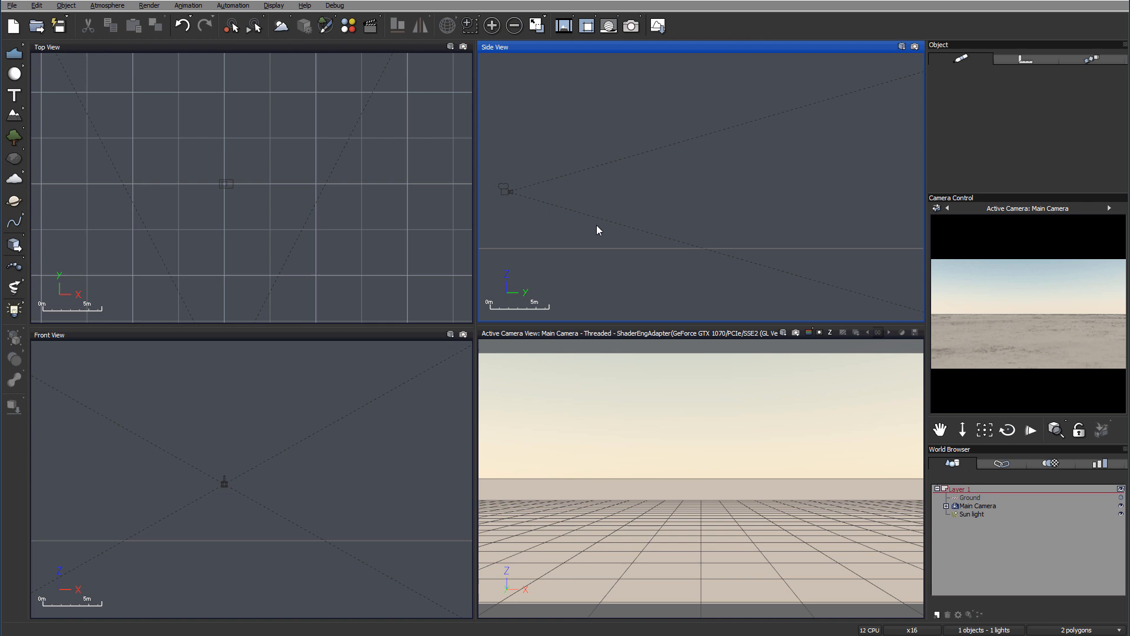
pyautogui.moveTo(650, 191)
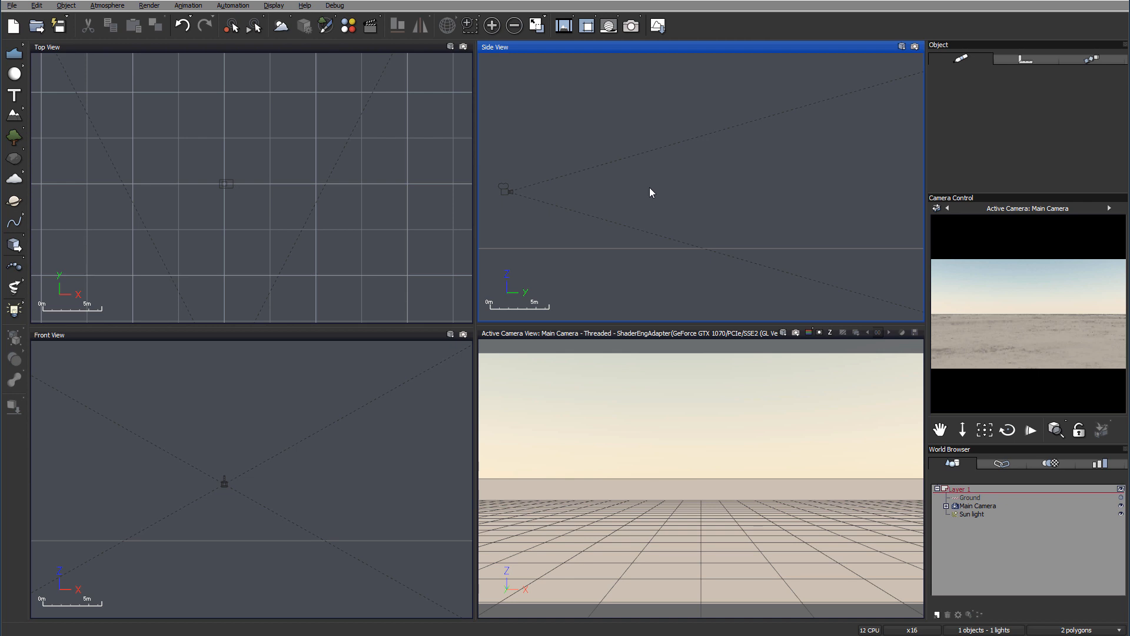
pyautogui.moveTo(602, 211)
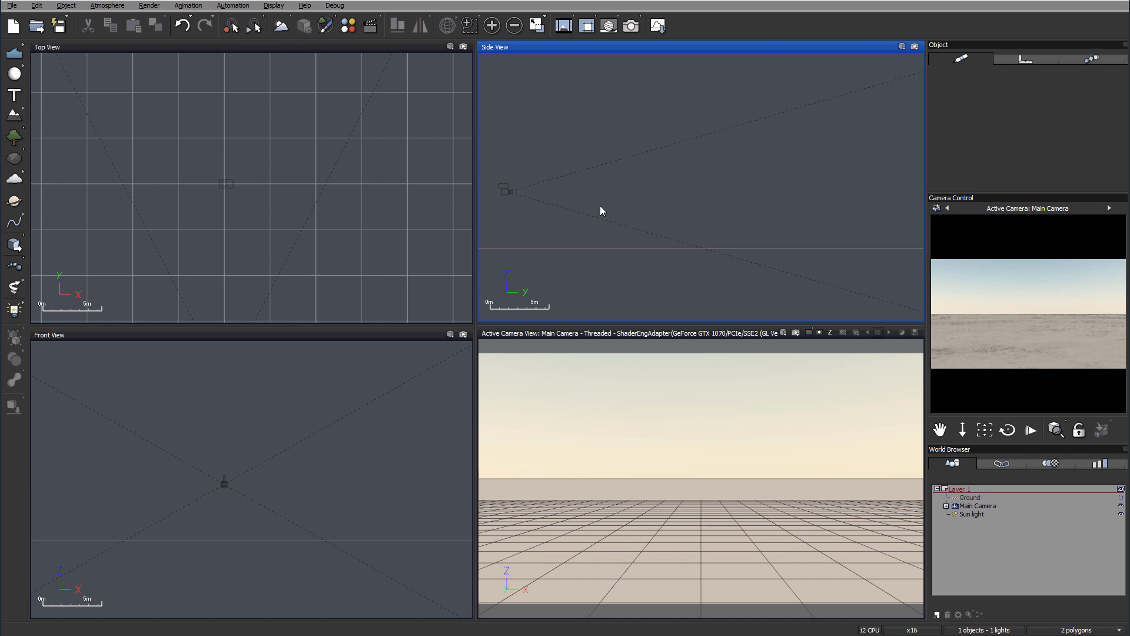
pyautogui.moveTo(593, 141)
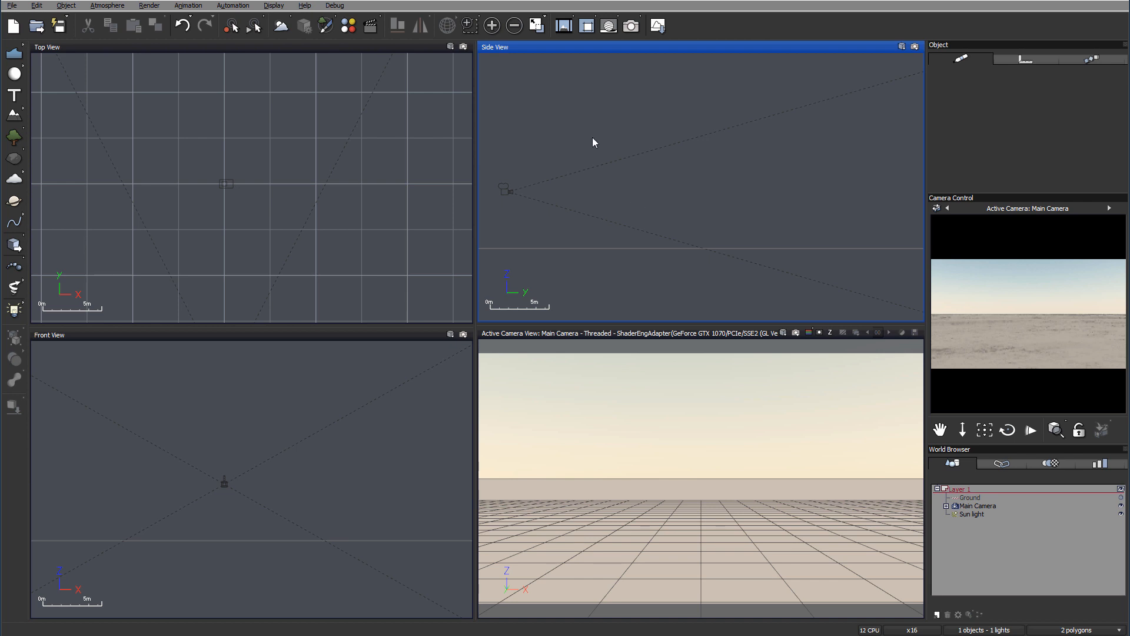
pyautogui.moveTo(584, 150)
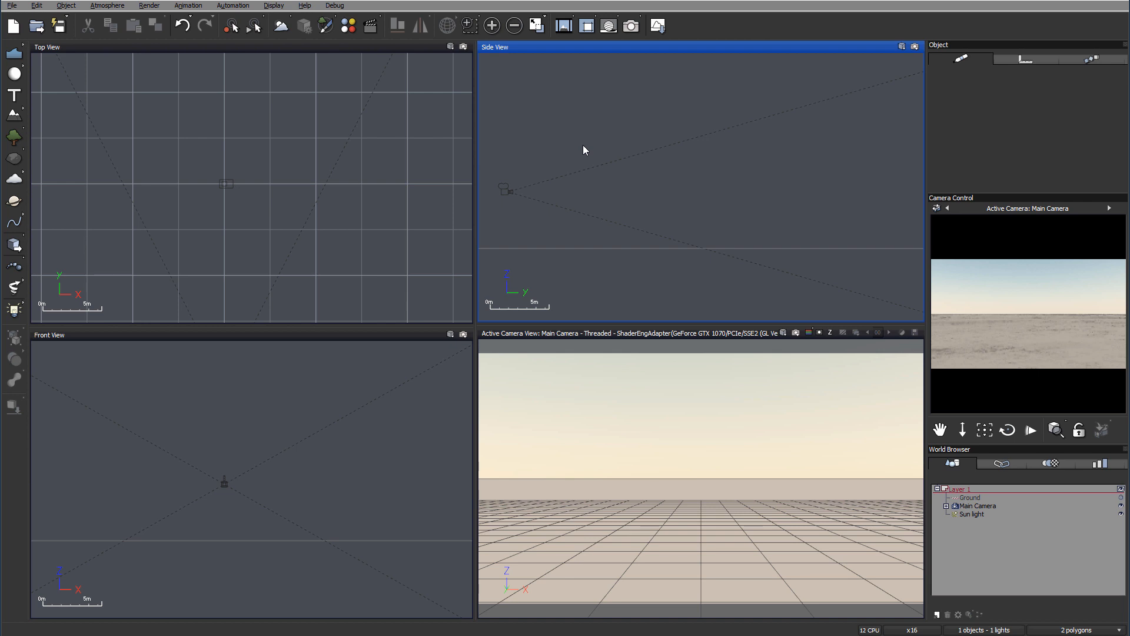
pyautogui.moveTo(511, 264)
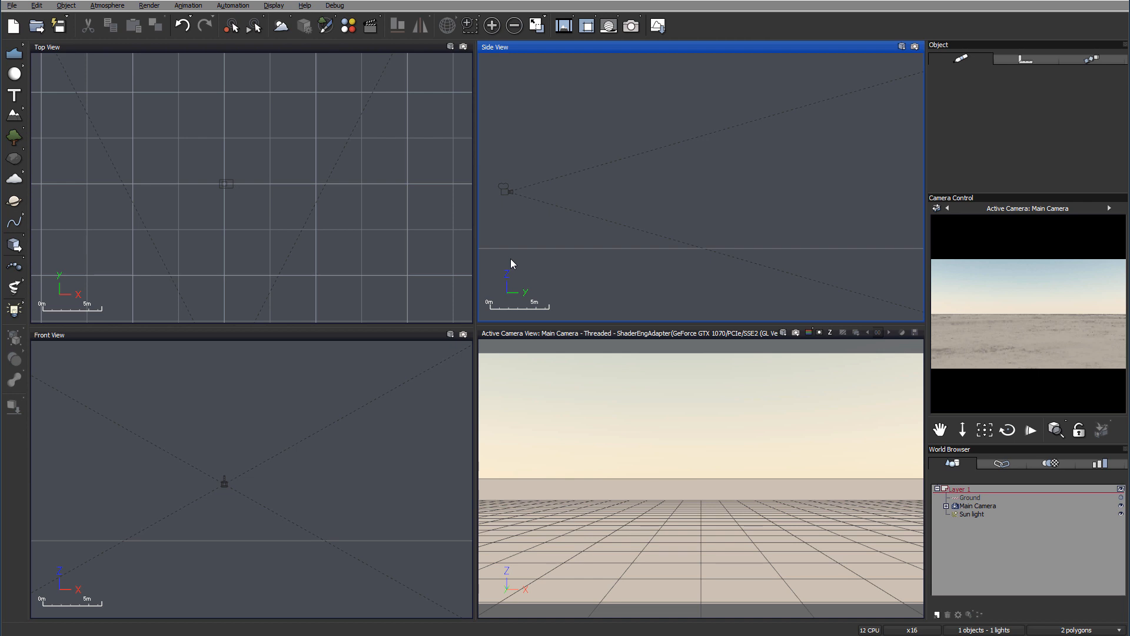
pyautogui.moveTo(538, 231)
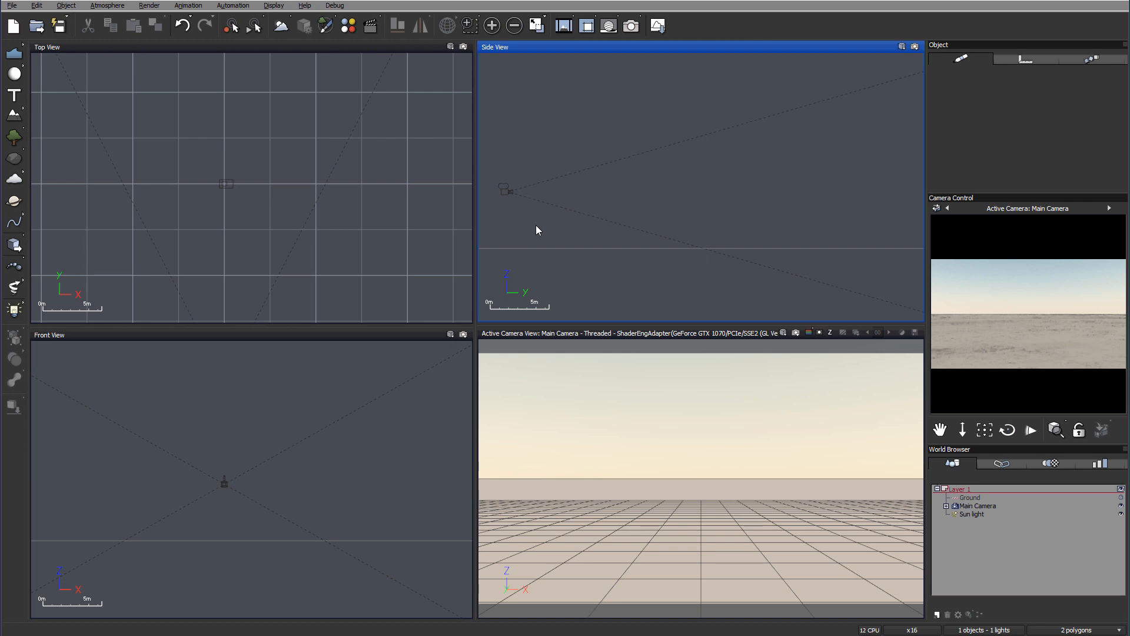
pyautogui.moveTo(716, 209)
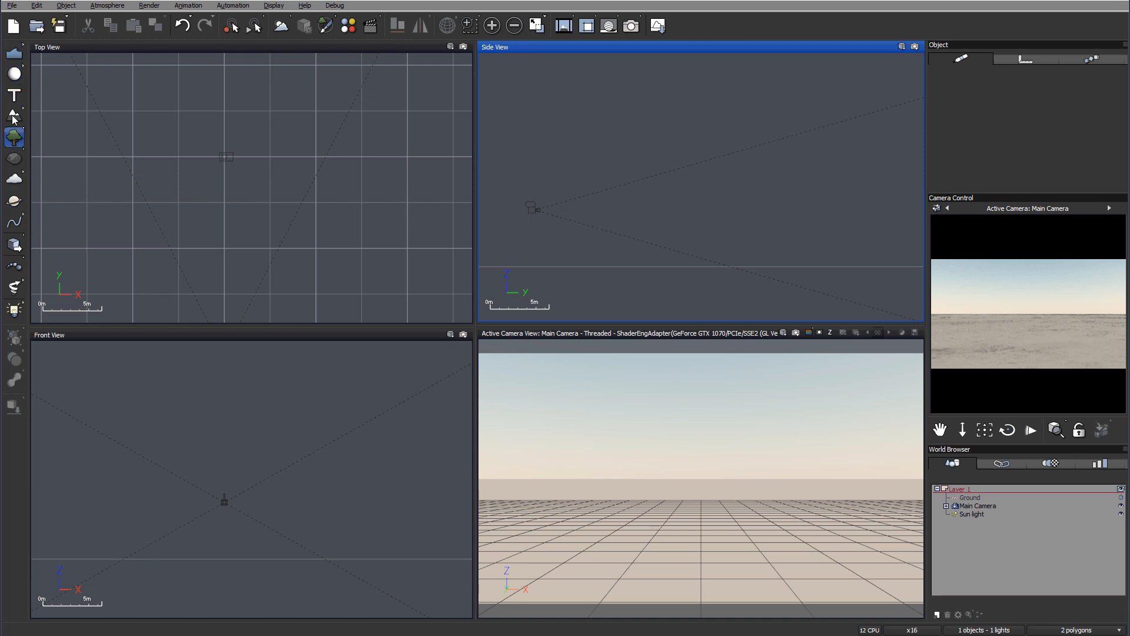
pyautogui.moveTo(9, 73)
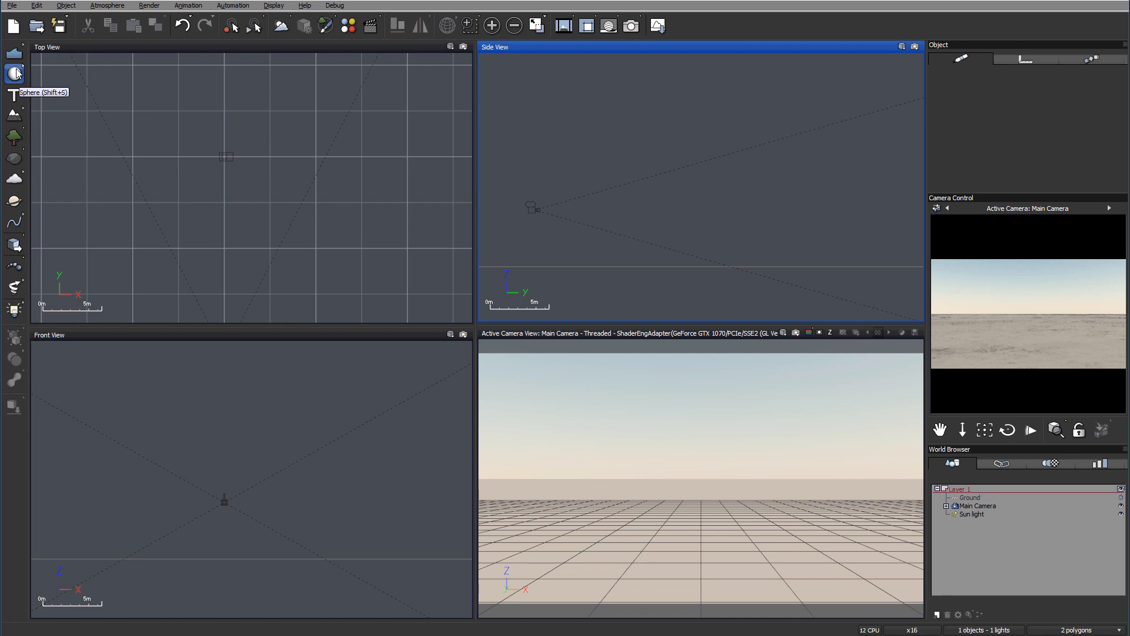
# Add a Sphere primitive from the basic primitives flyout to the scene.
pyautogui.click(10, 73)
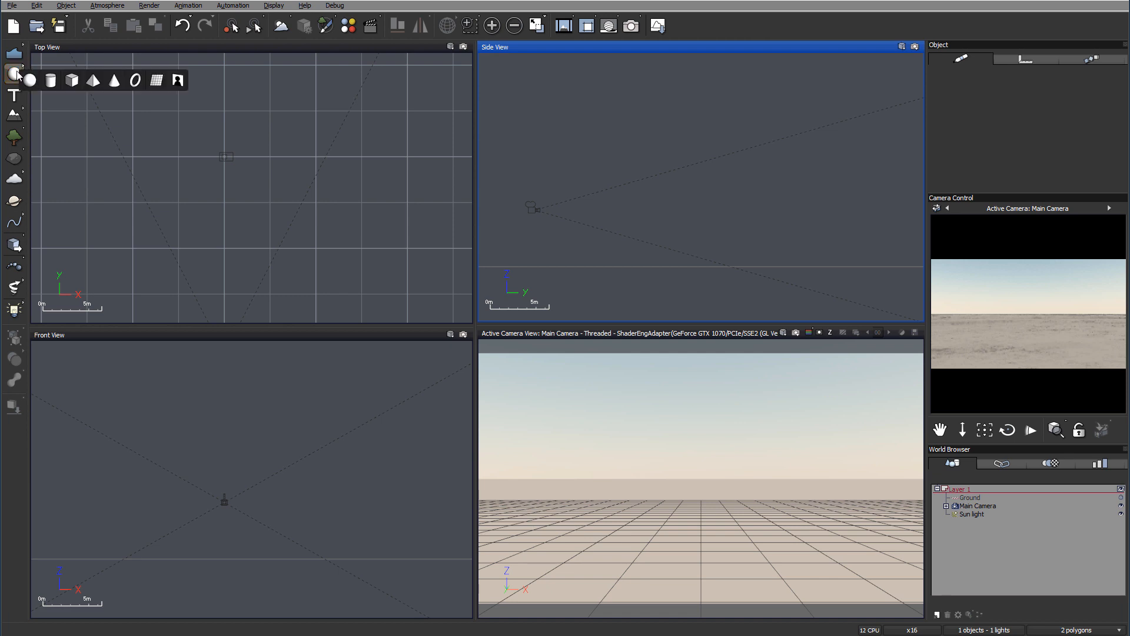
pyautogui.click(176, 80)
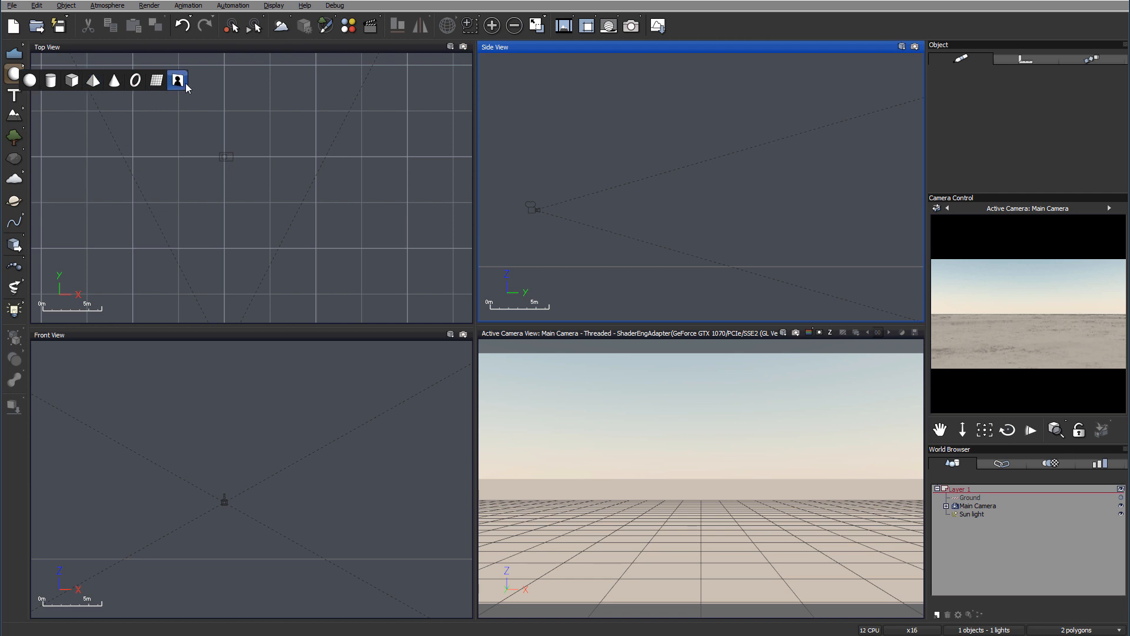
pyautogui.click(30, 80)
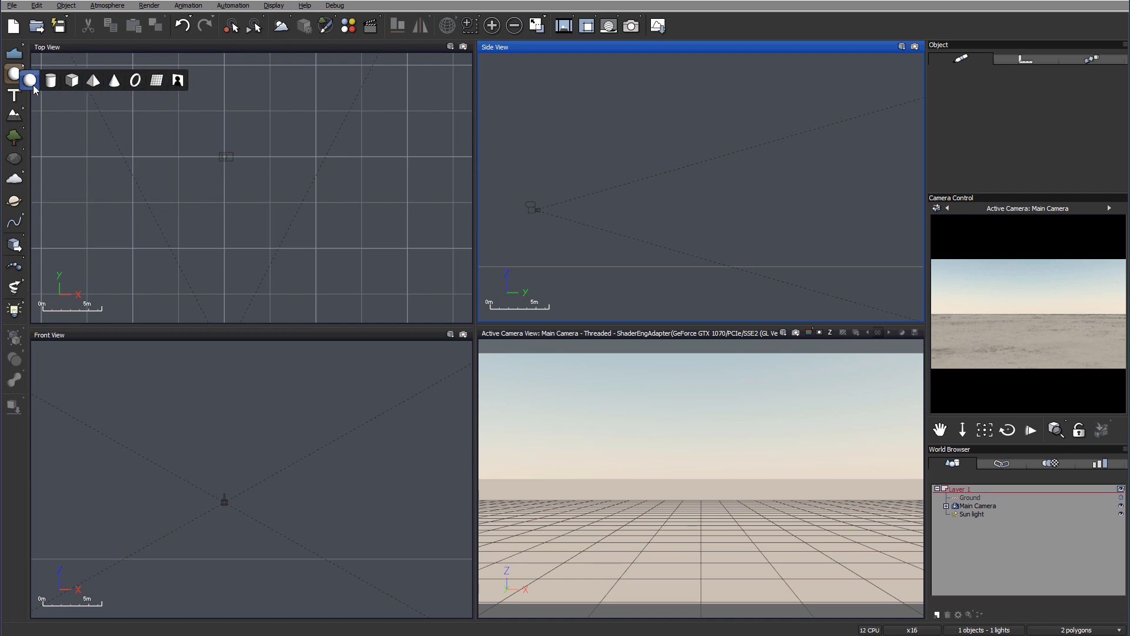
pyautogui.click(31, 80)
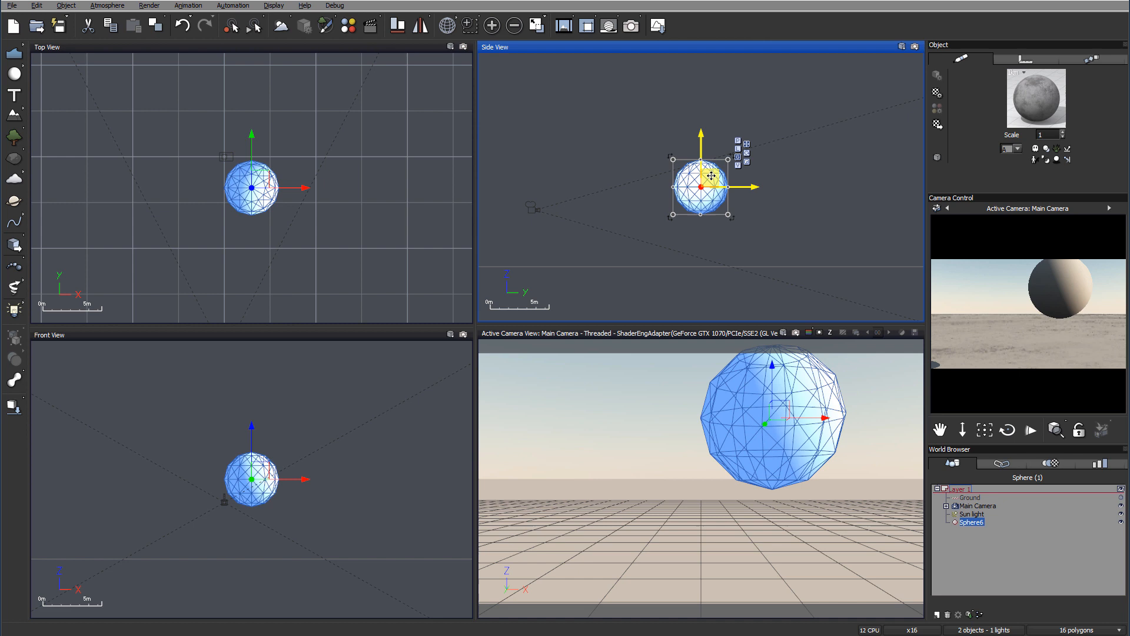
# Squash the spheres into a flat base, a tall egg and flattened ellipsoids stacked together.
pyautogui.moveTo(711, 175); pyautogui.dragTo(775, 237)
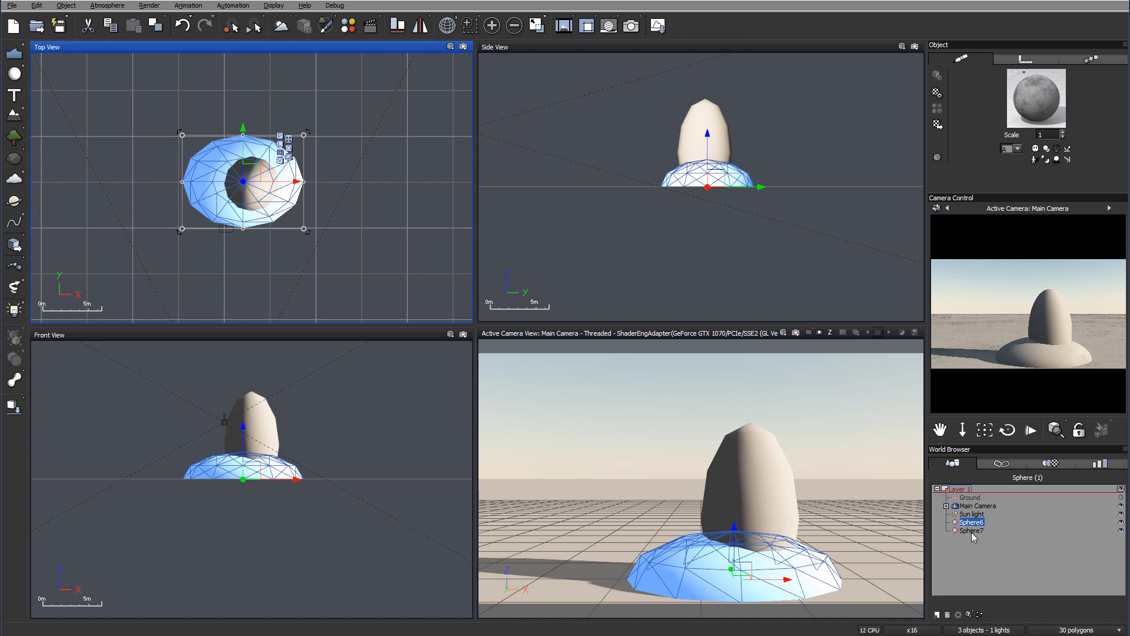
pyautogui.click(970, 530)
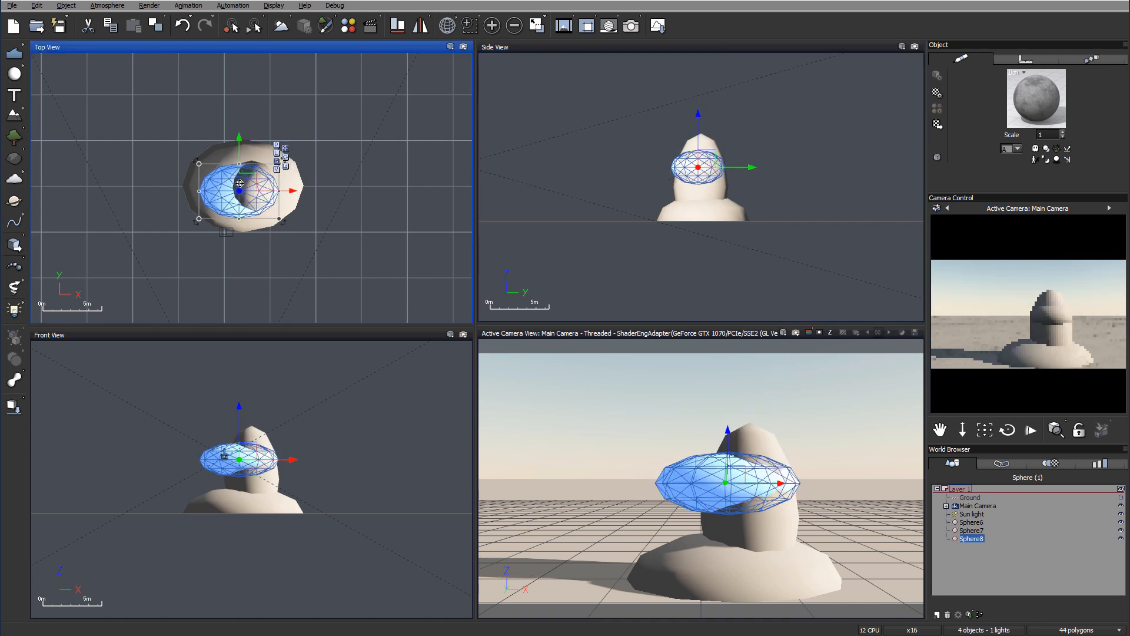
pyautogui.moveTo(238, 184); pyautogui.dragTo(223, 183)
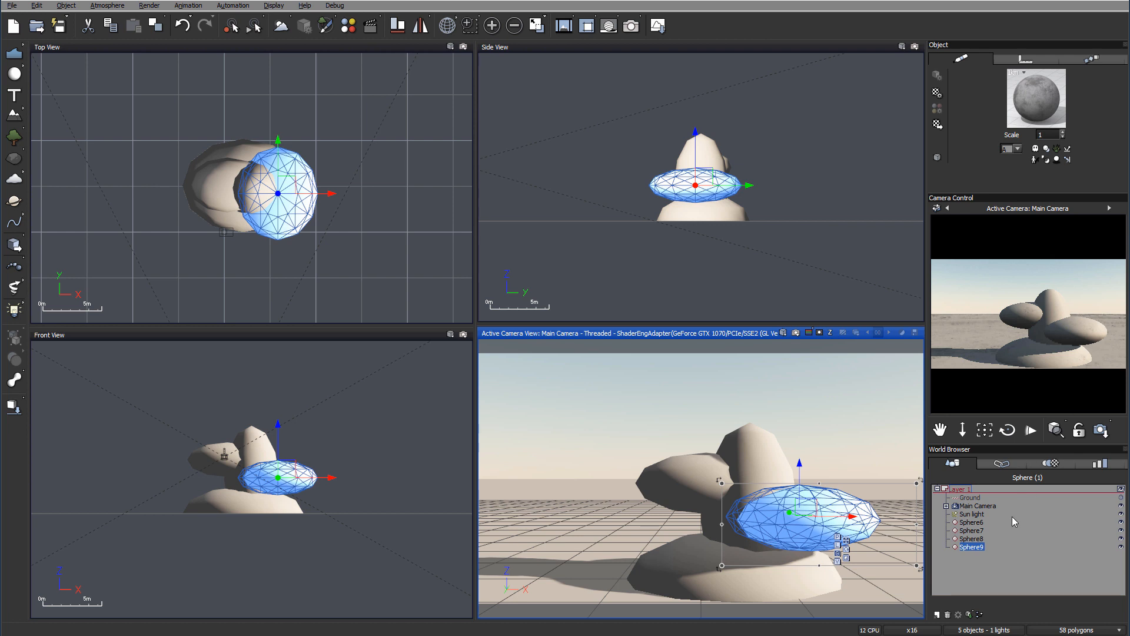
pyautogui.click(971, 522)
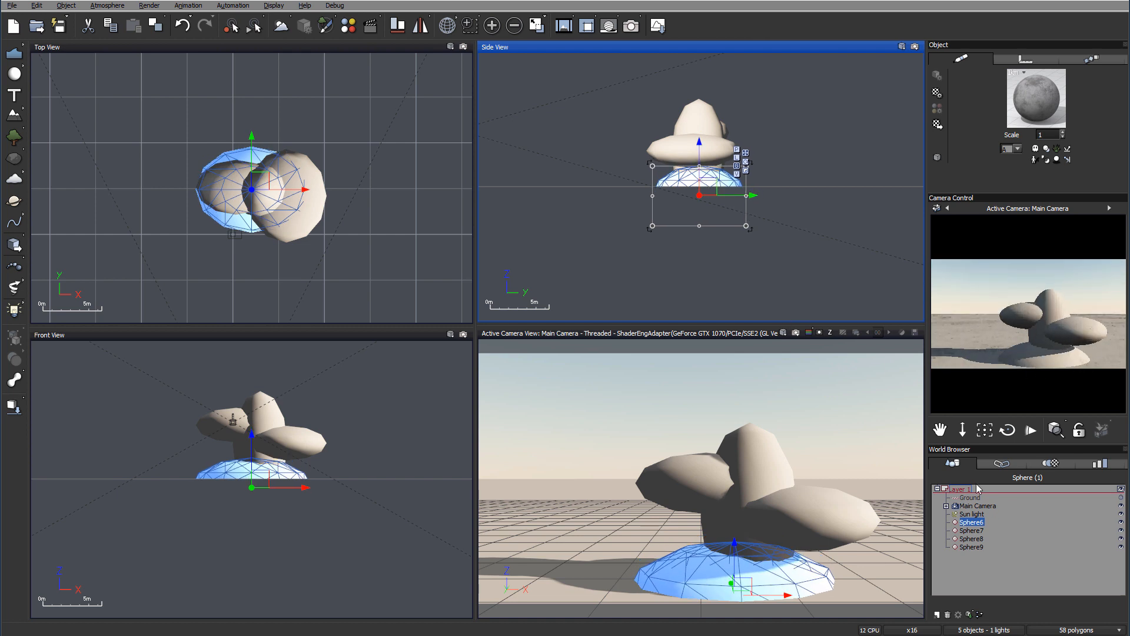
pyautogui.moveTo(978, 552)
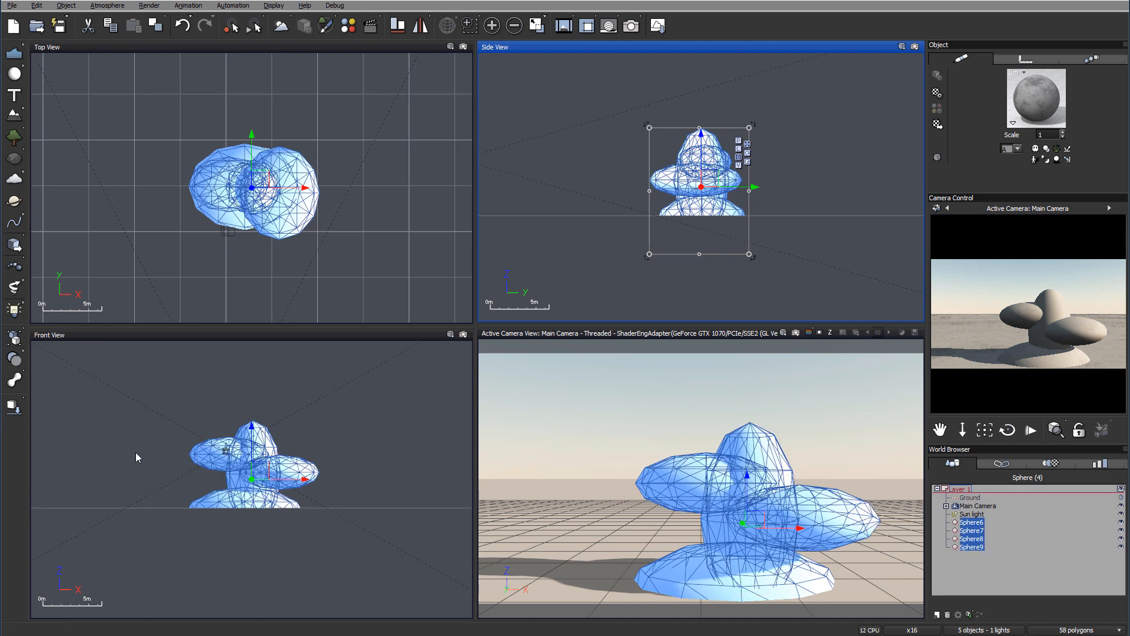
# Combine the four selected spheres into a single metablob.
pyautogui.click(14, 380)
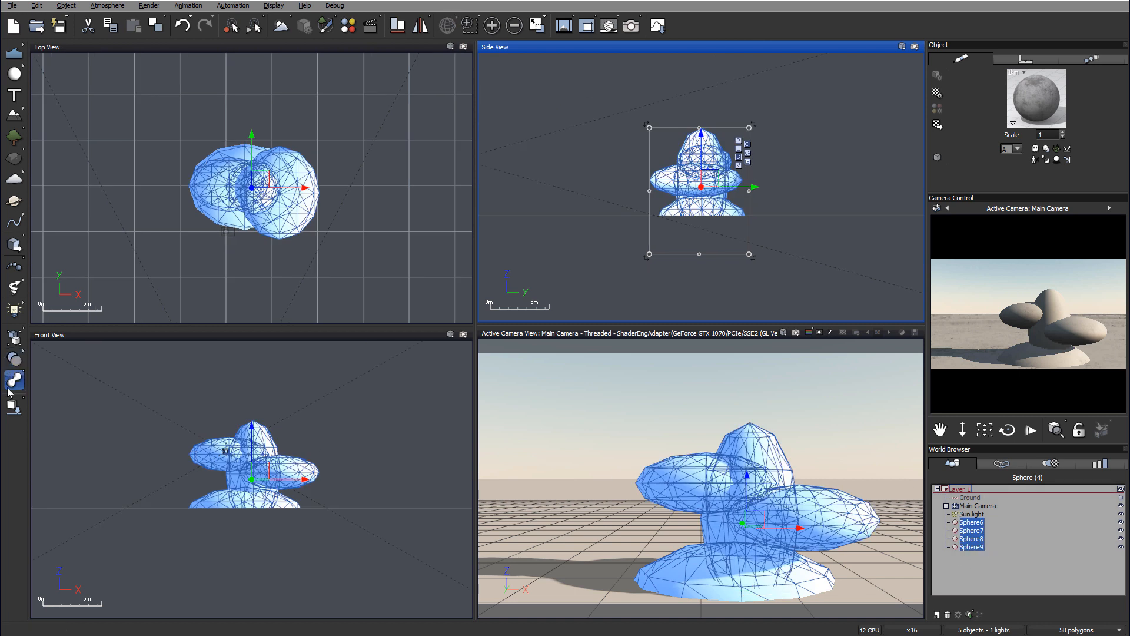
pyautogui.moveTo(14, 380)
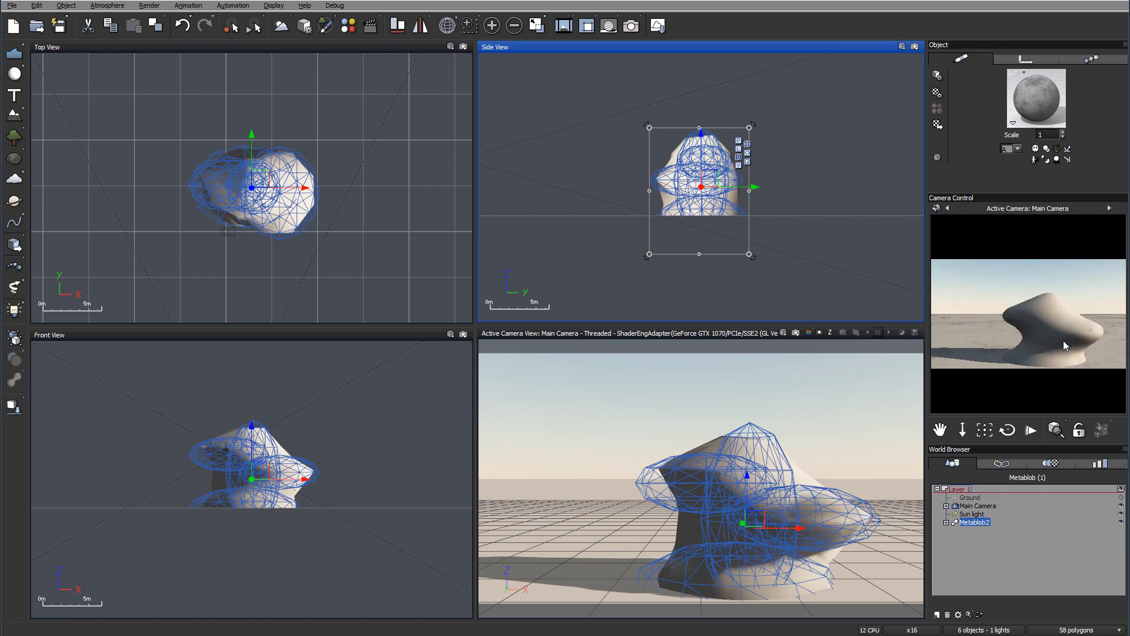
pyautogui.moveTo(713, 107)
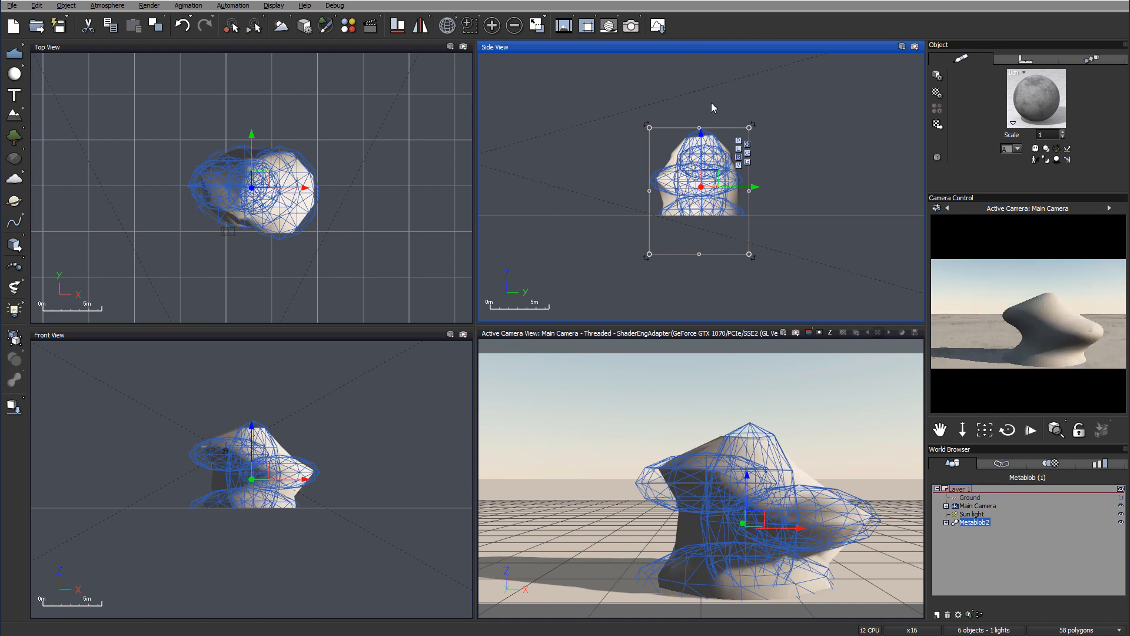
pyautogui.moveTo(1093, 345)
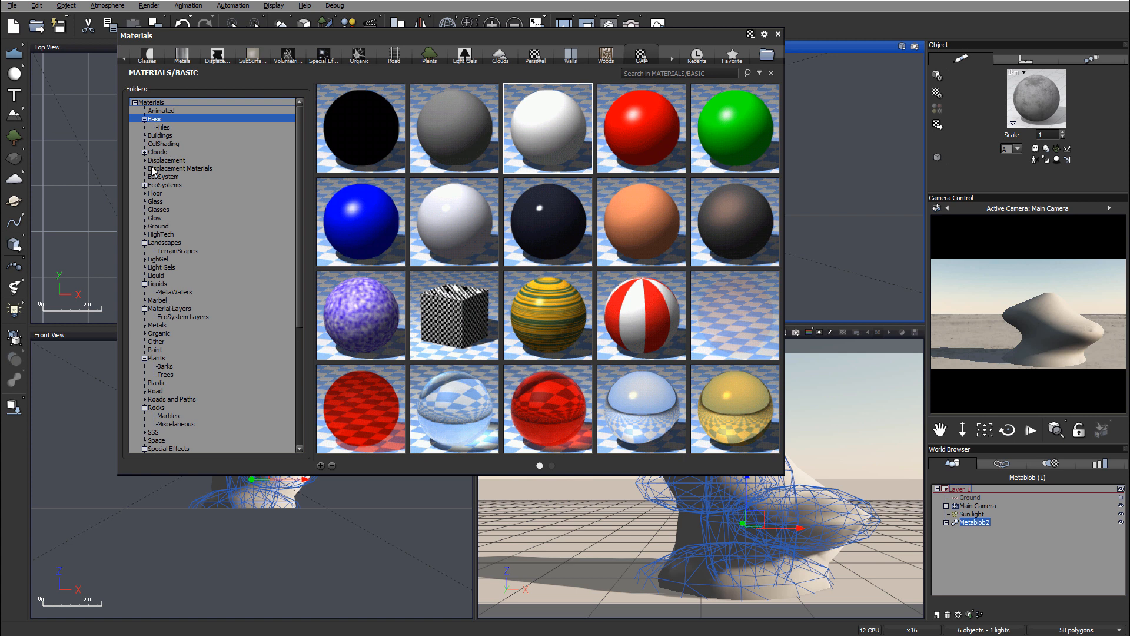
# Browse the Displacement Materials folder in the Materials browser.
pyautogui.click(180, 169)
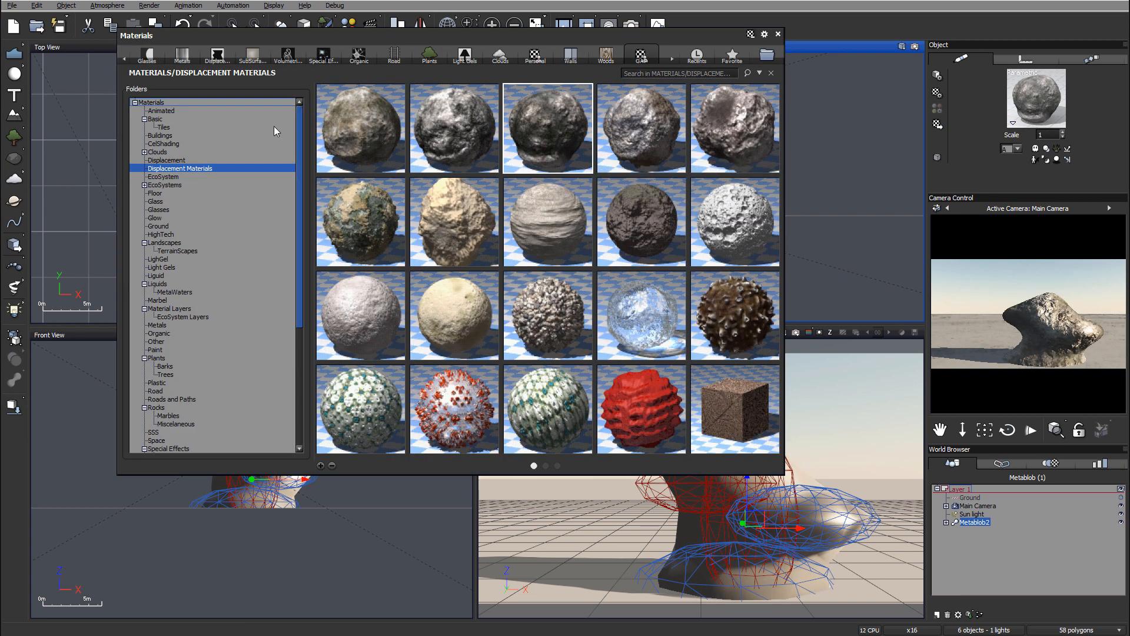
pyautogui.click(155, 118)
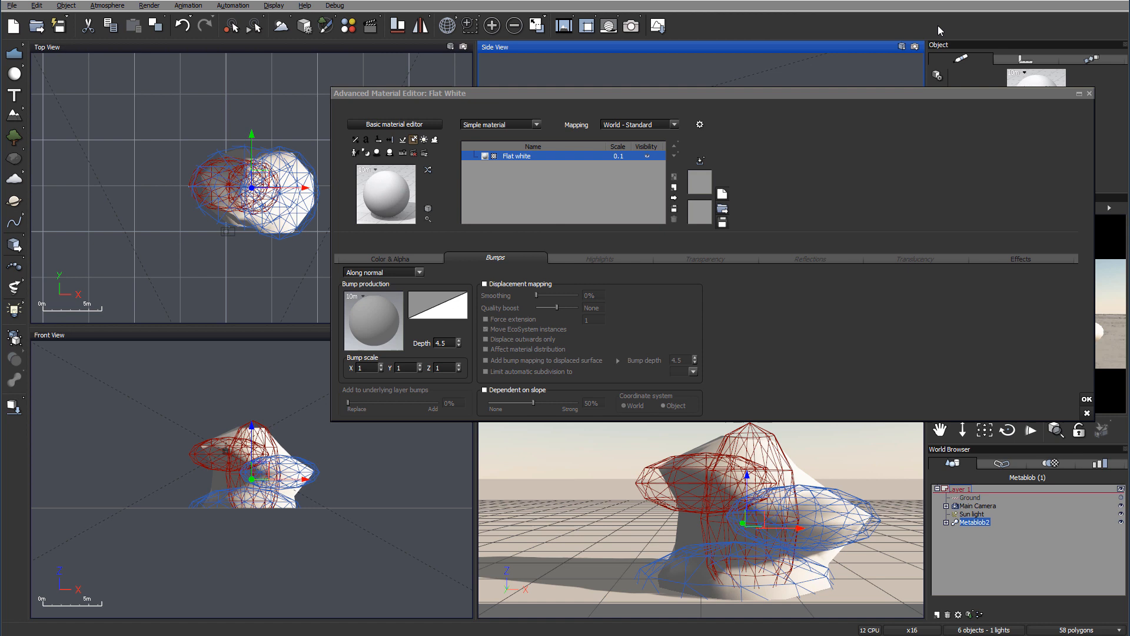
# Reposition the Flat White material editor, toggling Basic and back to Advanced on Bumps.
pyautogui.moveTo(400, 92); pyautogui.dragTo(266, 107)
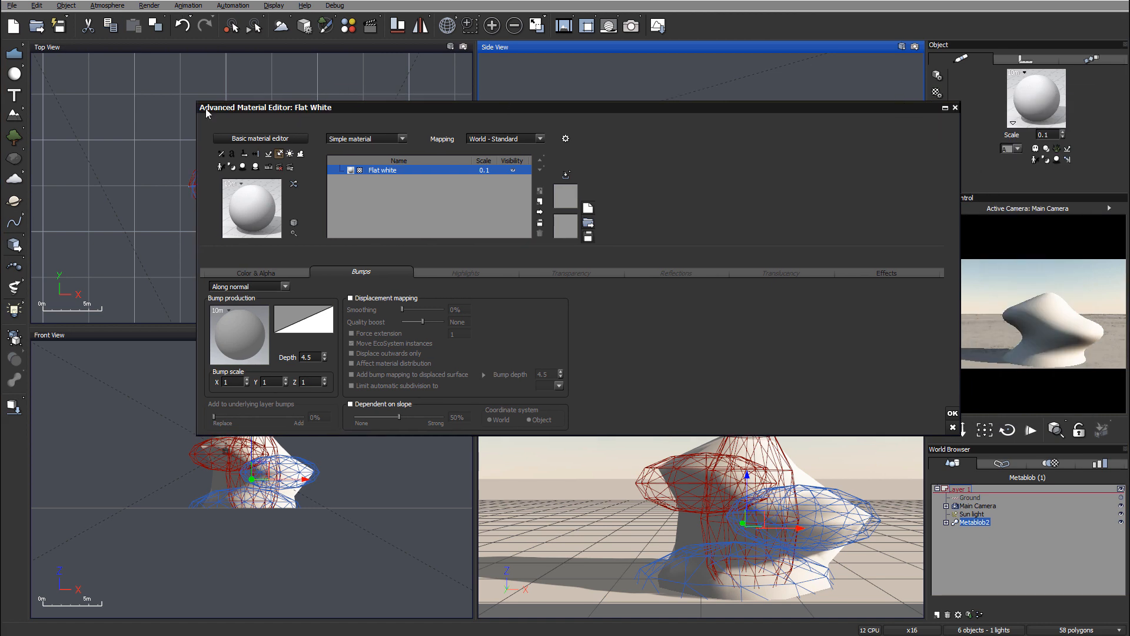
pyautogui.moveTo(309, 200)
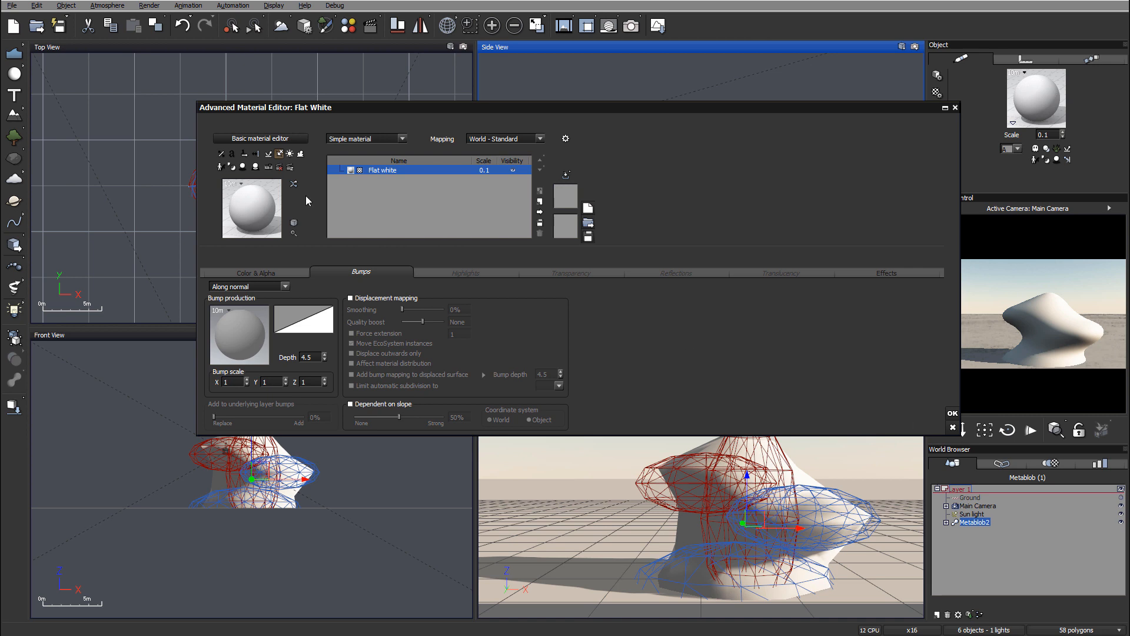
pyautogui.moveTo(516, 295)
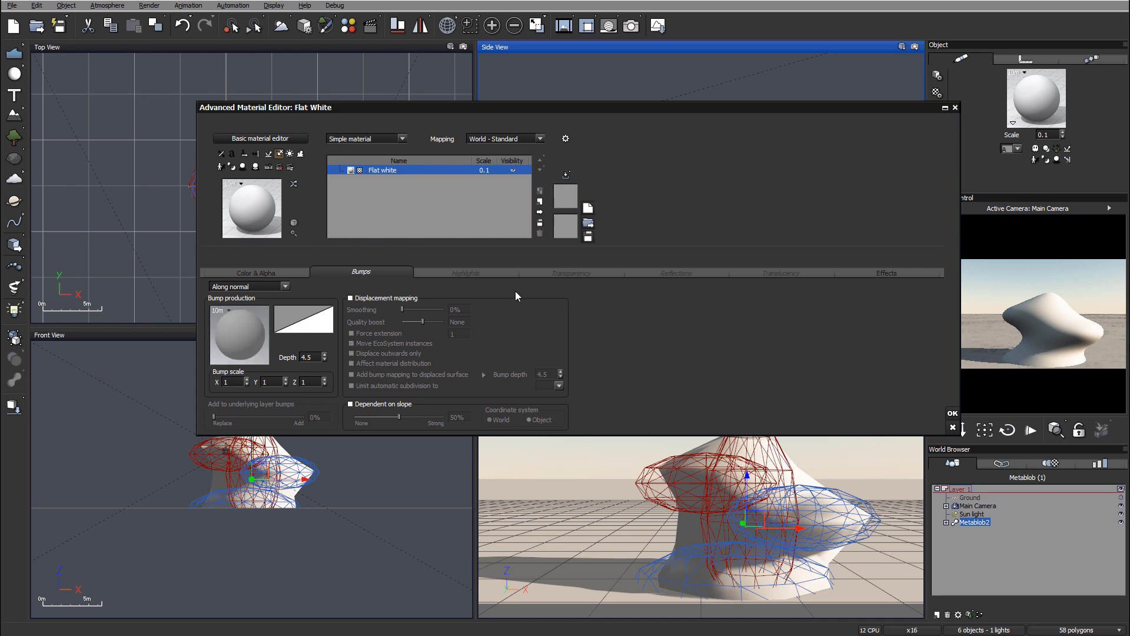
pyautogui.click(261, 139)
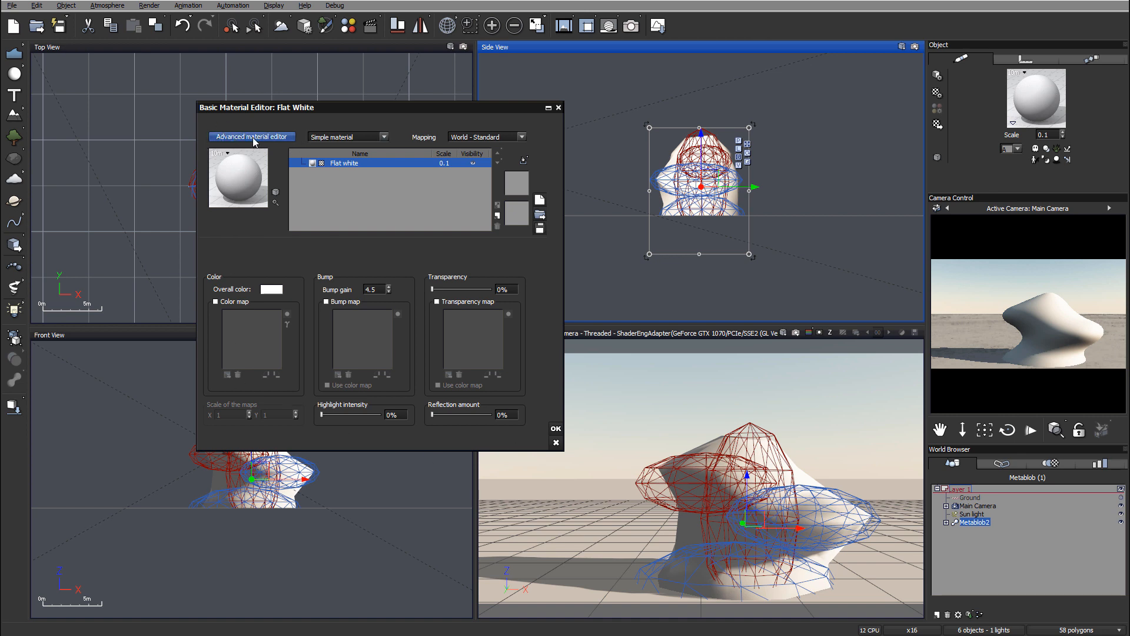
pyautogui.click(252, 137)
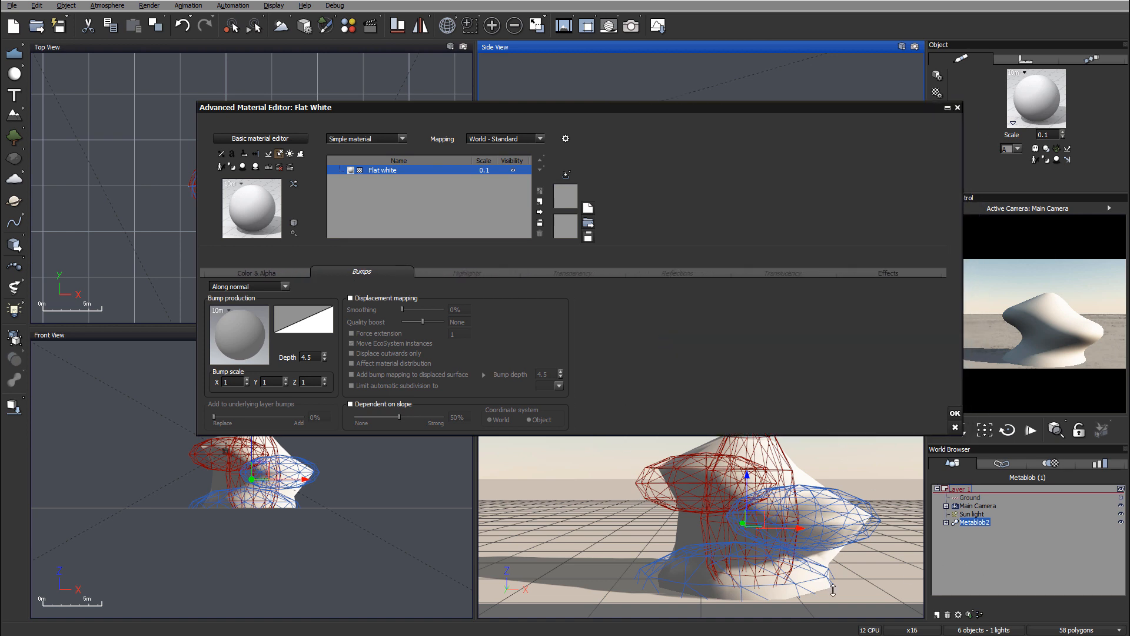
pyautogui.moveTo(265, 107); pyautogui.dragTo(286, 64)
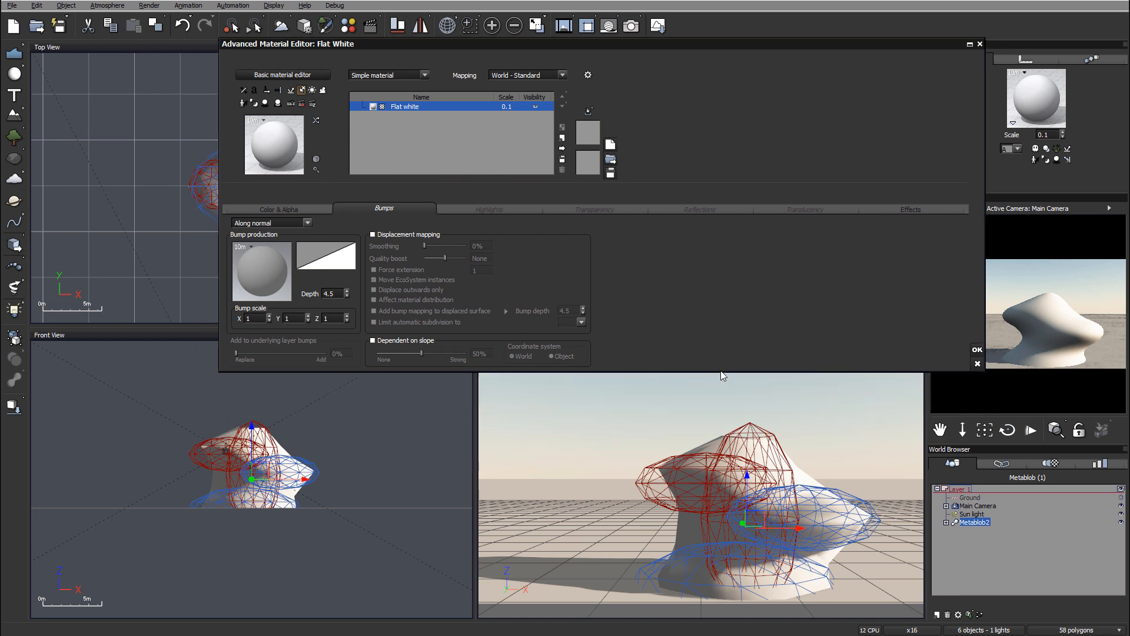
pyautogui.moveTo(650, 65)
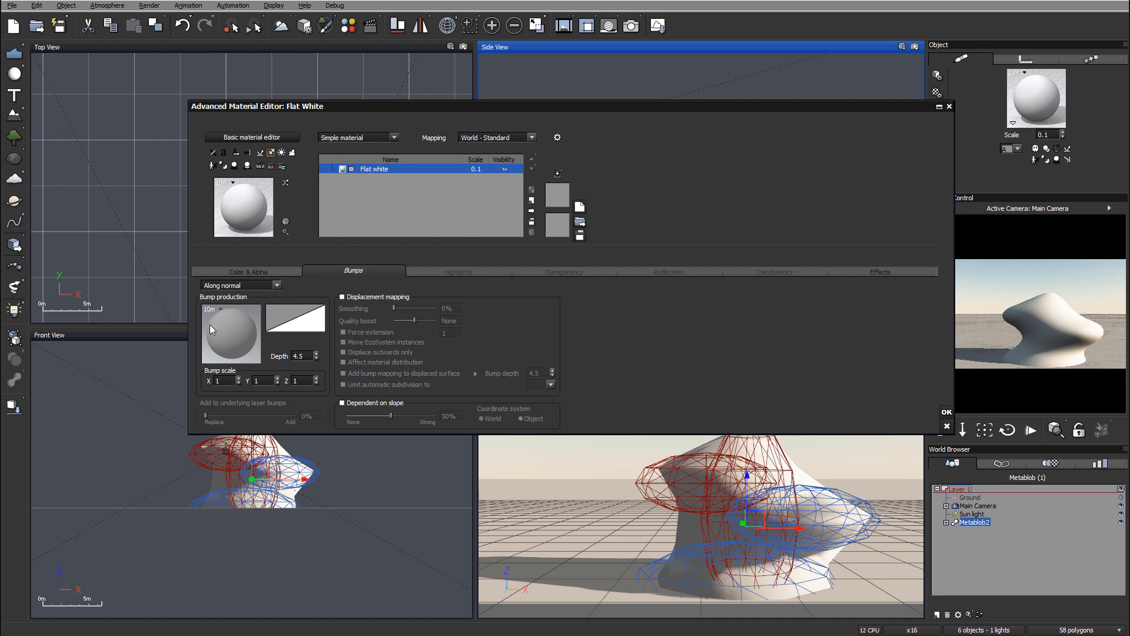
# Enable Displacement mapping on the Bumps tab and bring up the render settings.
pyautogui.click(247, 271)
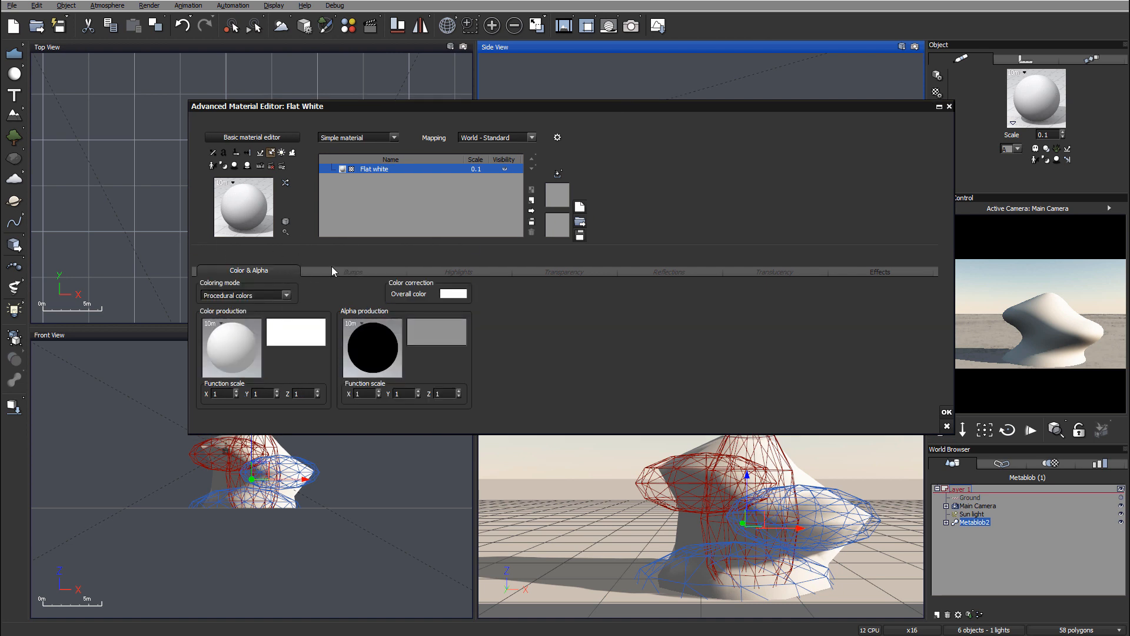
pyautogui.click(353, 271)
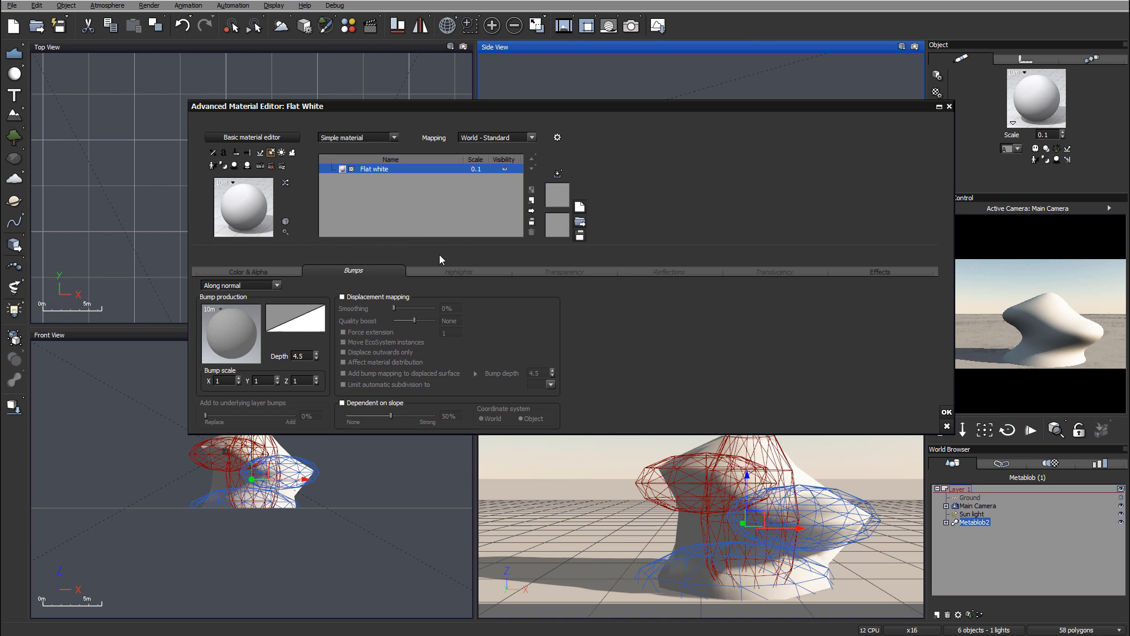
pyautogui.moveTo(240, 257)
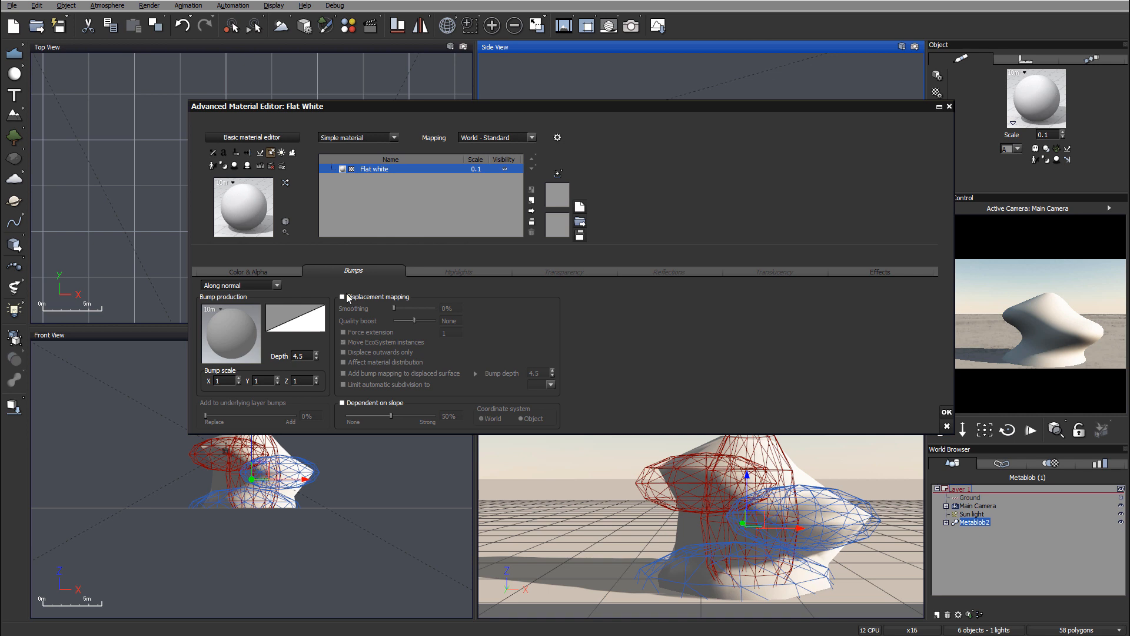
pyautogui.click(343, 296)
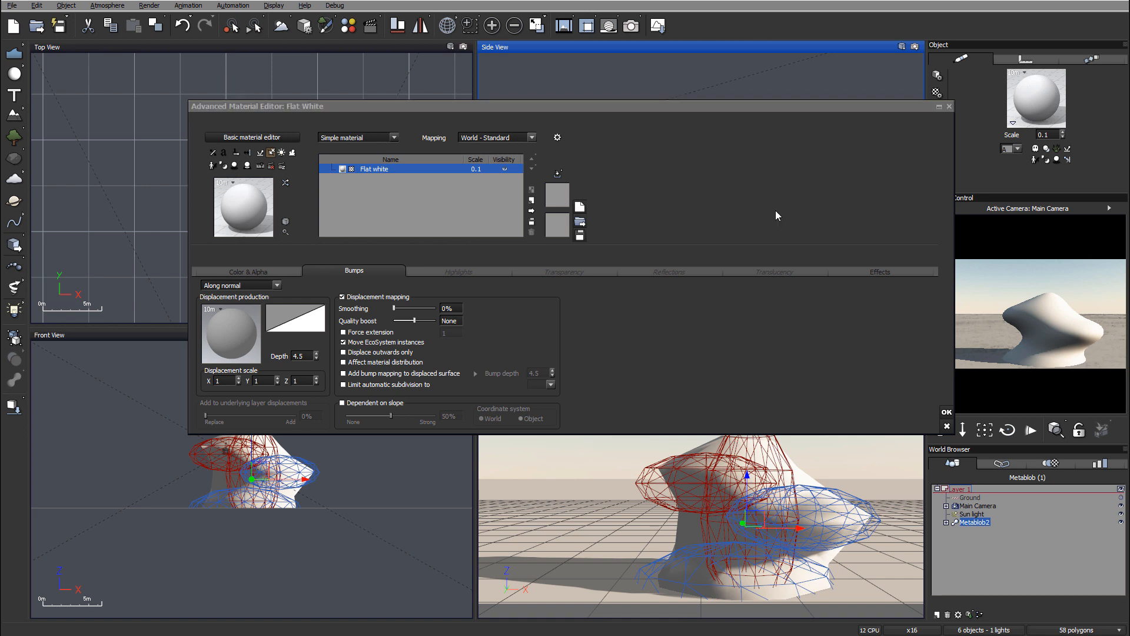
pyautogui.click(629, 25)
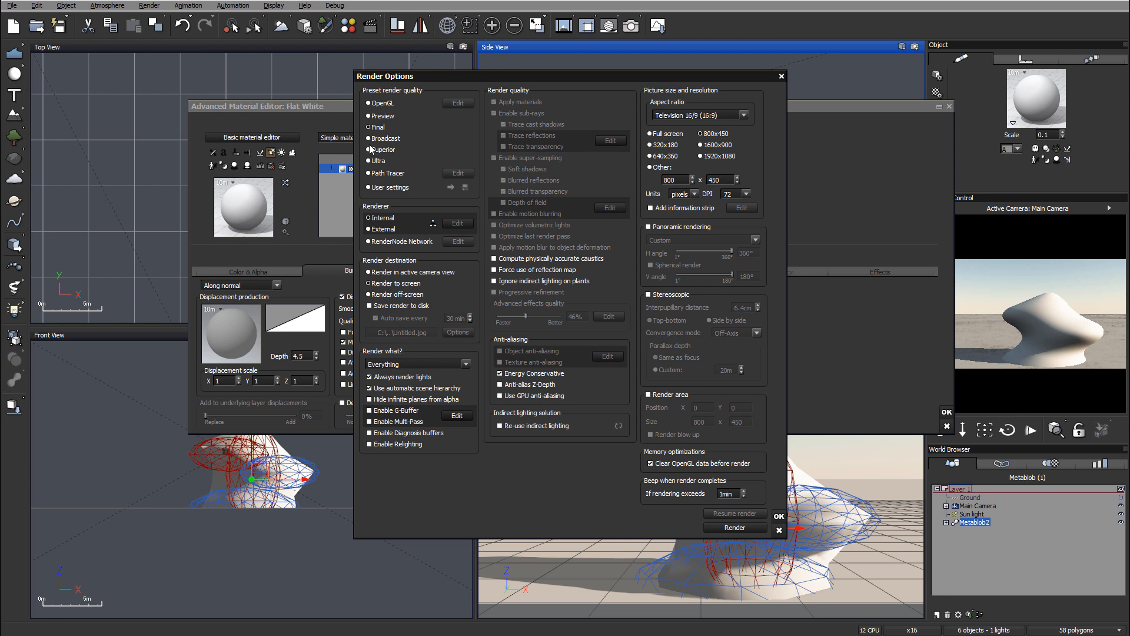
pyautogui.moveTo(495, 281)
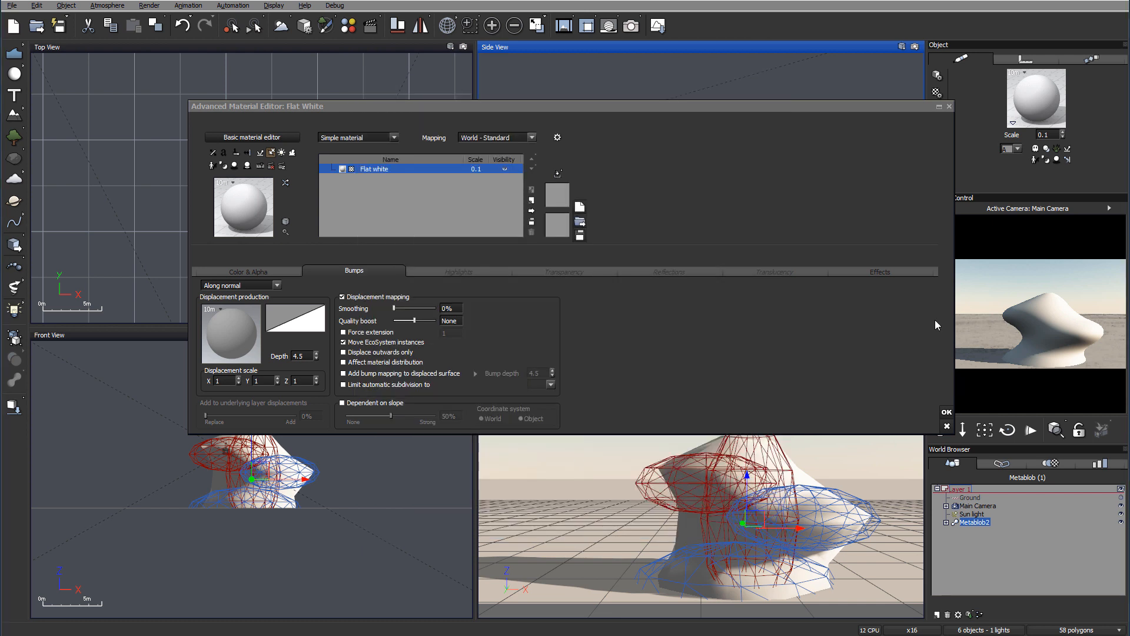
pyautogui.moveTo(961, 183)
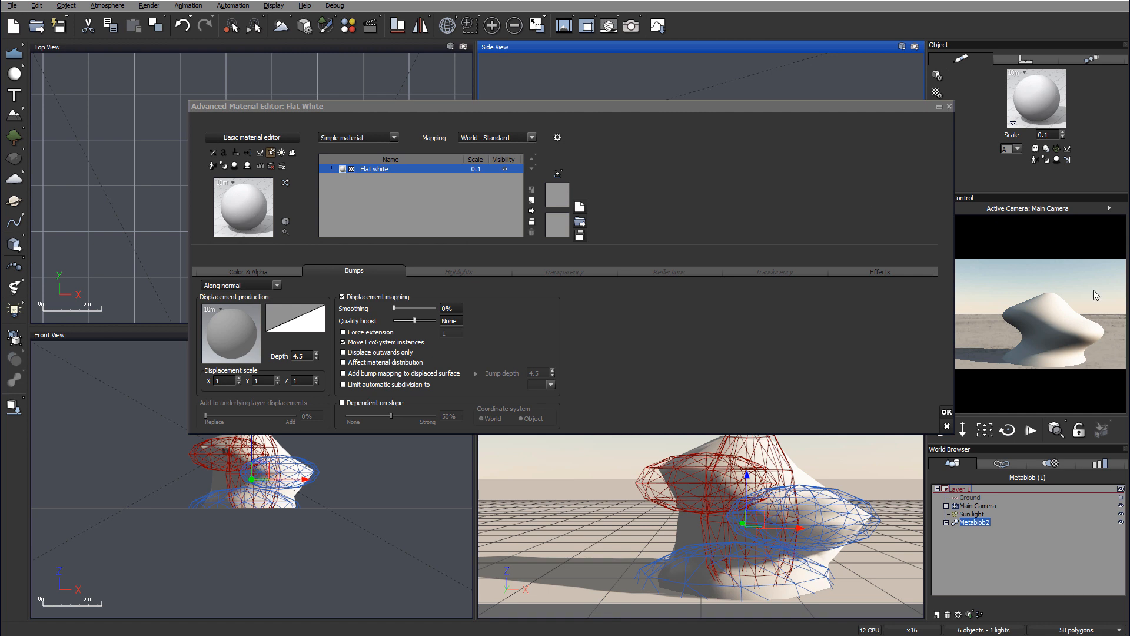
pyautogui.moveTo(1075, 345)
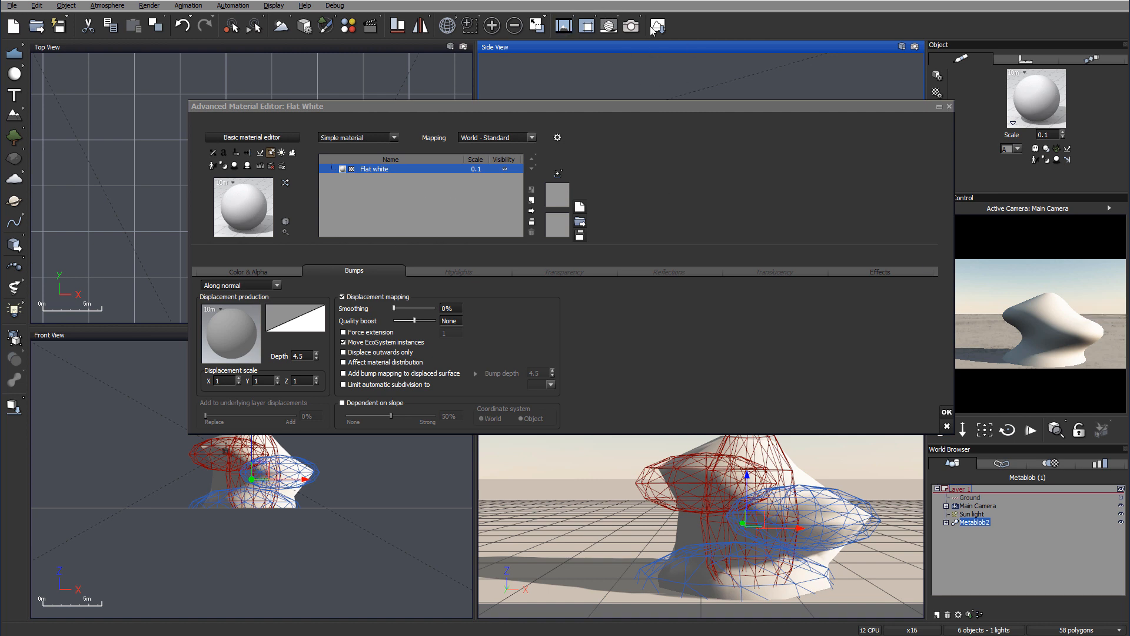
pyautogui.moveTo(681, 237)
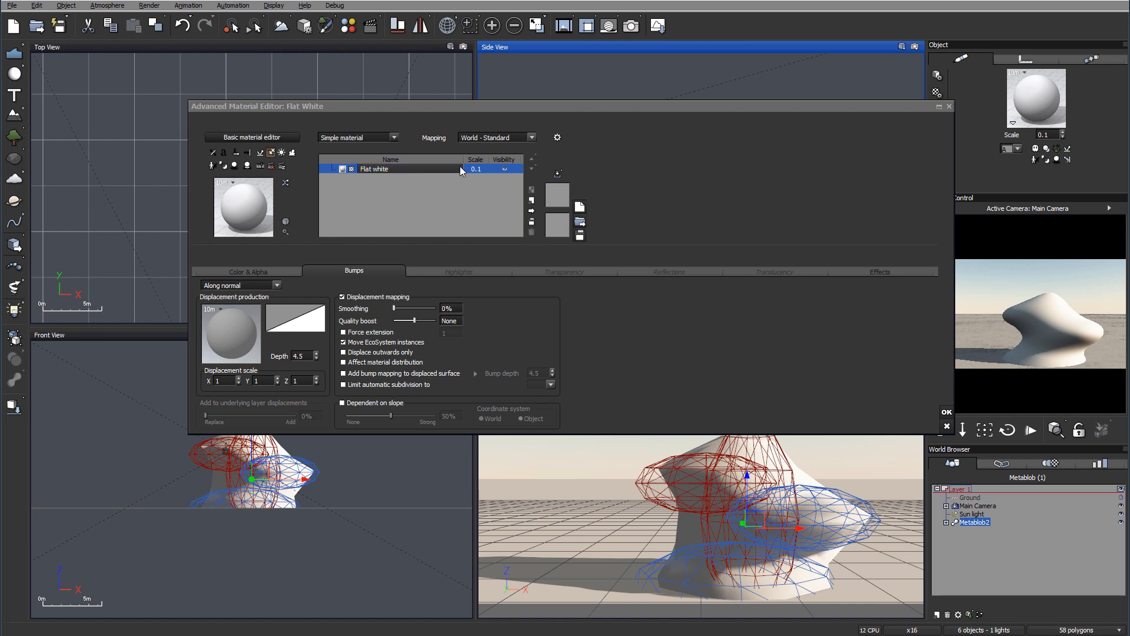
# Raise the Flat white material scale from 0.1 to 1.
pyautogui.click(476, 170)
pyautogui.write('1')
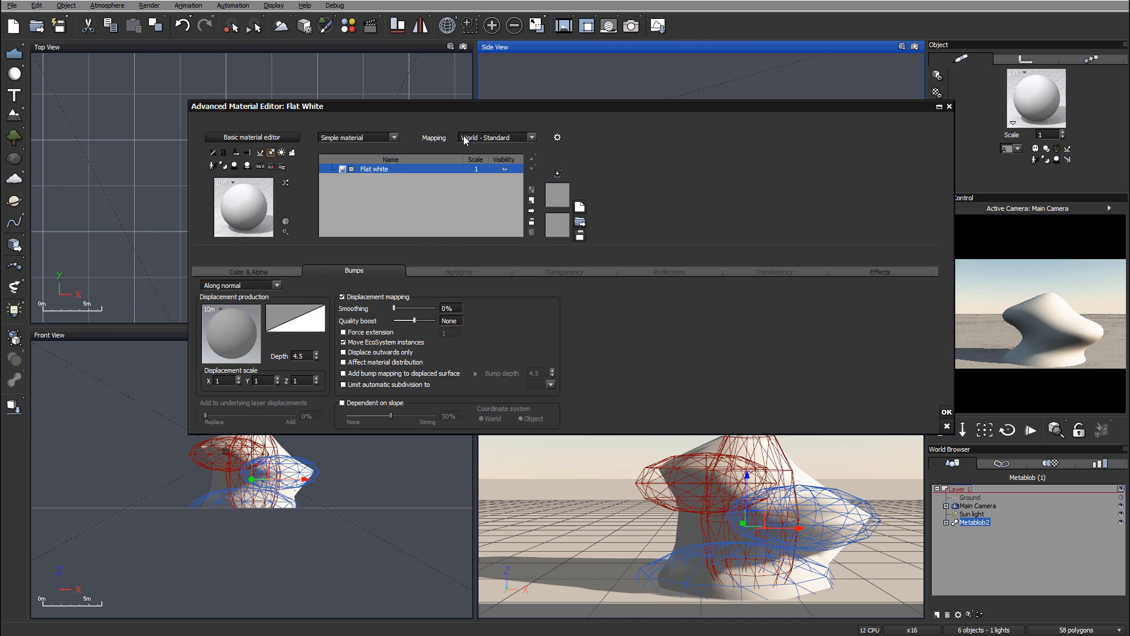
pyautogui.moveTo(548, 149)
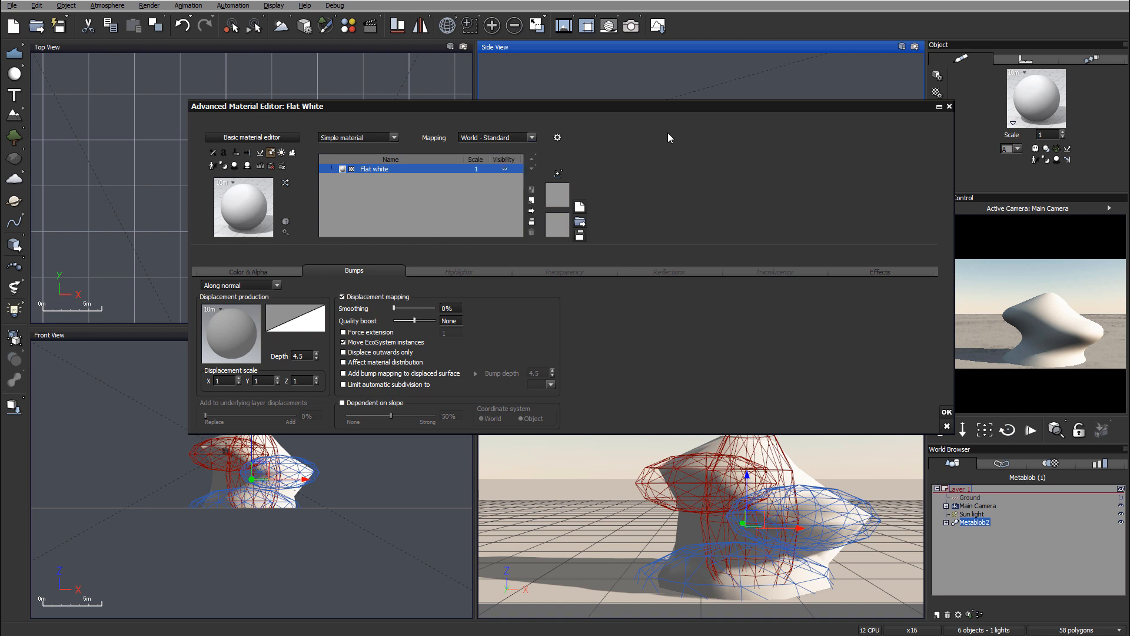
pyautogui.moveTo(523, 211)
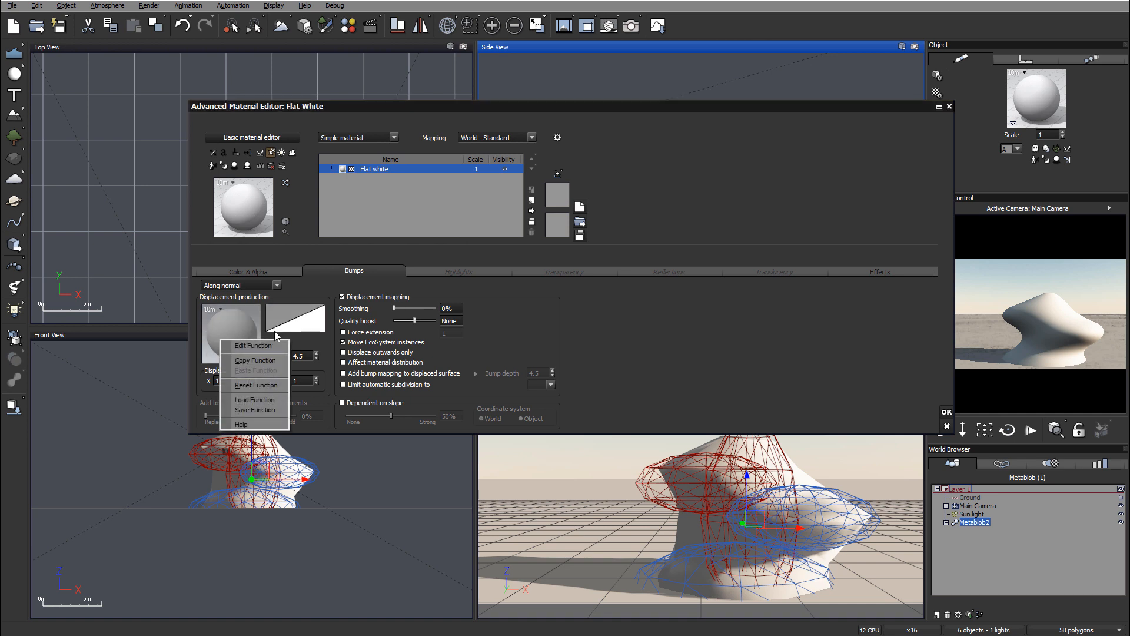
pyautogui.moveTo(253, 346)
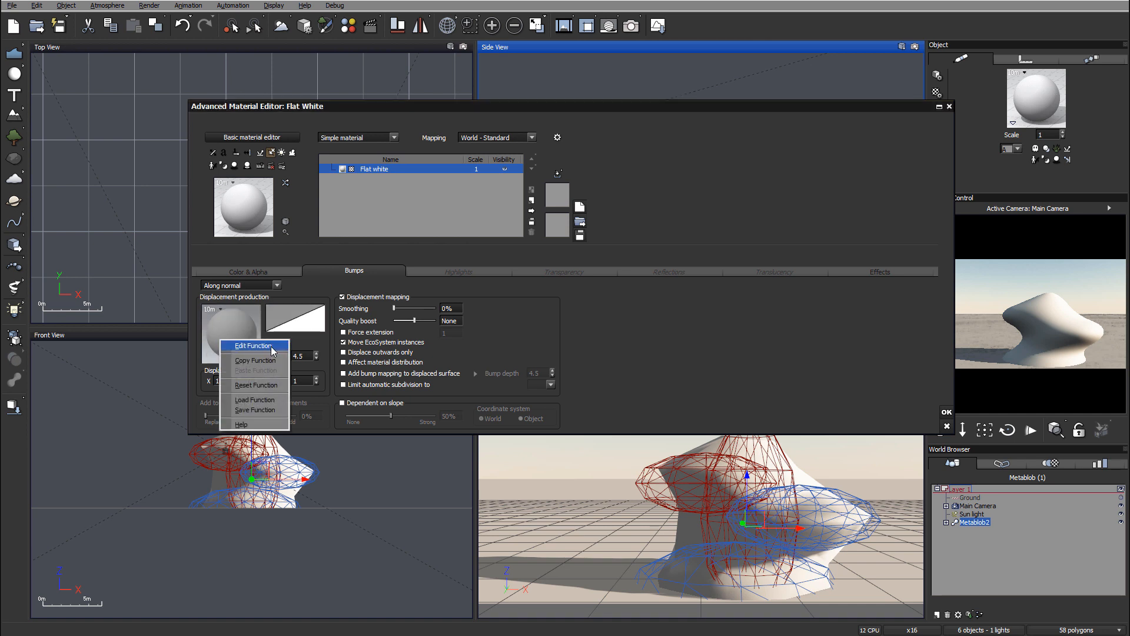
# Edit the displacement production function and spread its input and output nodes apart.
pyautogui.click(252, 346)
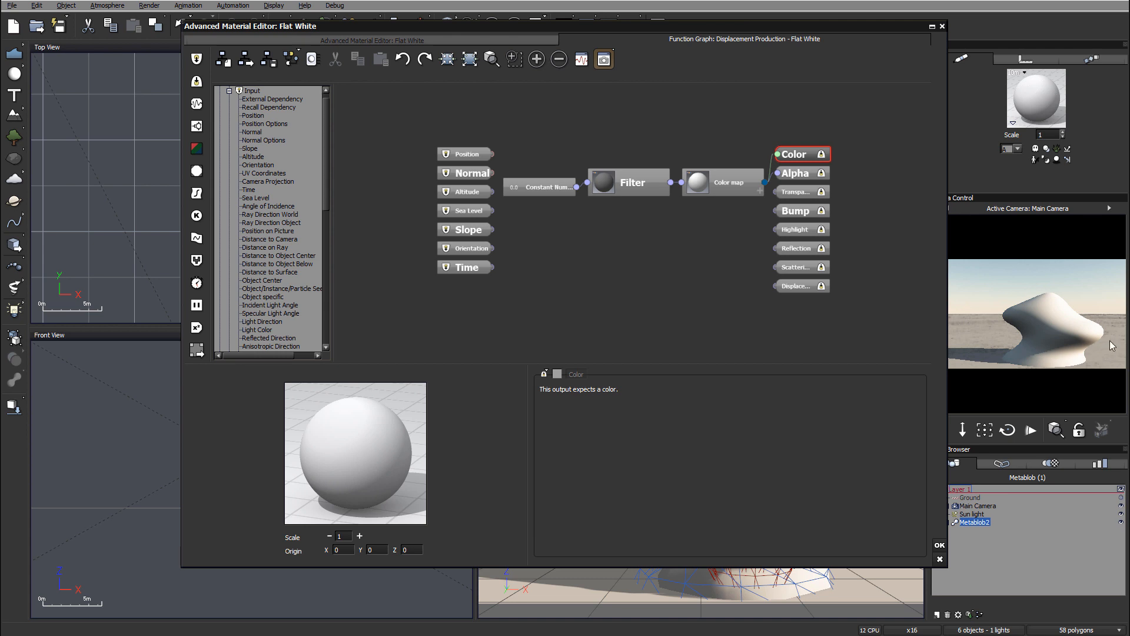
pyautogui.moveTo(763, 49)
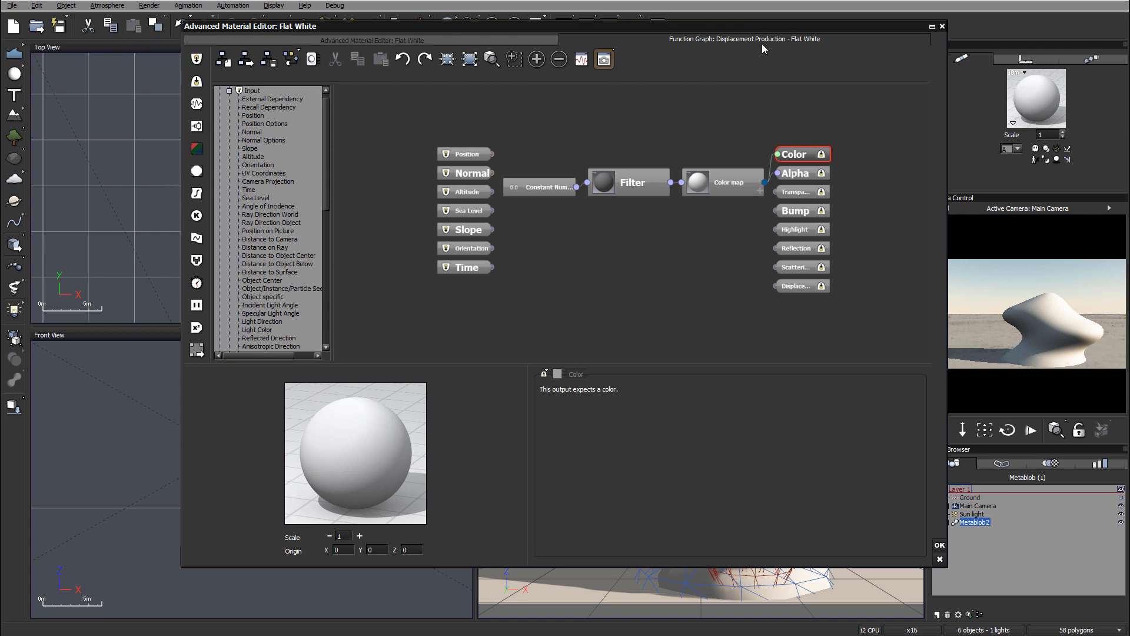
pyautogui.moveTo(400, 174)
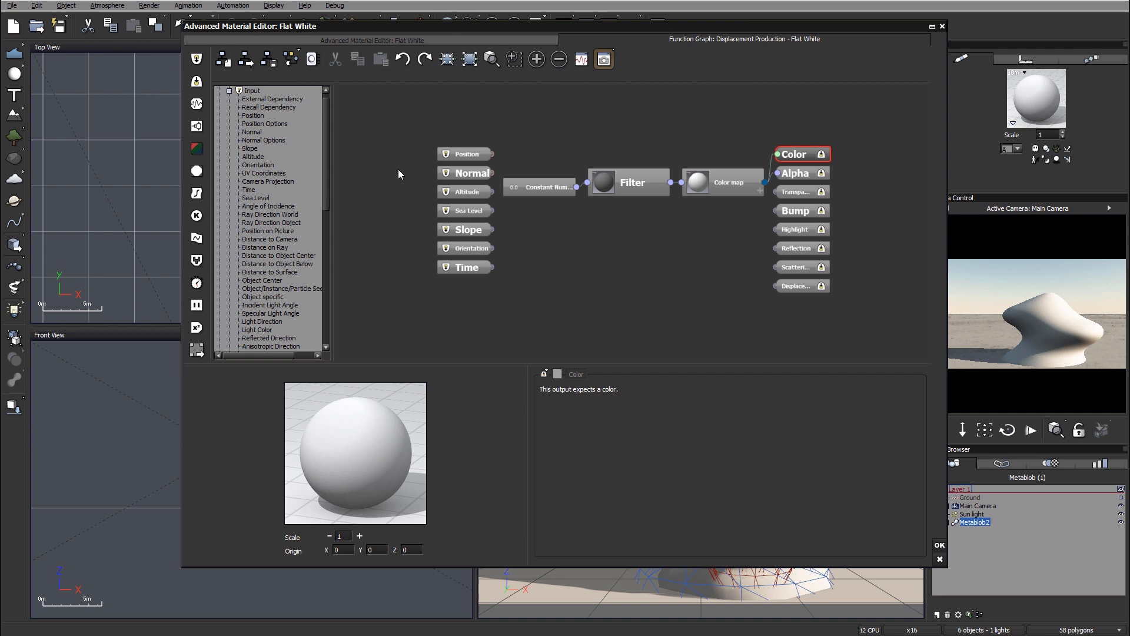
pyautogui.moveTo(393, 108); pyautogui.dragTo(487, 313)
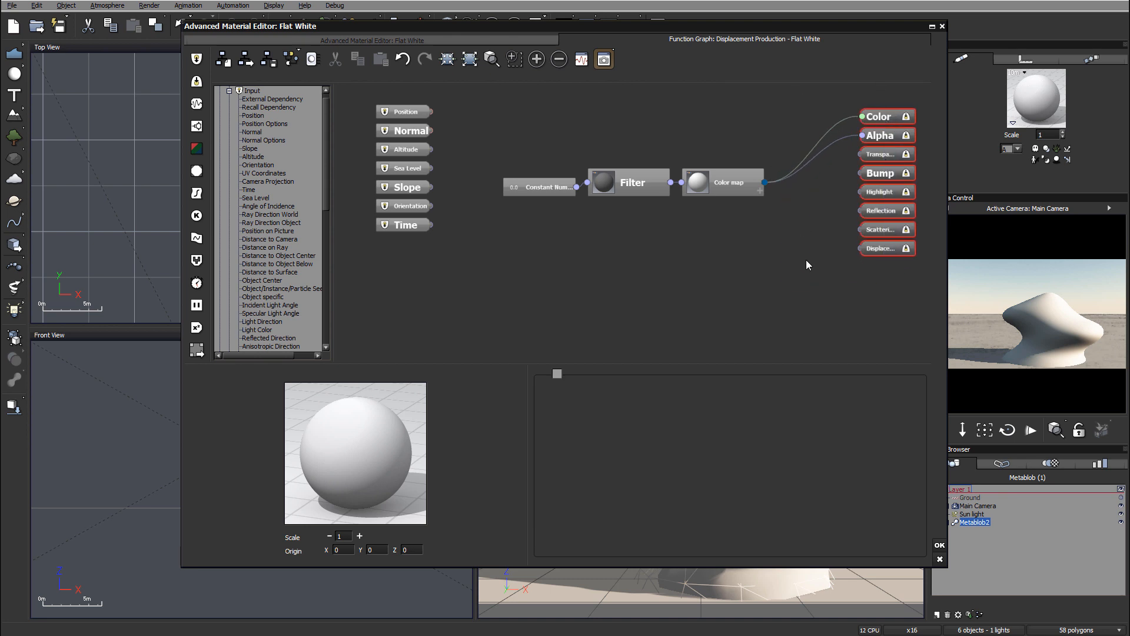
pyautogui.moveTo(892, 133)
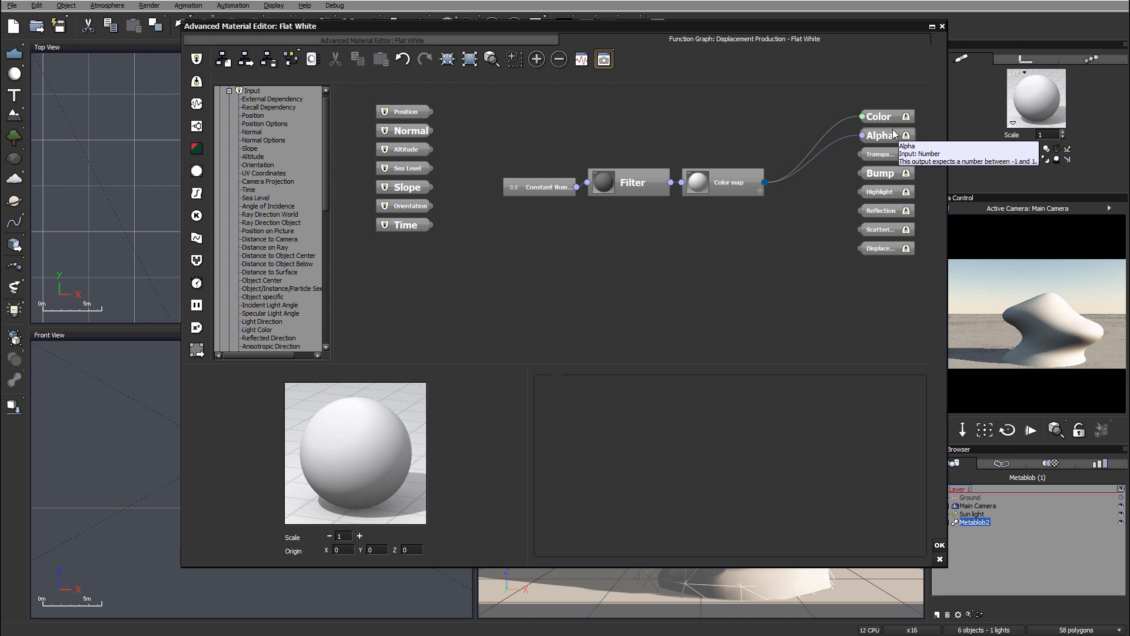
pyautogui.moveTo(1093, 346)
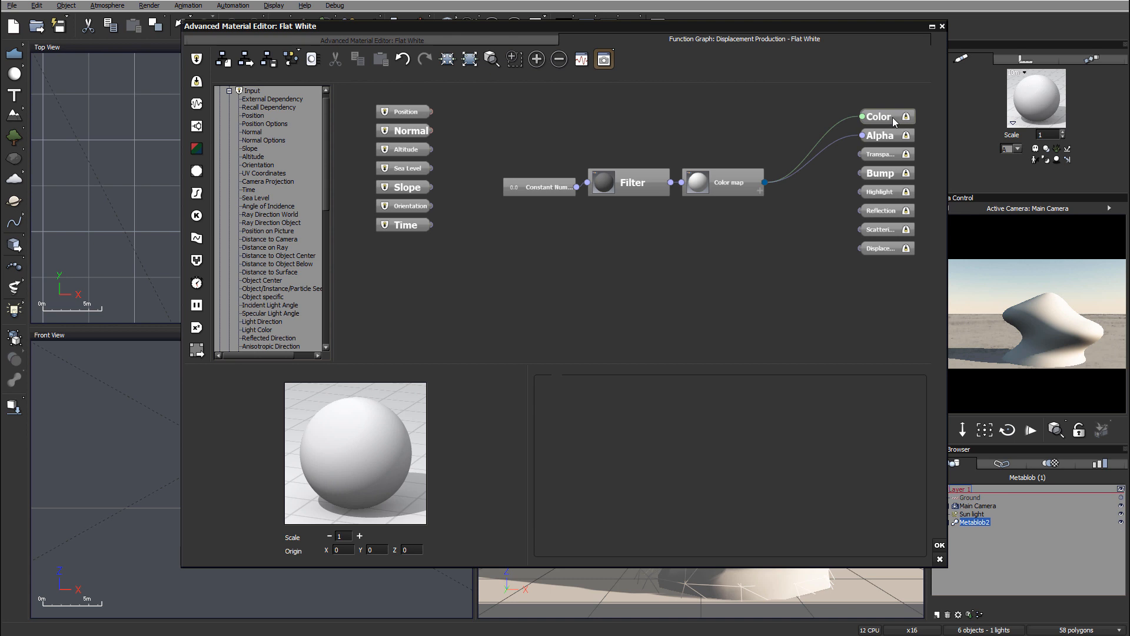
pyautogui.moveTo(900, 182)
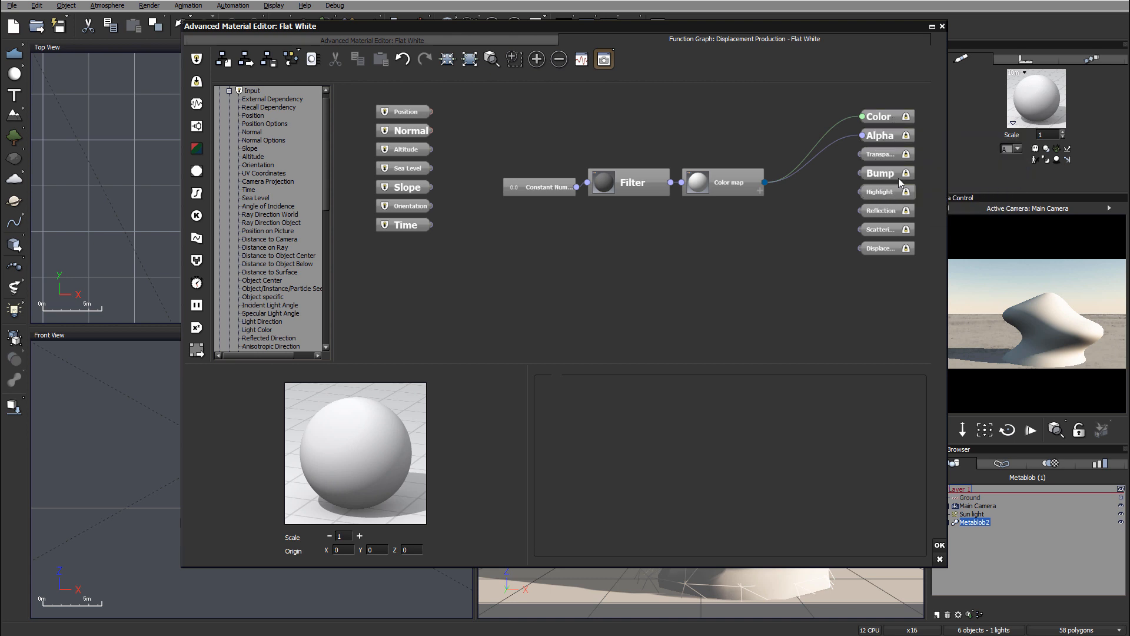
pyautogui.moveTo(873, 249)
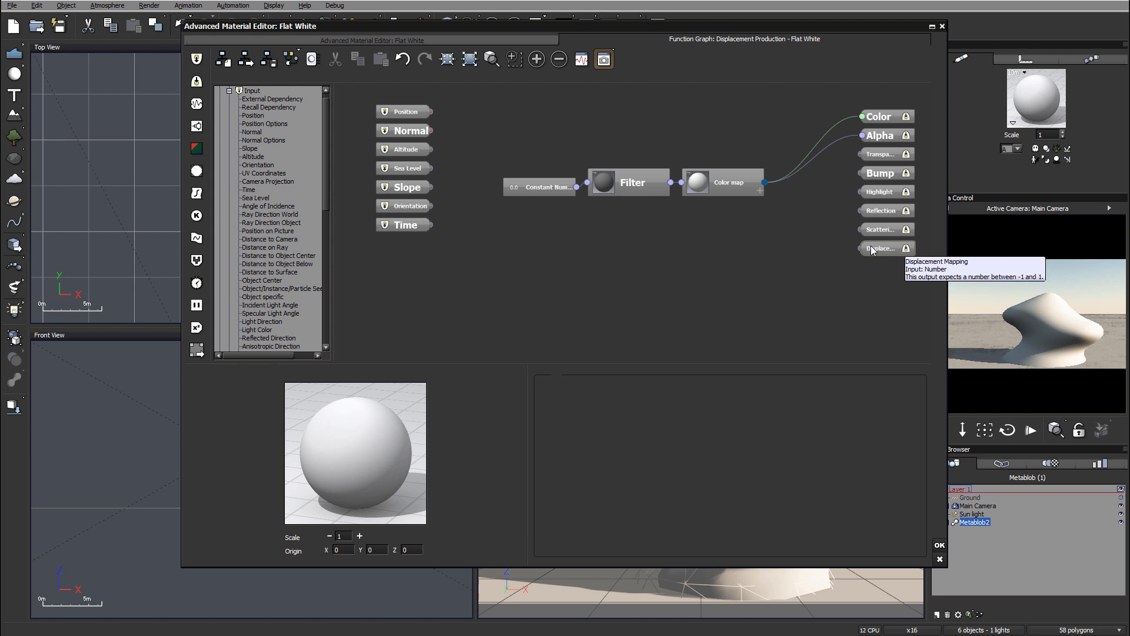
pyautogui.moveTo(880, 171)
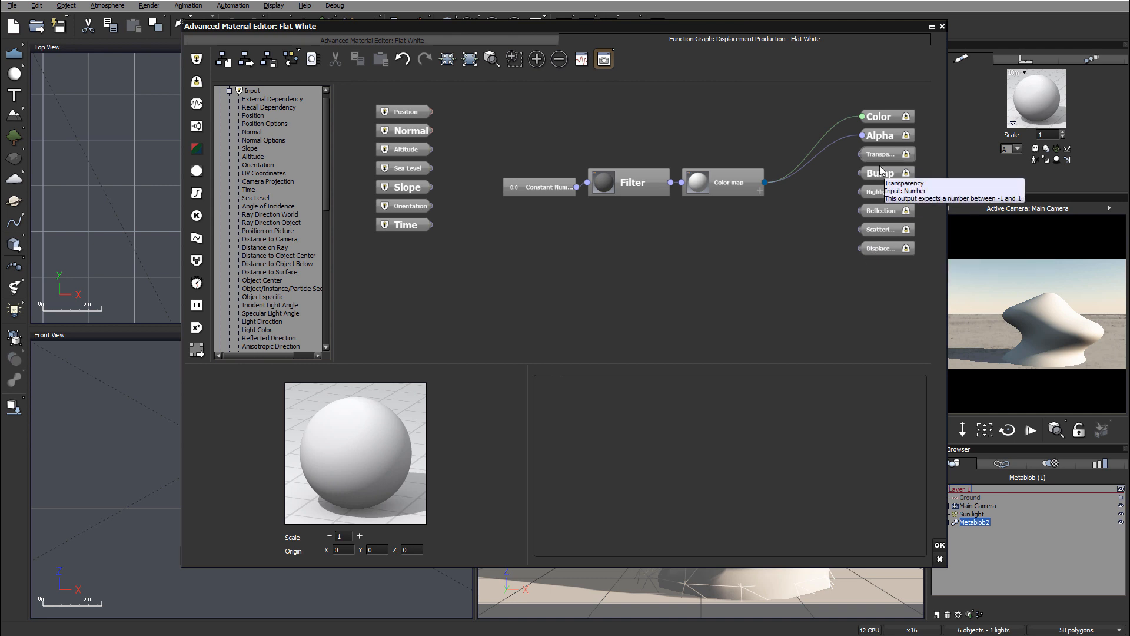
pyautogui.moveTo(880, 179)
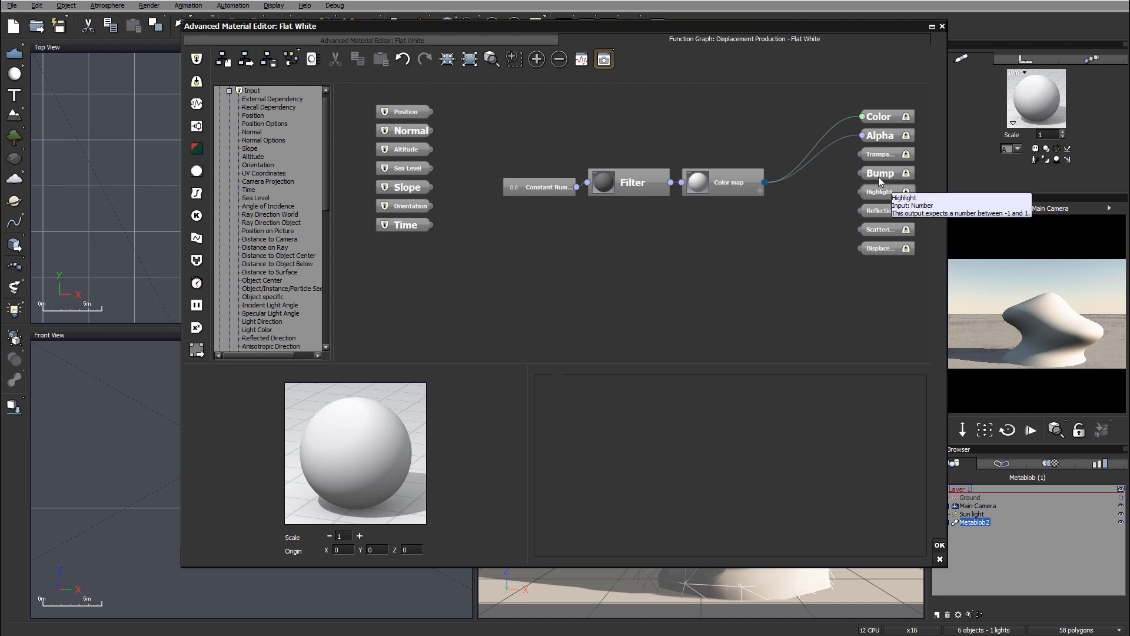
pyautogui.moveTo(655, 206)
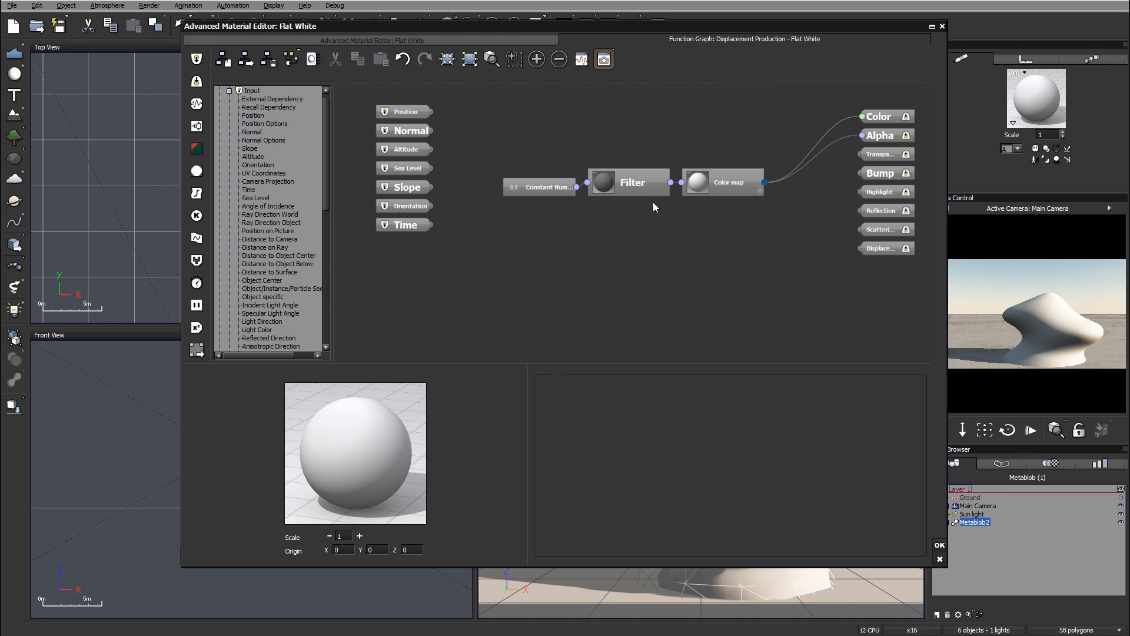
pyautogui.moveTo(510, 240)
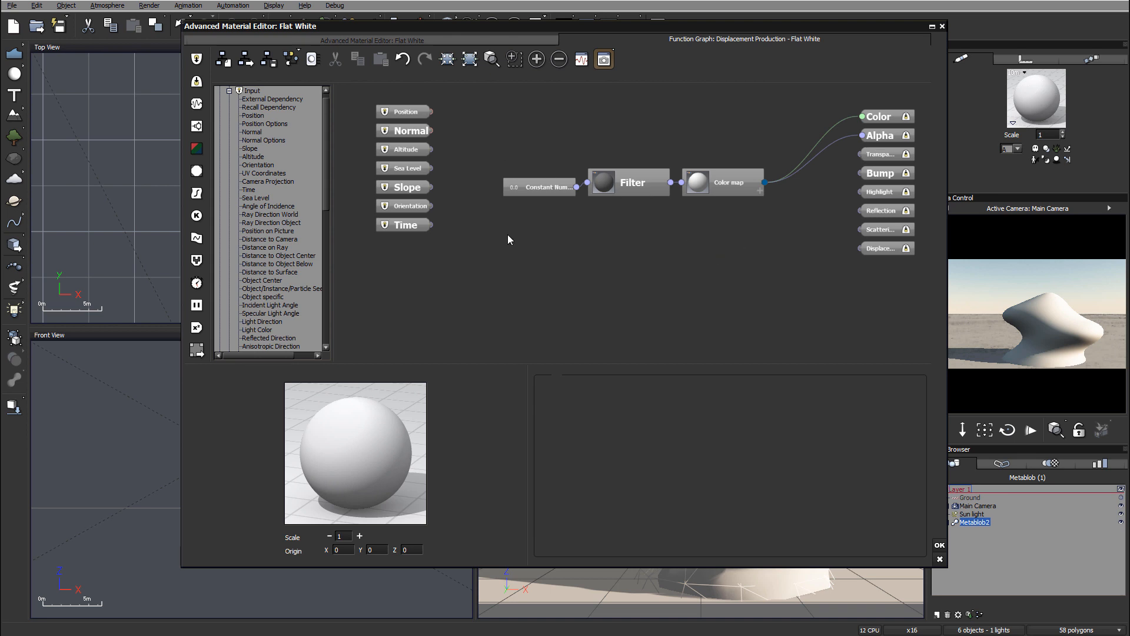
pyautogui.moveTo(513, 236)
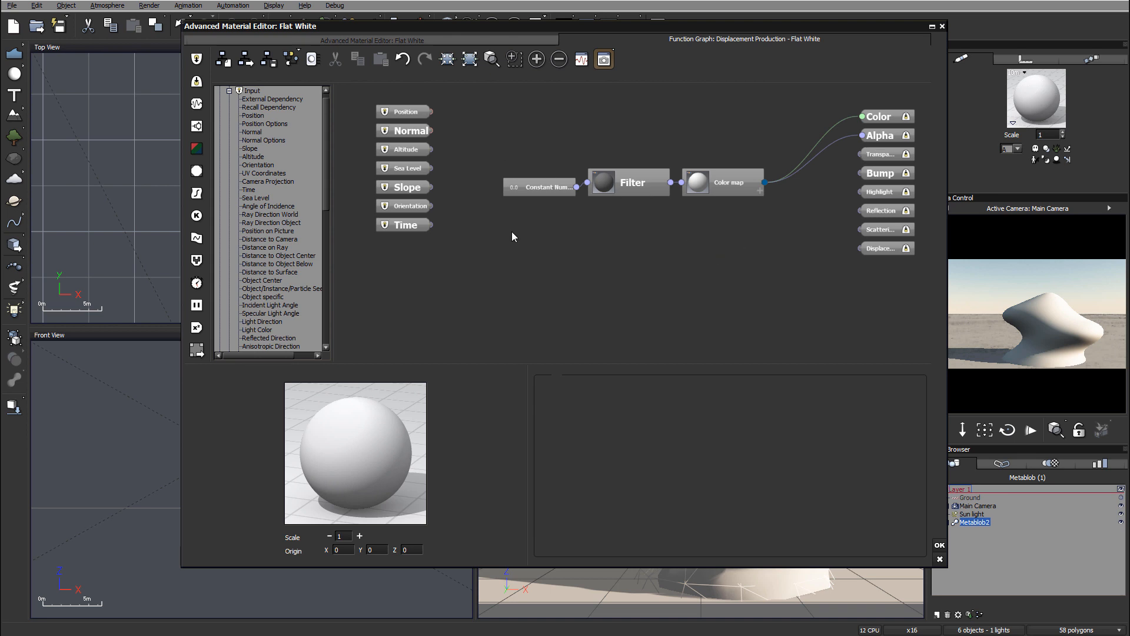
# Add a Simple Fractal node from the Fractal node menu to the graph.
pyautogui.rightClick(513, 237)
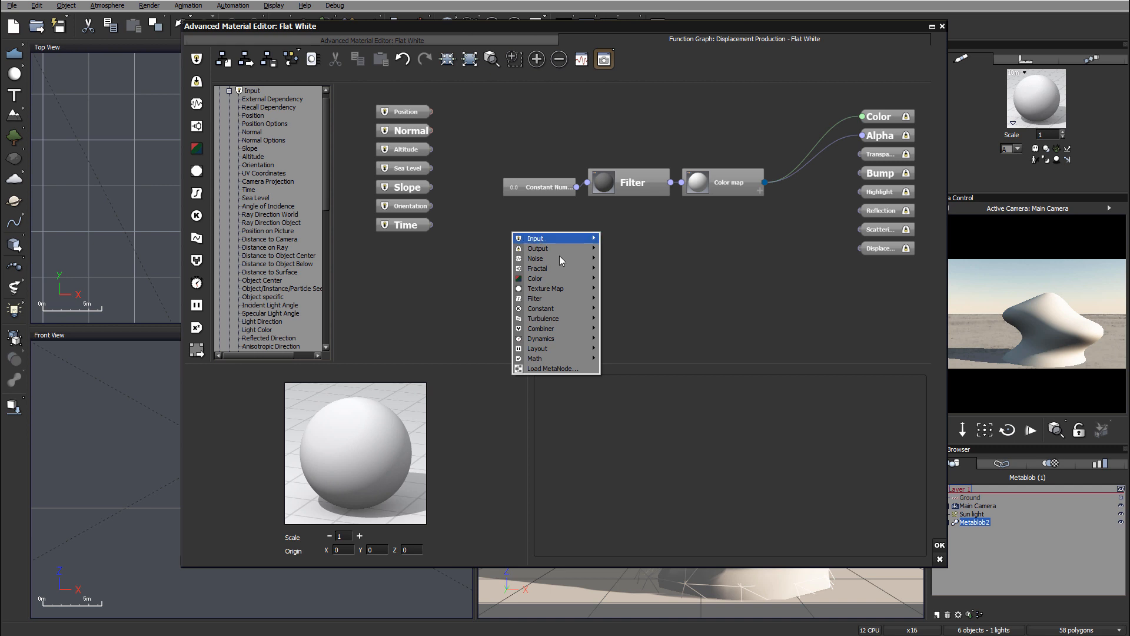
pyautogui.moveTo(554, 258)
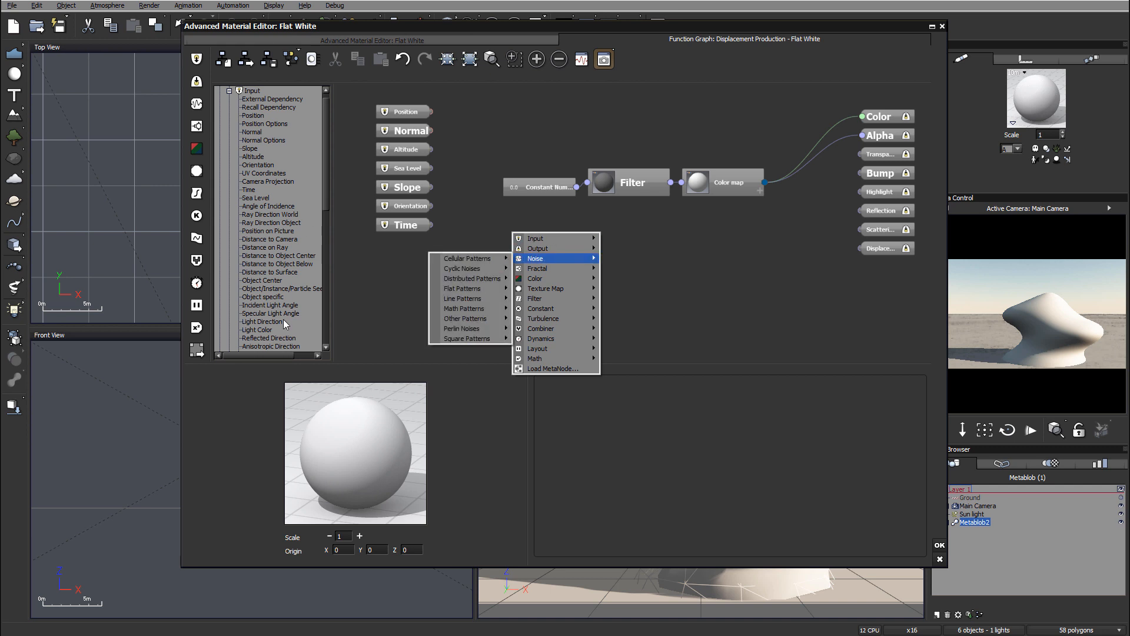
pyautogui.moveTo(544, 249)
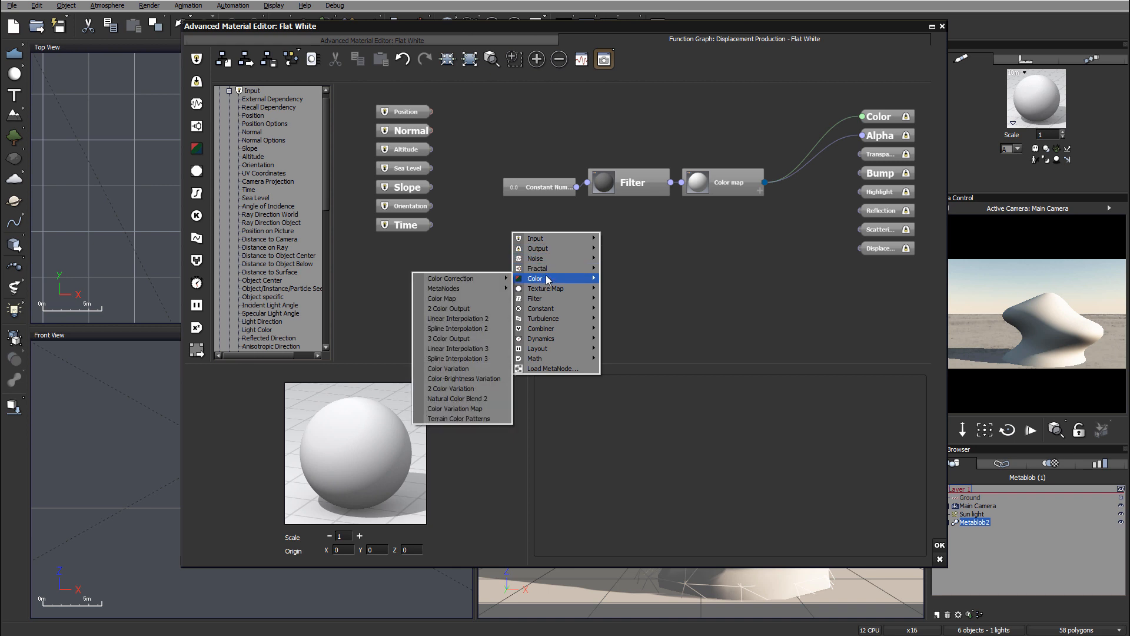
pyautogui.moveTo(546, 268)
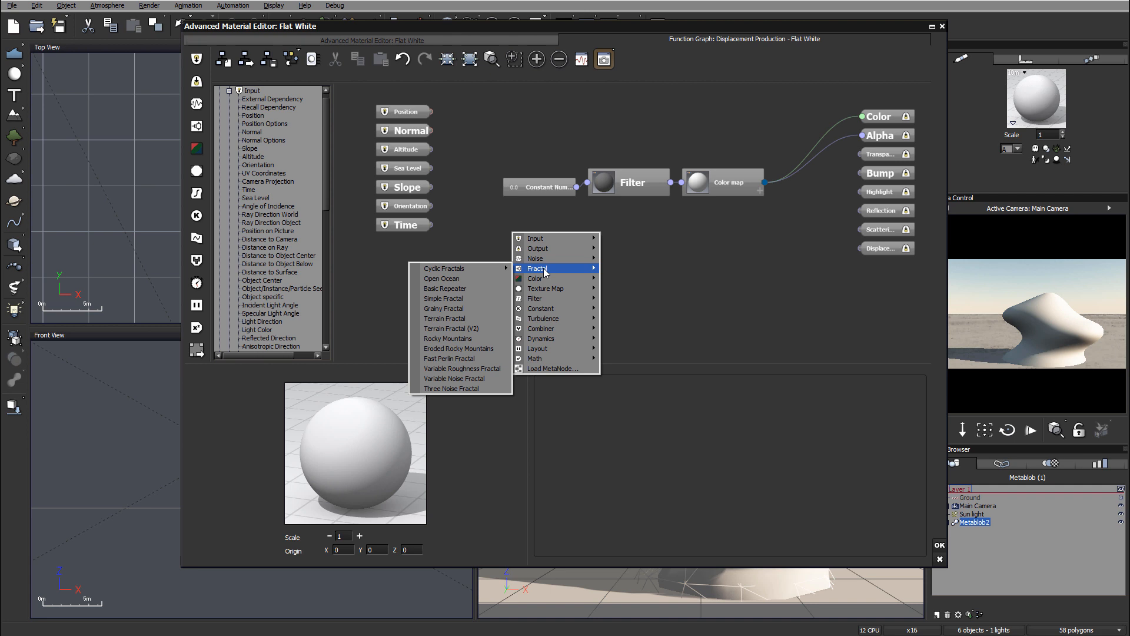
pyautogui.moveTo(471, 413)
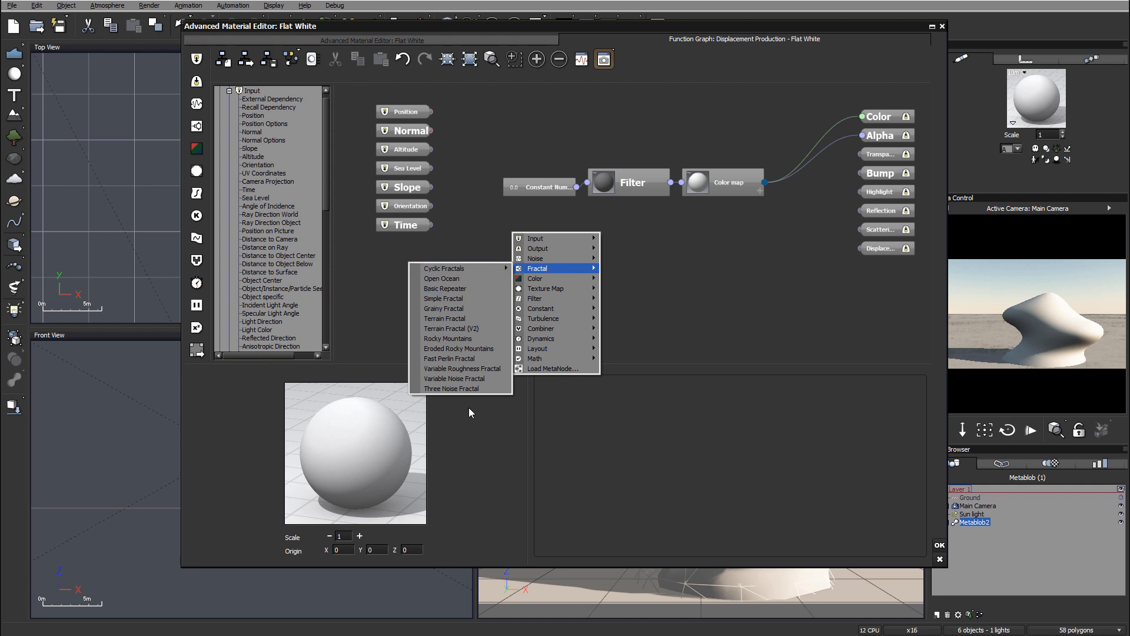
pyautogui.moveTo(469, 268)
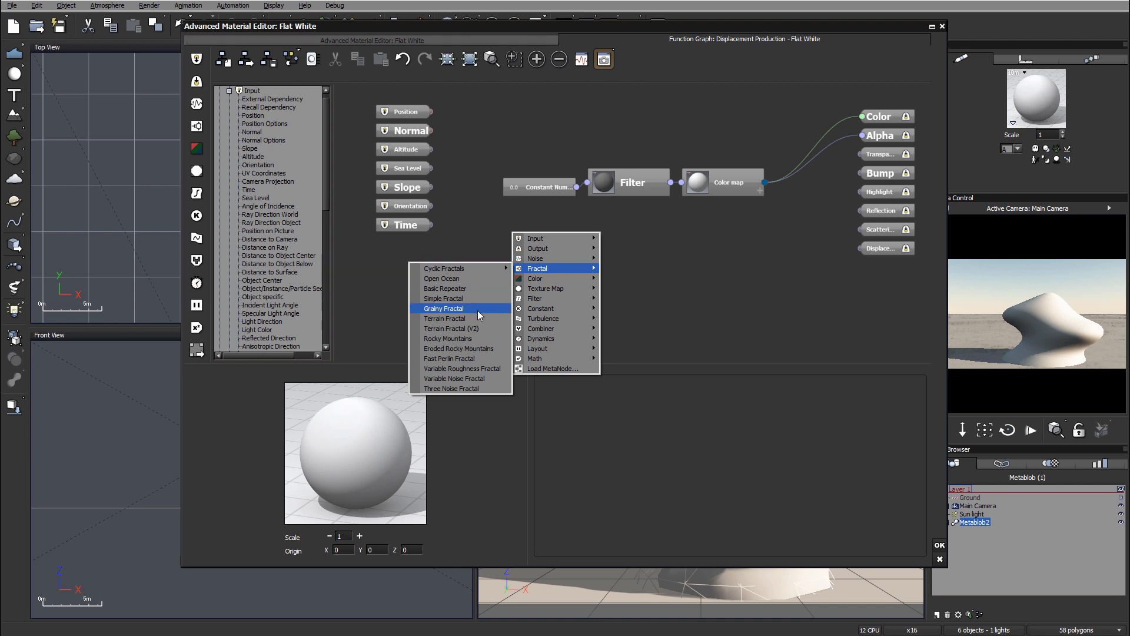
pyautogui.moveTo(475, 304)
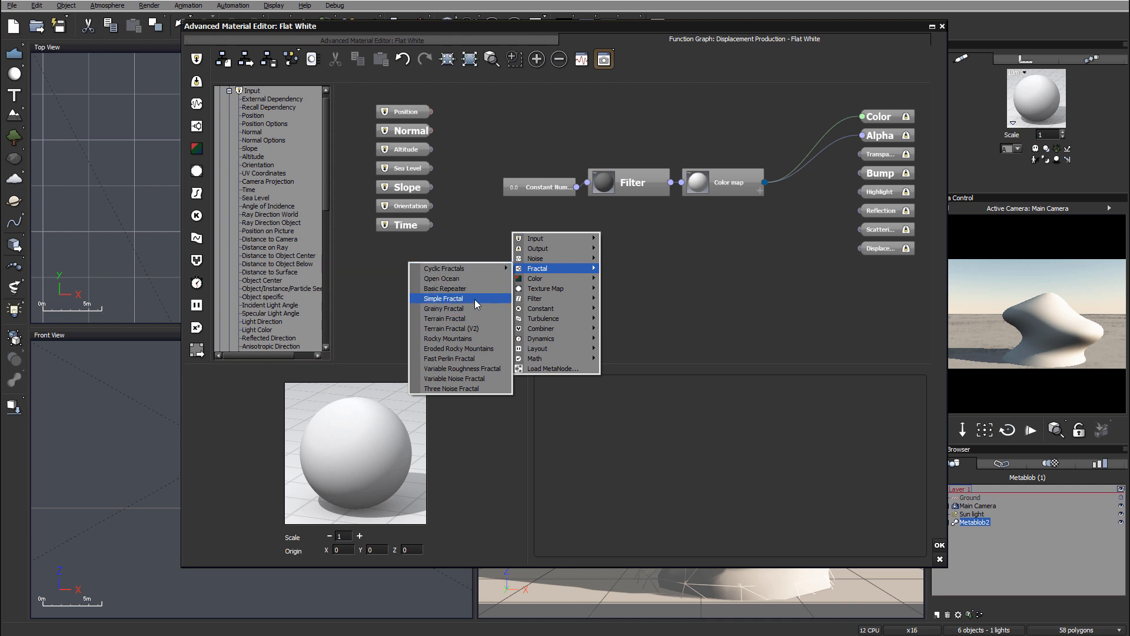
pyautogui.click(442, 299)
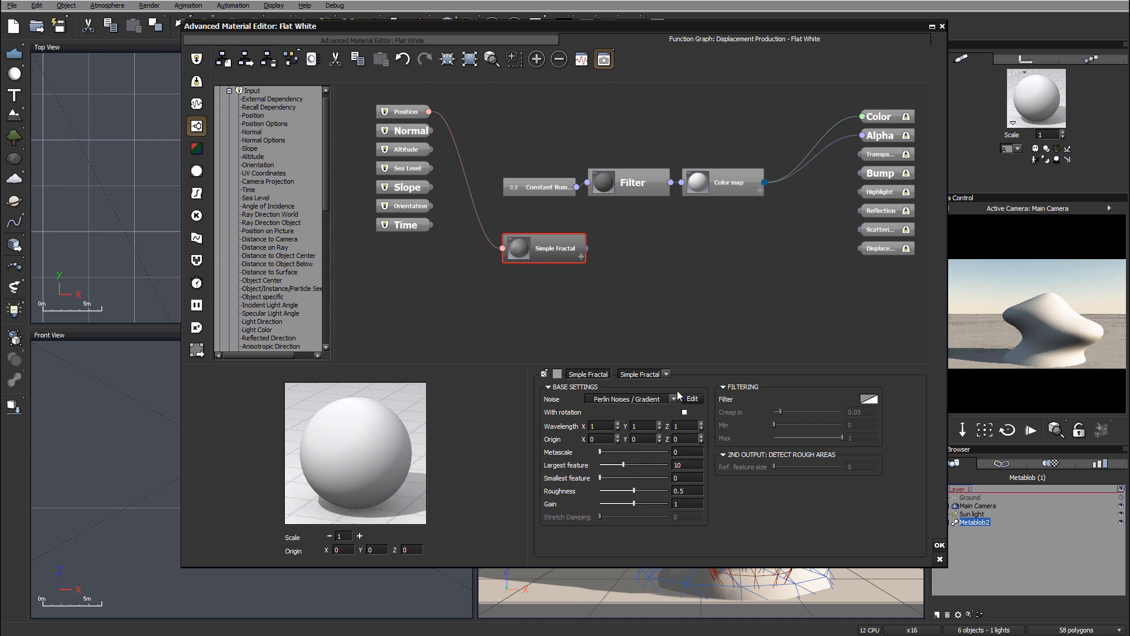
pyautogui.moveTo(614, 319)
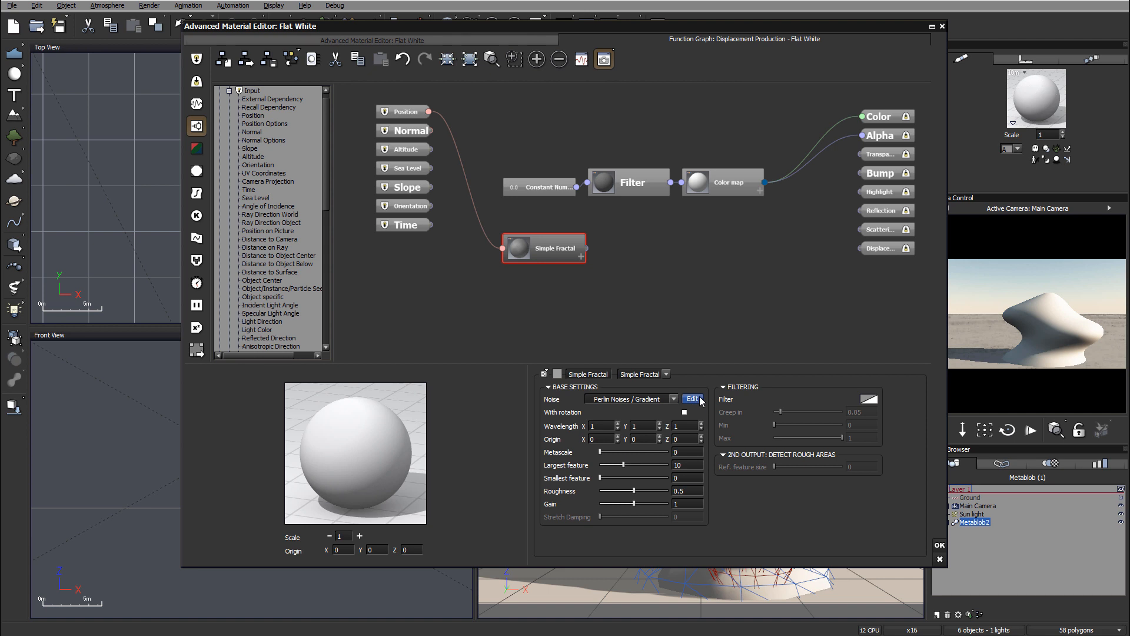
pyautogui.moveTo(678, 366)
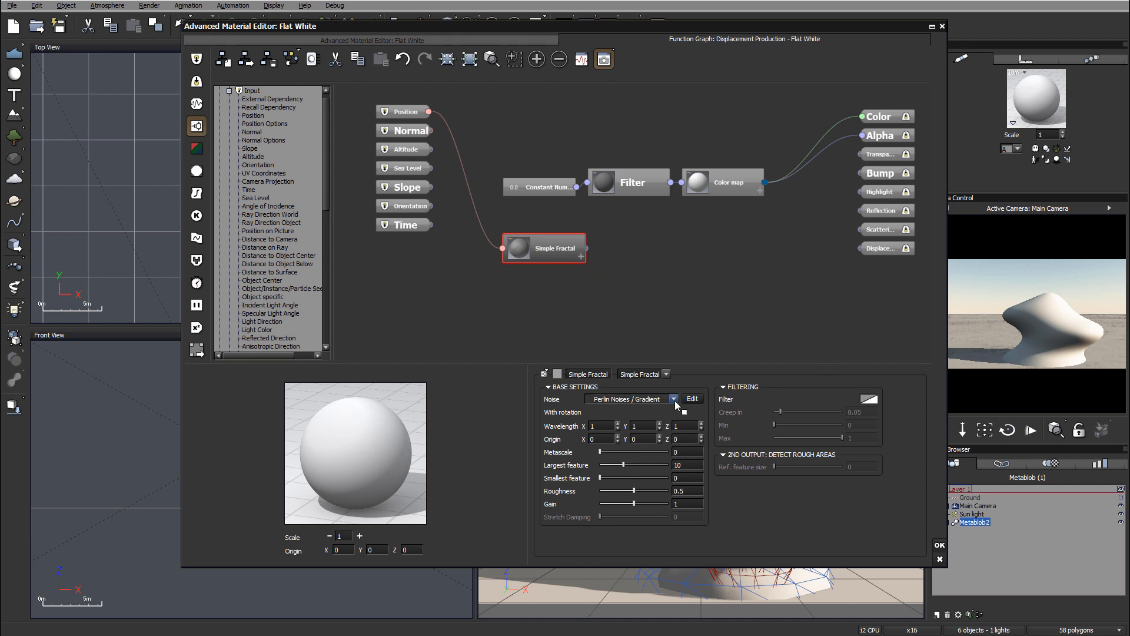
# Change the Simple Fractal's noise type from Perlin gradient to Cellular Patterns / Voronoi.
pyautogui.click(673, 398)
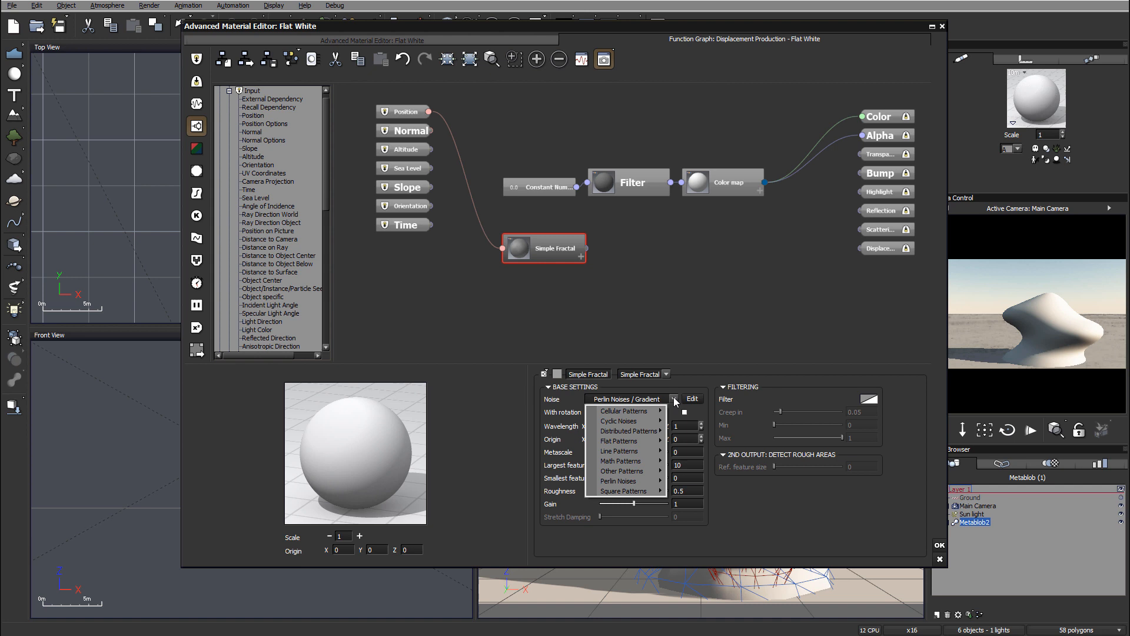
pyautogui.moveTo(619, 451)
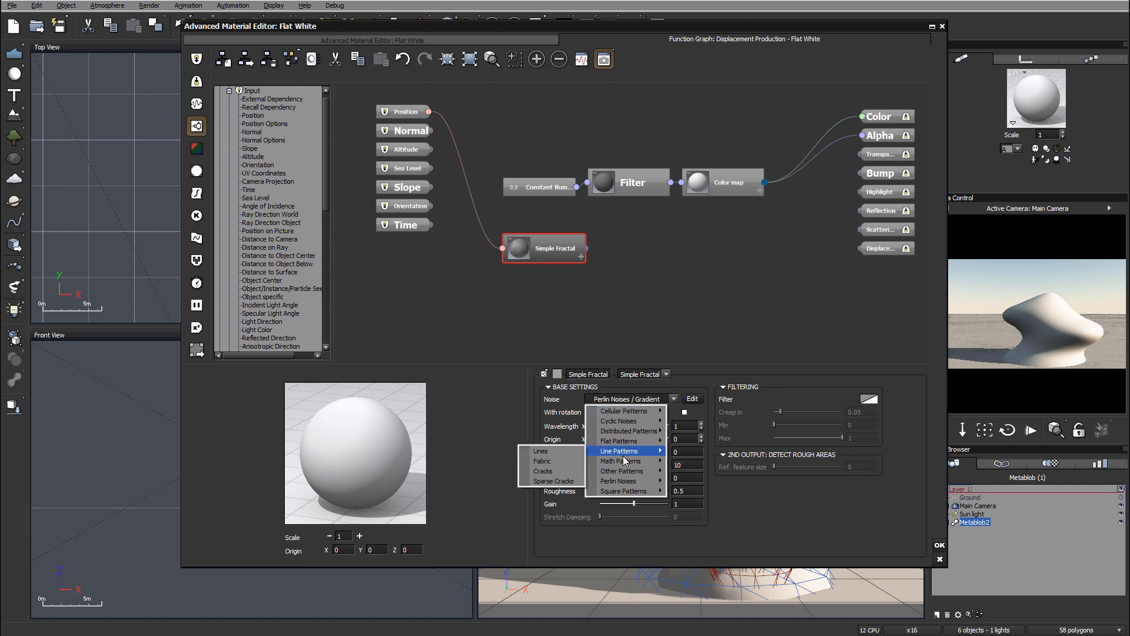
pyautogui.moveTo(621, 411)
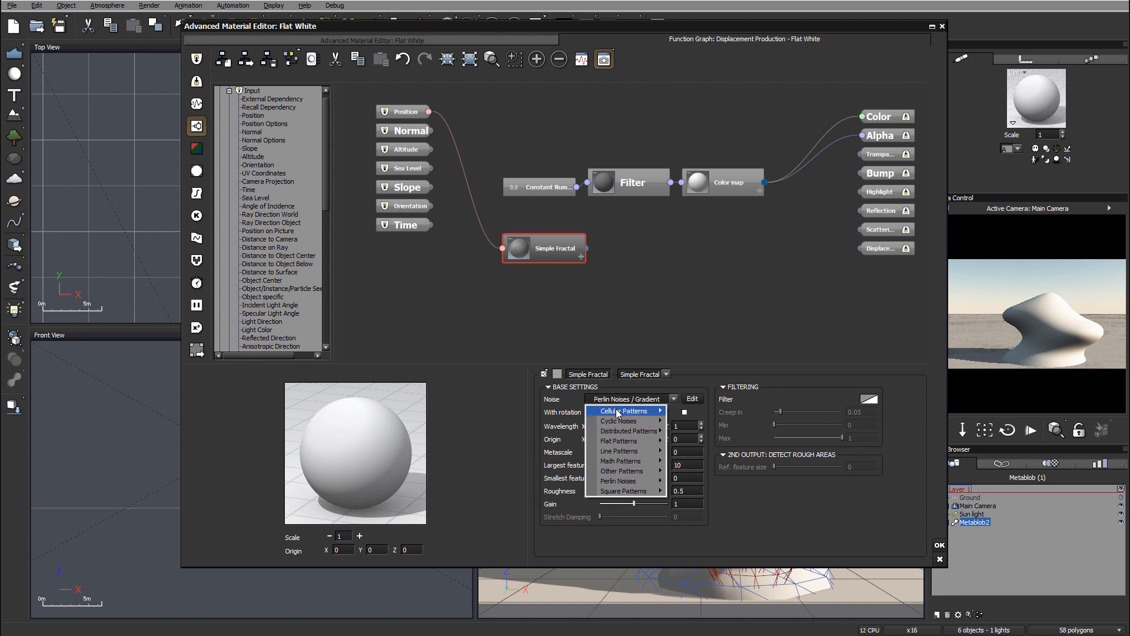
pyautogui.moveTo(654, 411)
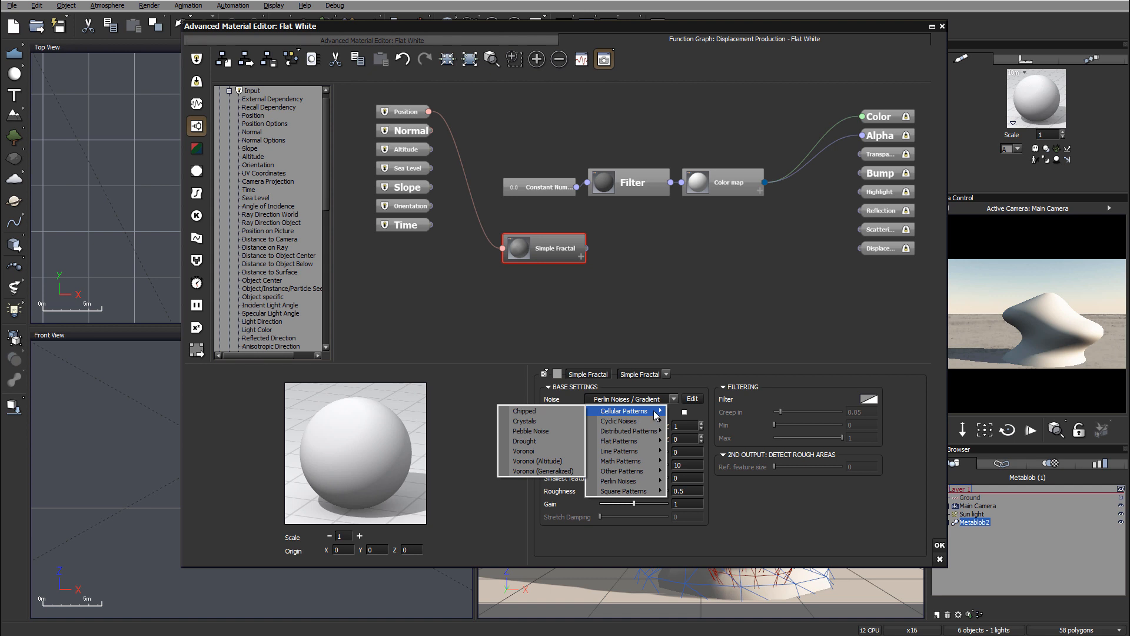
pyautogui.moveTo(545, 451)
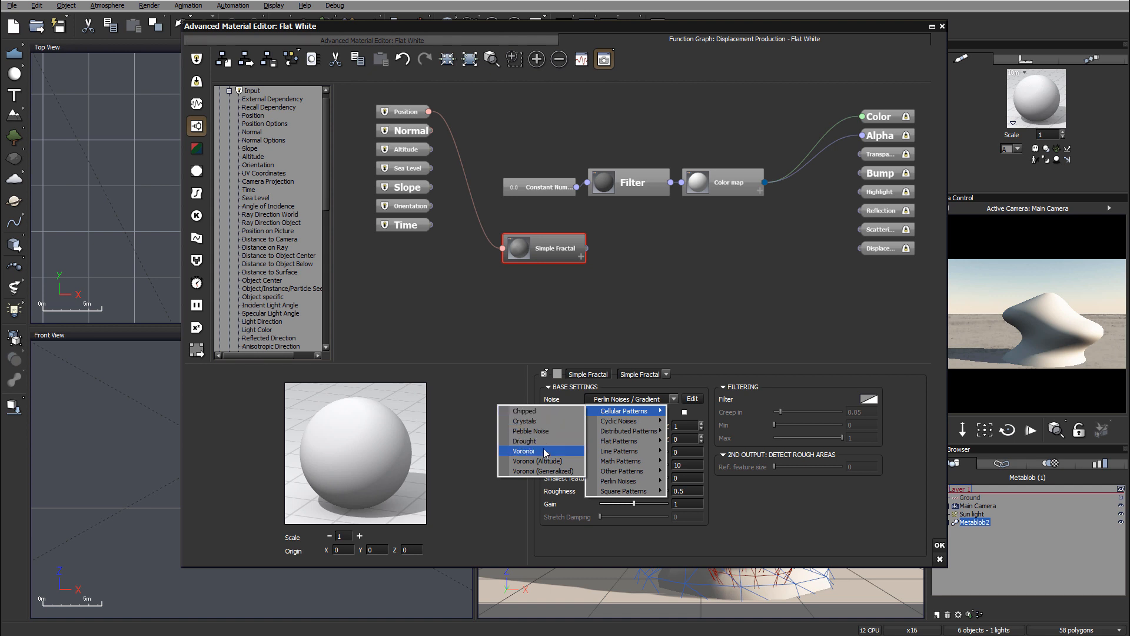
pyautogui.click(522, 451)
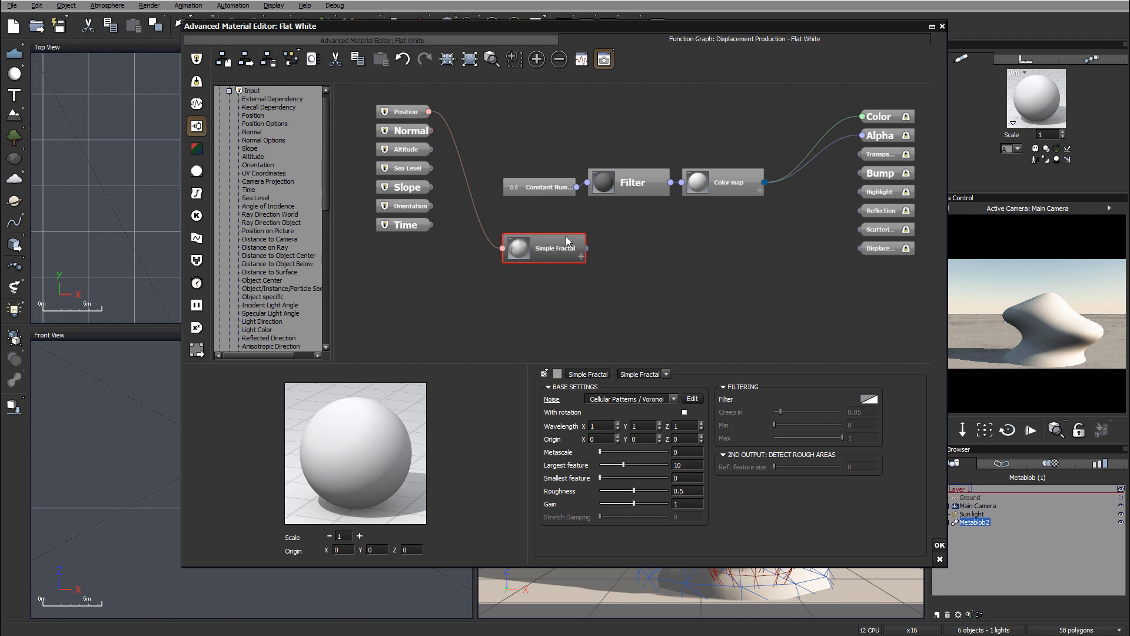
pyautogui.moveTo(859, 176)
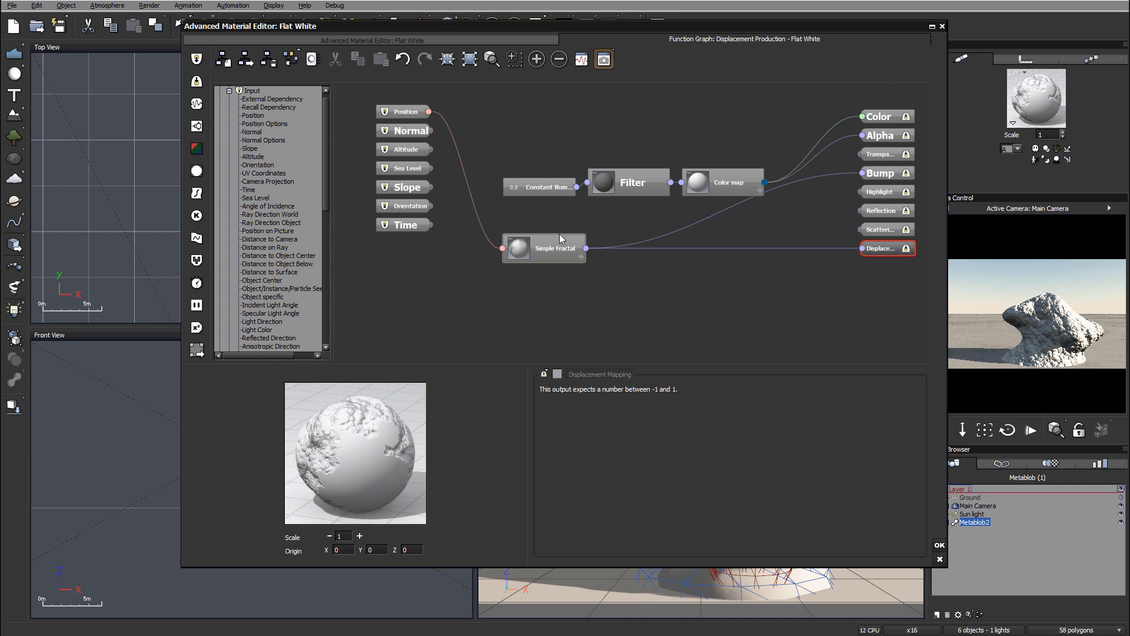
# Lower the Voronoi fractal's gain to about 0.79 for displacement and start a camera render.
pyautogui.click(555, 247)
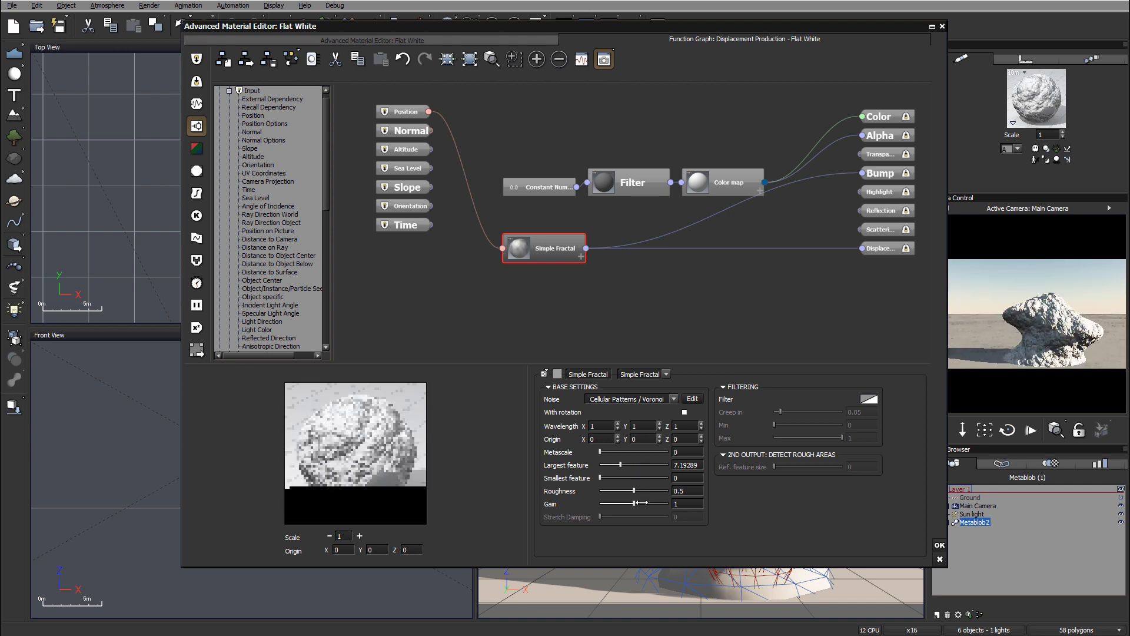
pyautogui.moveTo(645, 503); pyautogui.dragTo(641, 503)
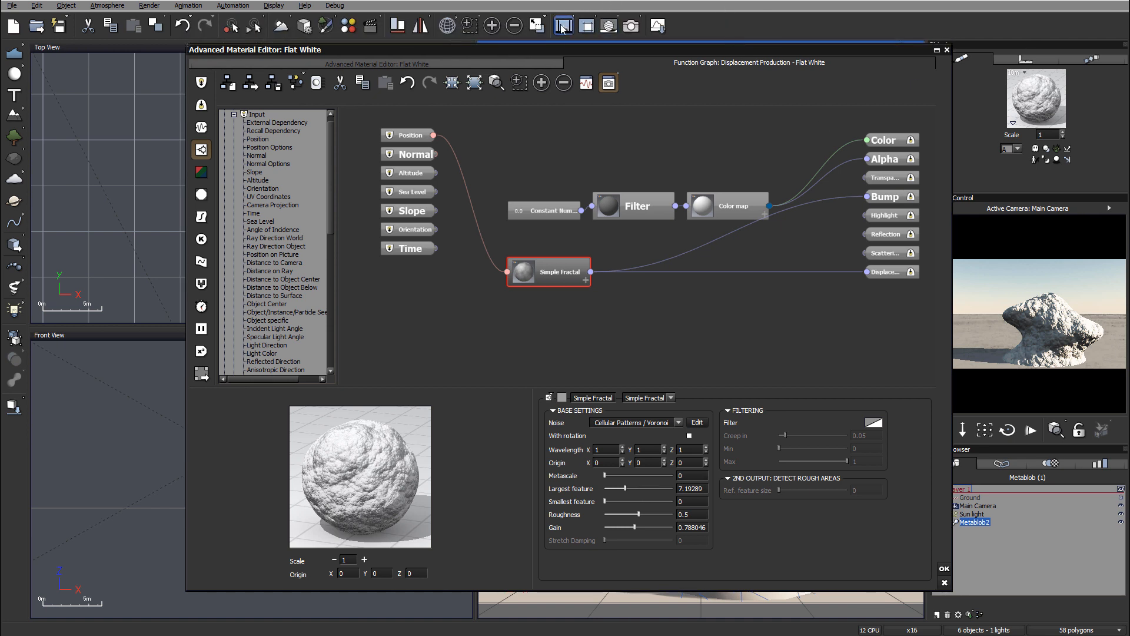
pyautogui.click(565, 26)
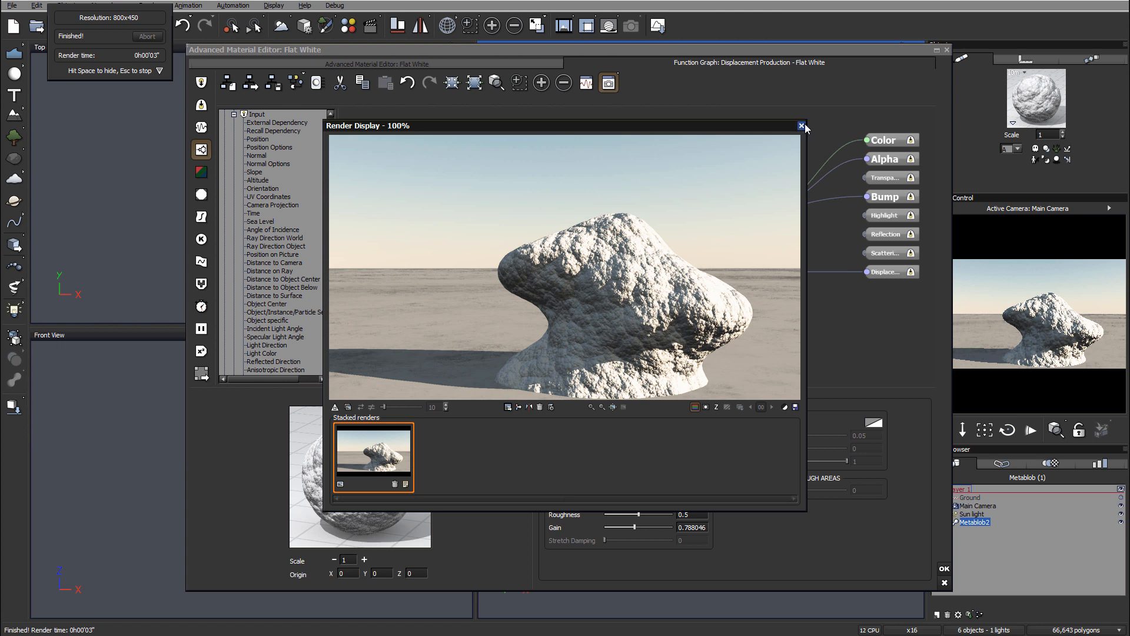
# Close the finished render of the Voronoi-displaced rock on the desert ground.
pyautogui.click(800, 126)
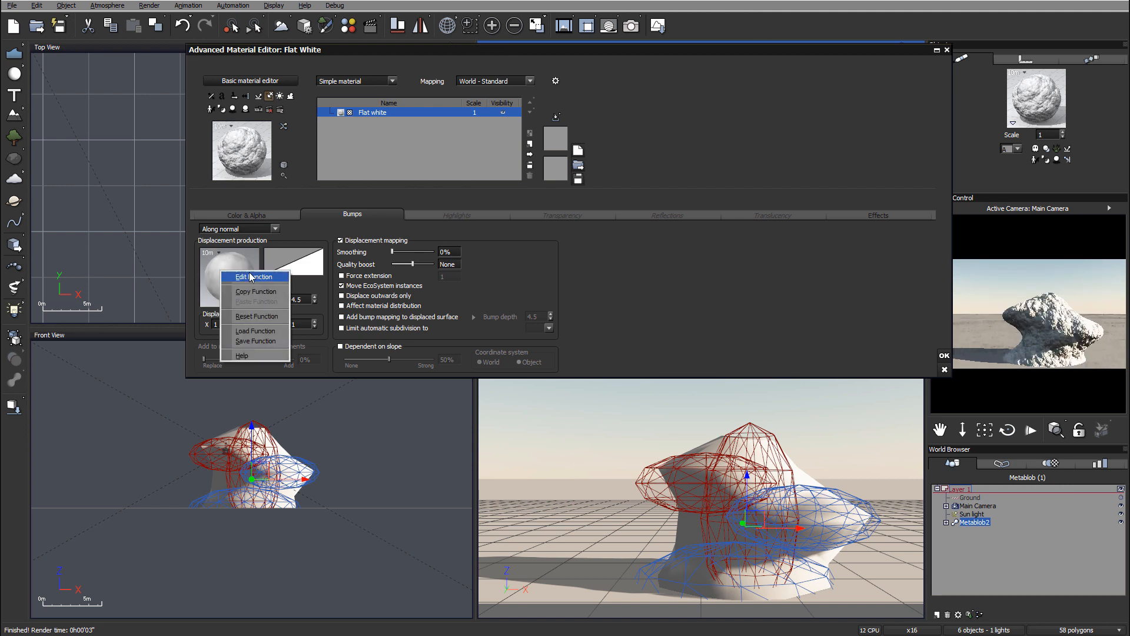
# Reopen the displacement graph and move the output and Simple Fractal nodes to make room.
pyautogui.click(250, 277)
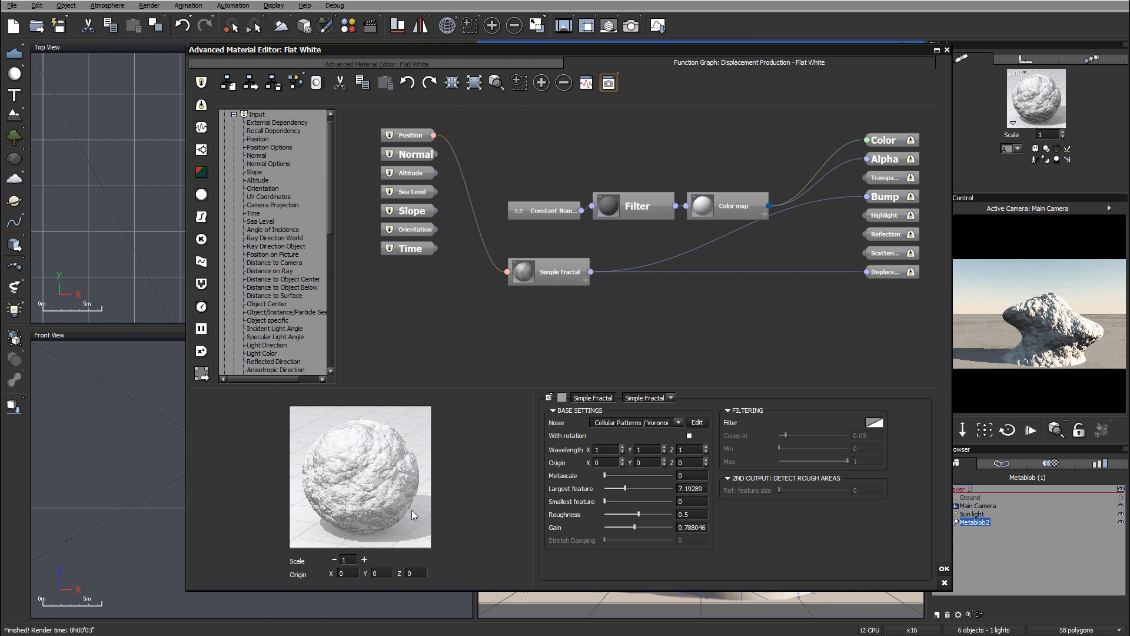
pyautogui.click(556, 272)
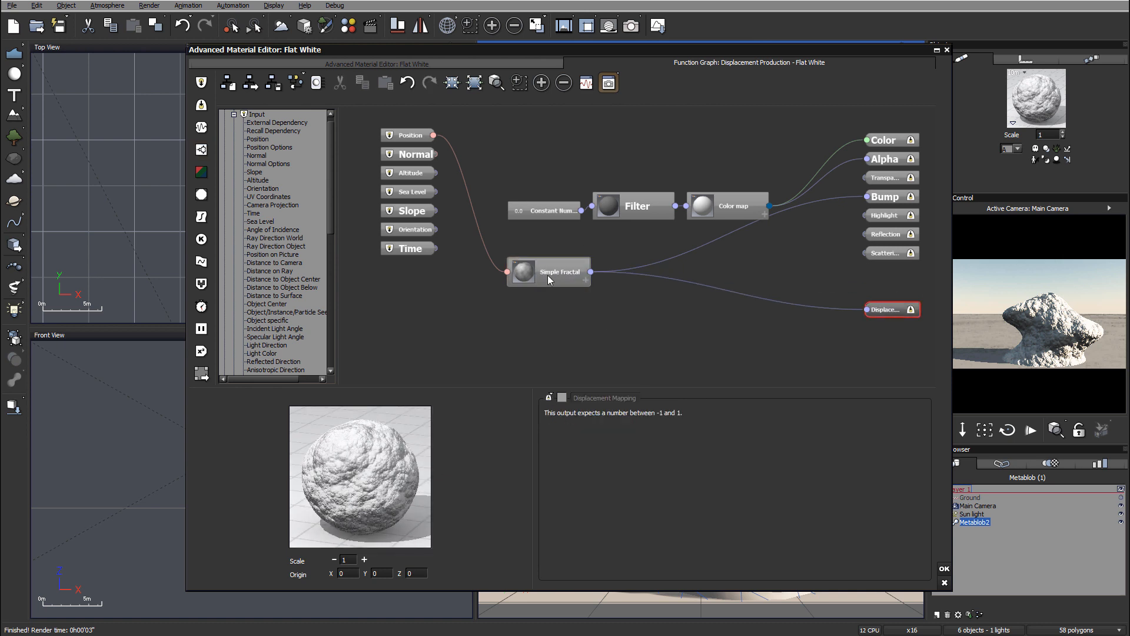
pyautogui.click(560, 271)
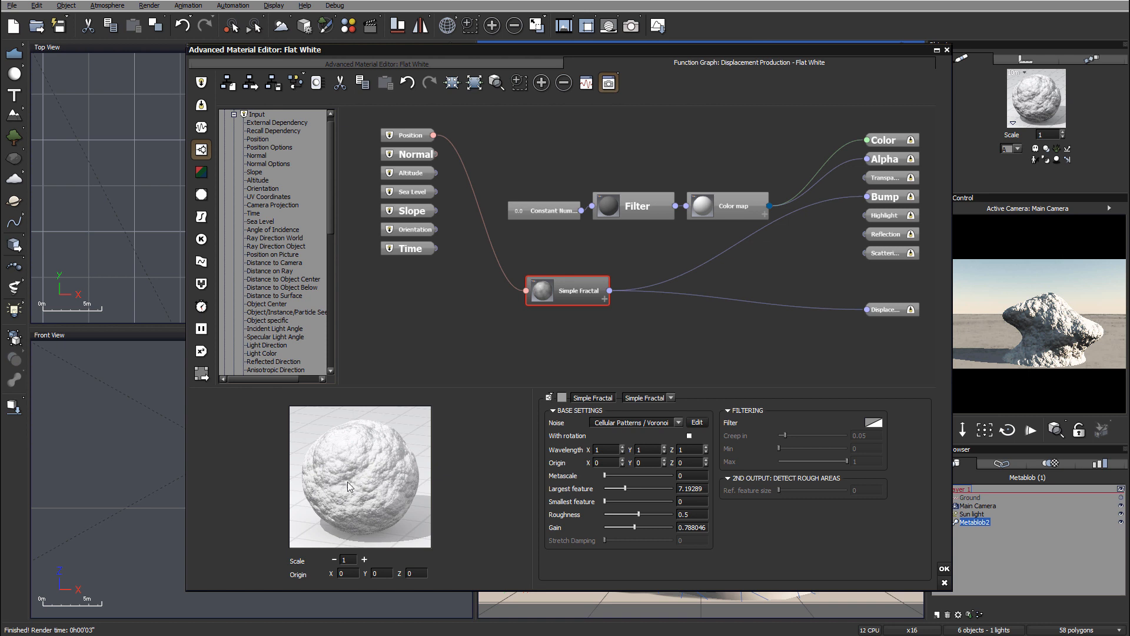
pyautogui.moveTo(567, 291); pyautogui.dragTo(572, 268)
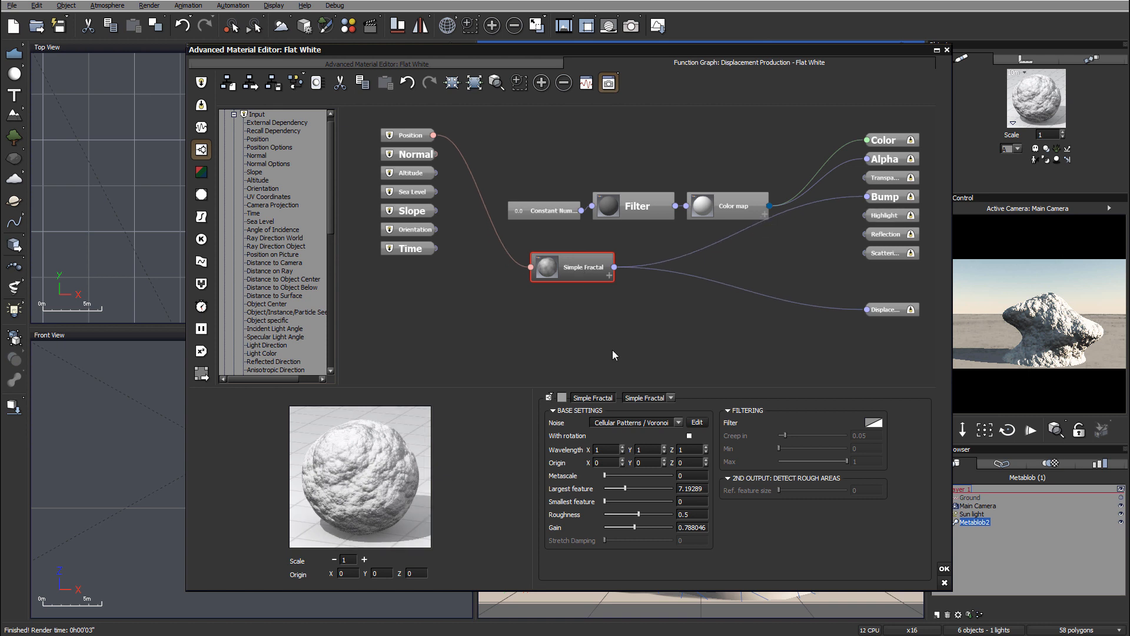
pyautogui.moveTo(617, 311)
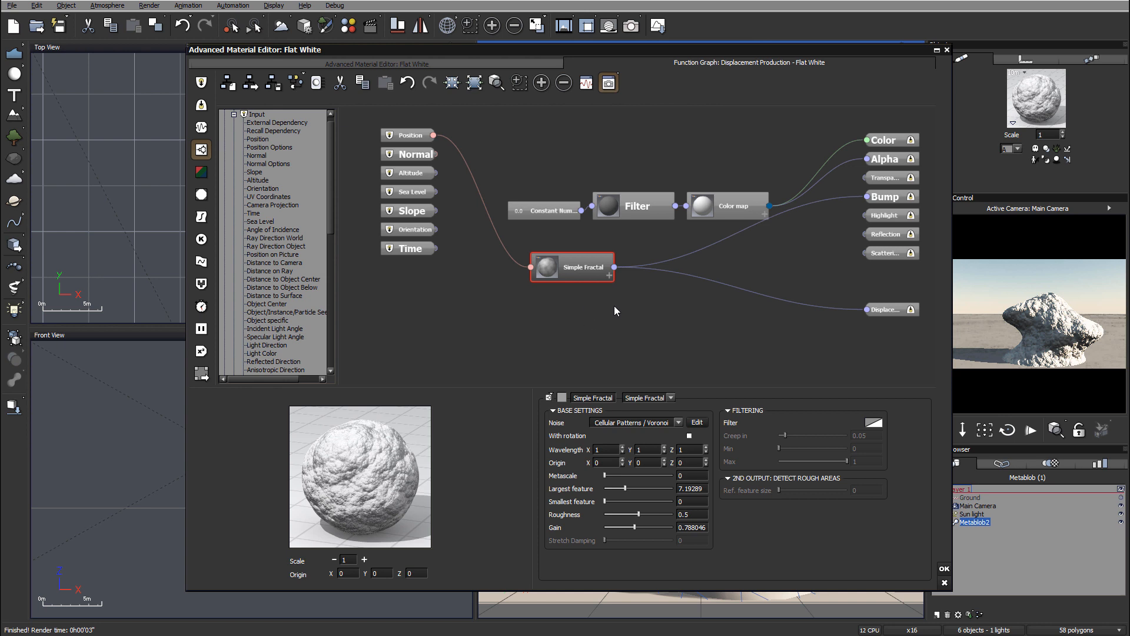
pyautogui.moveTo(612, 324)
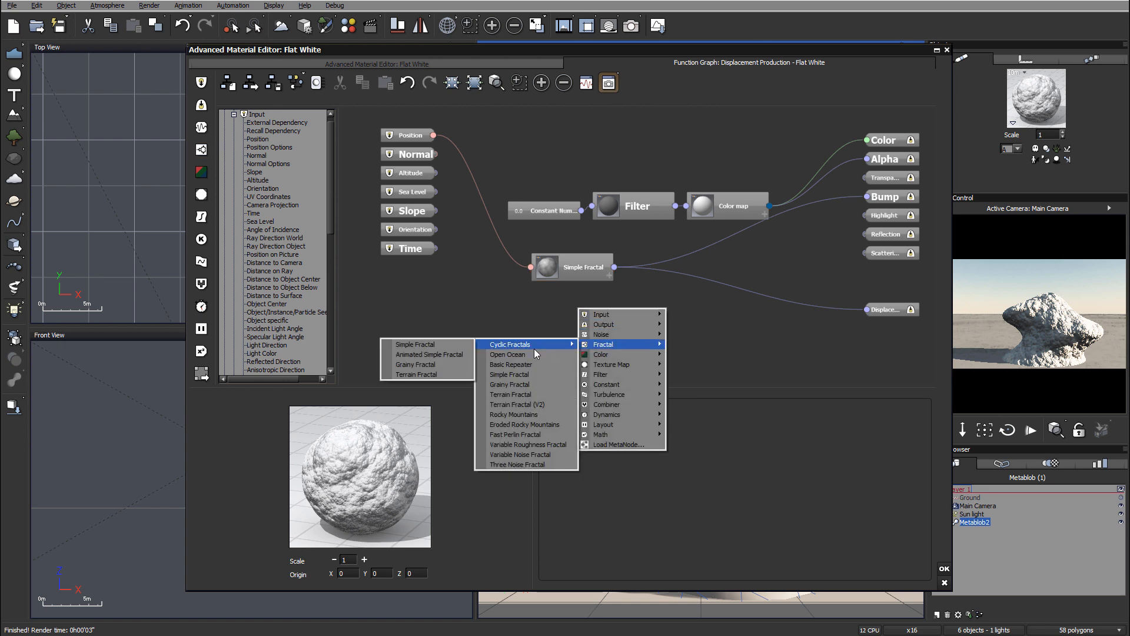
# Add a second Simple Fractal below the first and wire it into the displacement output.
pyautogui.click(508, 374)
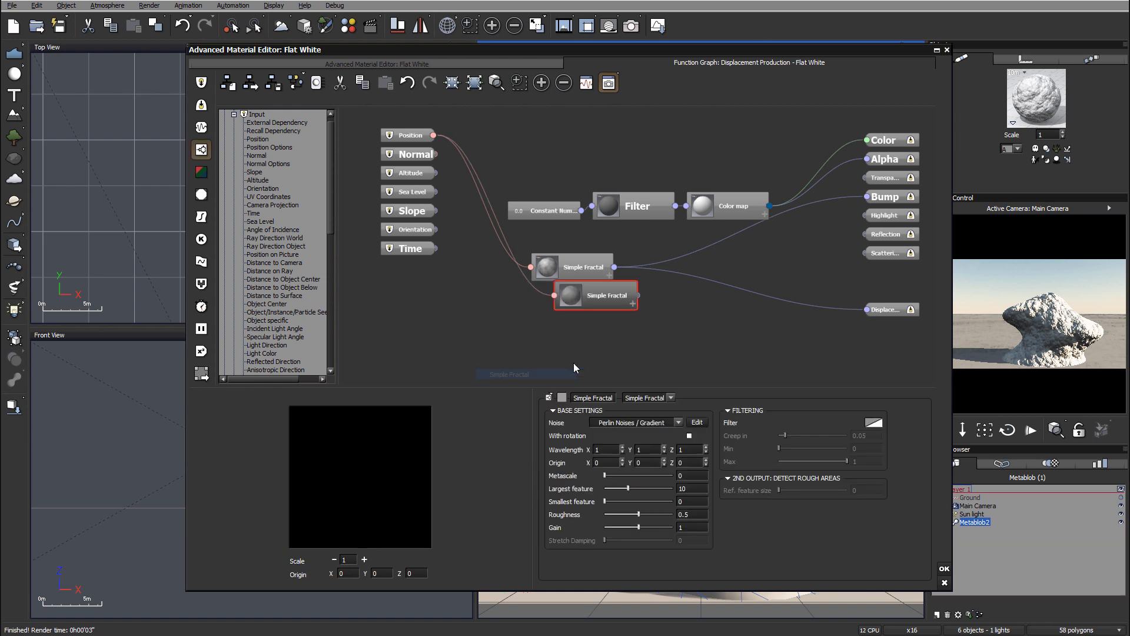
pyautogui.moveTo(595, 294); pyautogui.dragTo(577, 313)
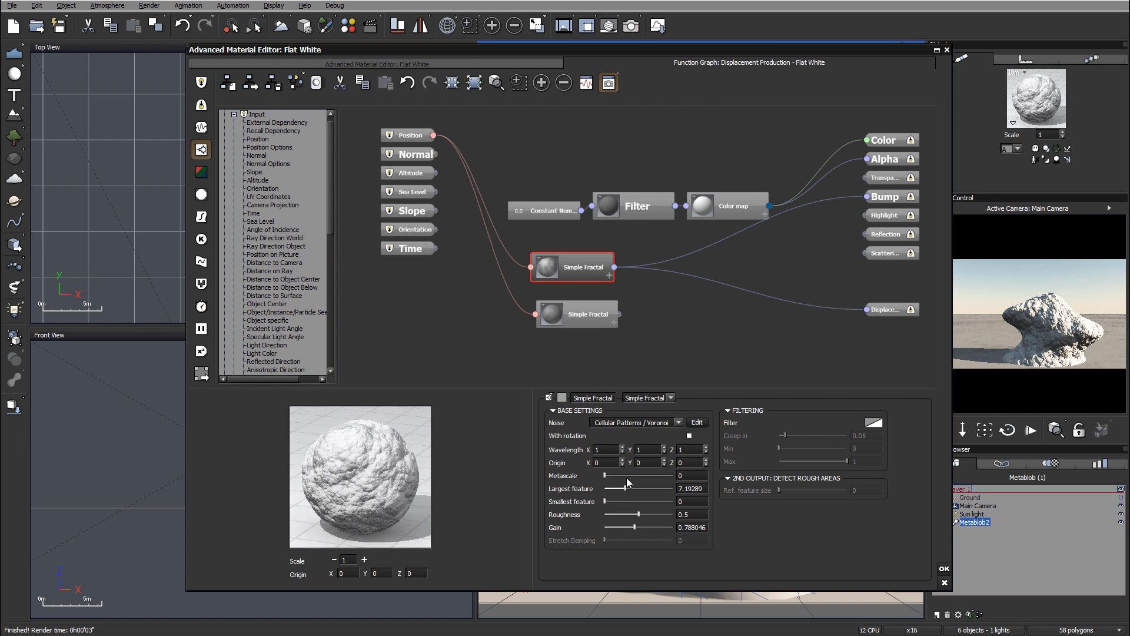
pyautogui.moveTo(656, 488); pyautogui.dragTo(635, 487)
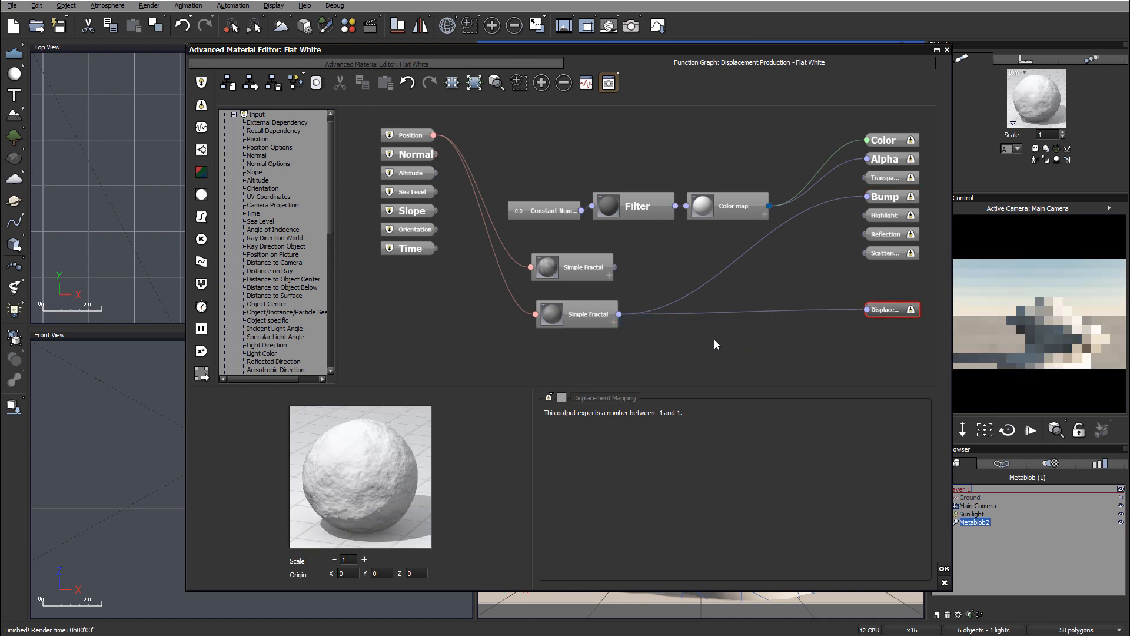
# Enlarge the second fractal's largest feature and lower its gain.
pyautogui.click(588, 314)
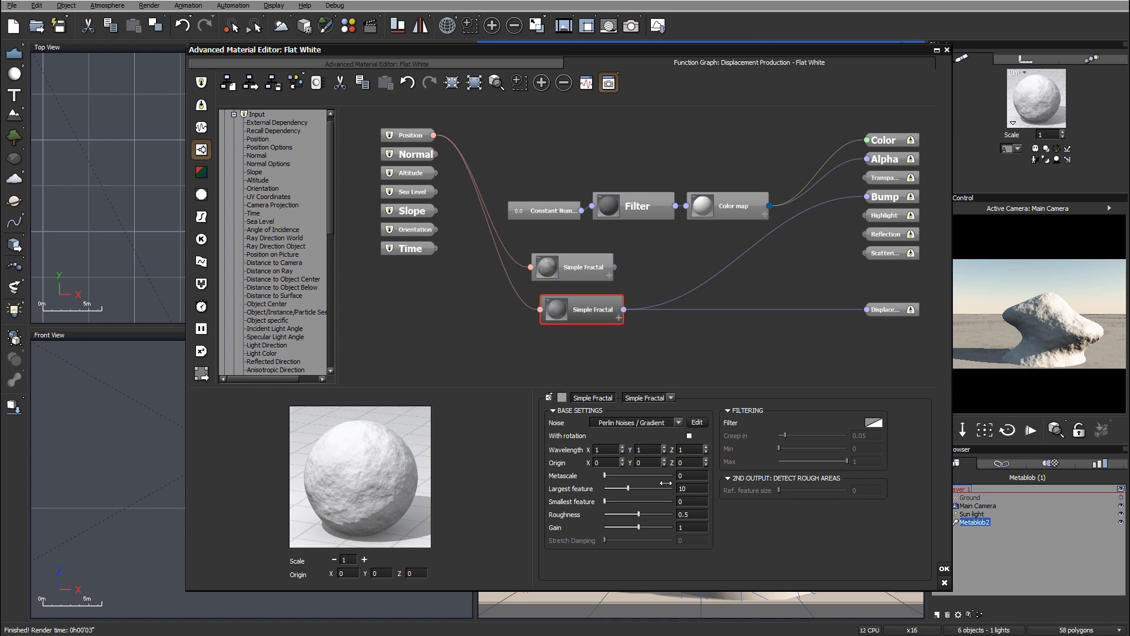
pyautogui.moveTo(634, 488); pyautogui.dragTo(656, 489)
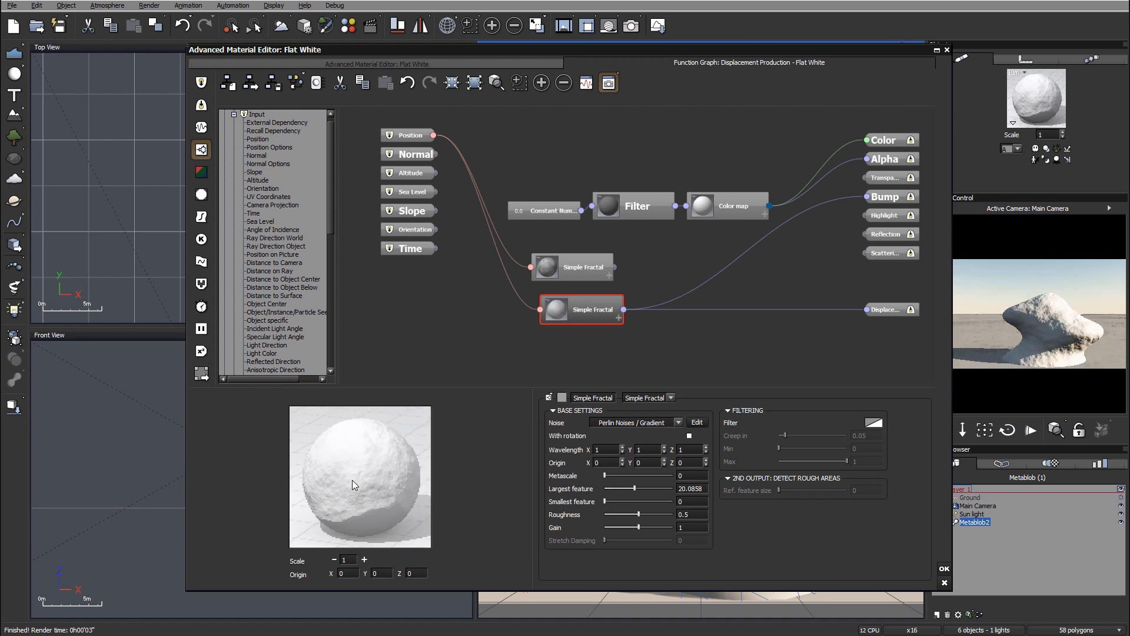
pyautogui.moveTo(663, 528); pyautogui.dragTo(634, 527)
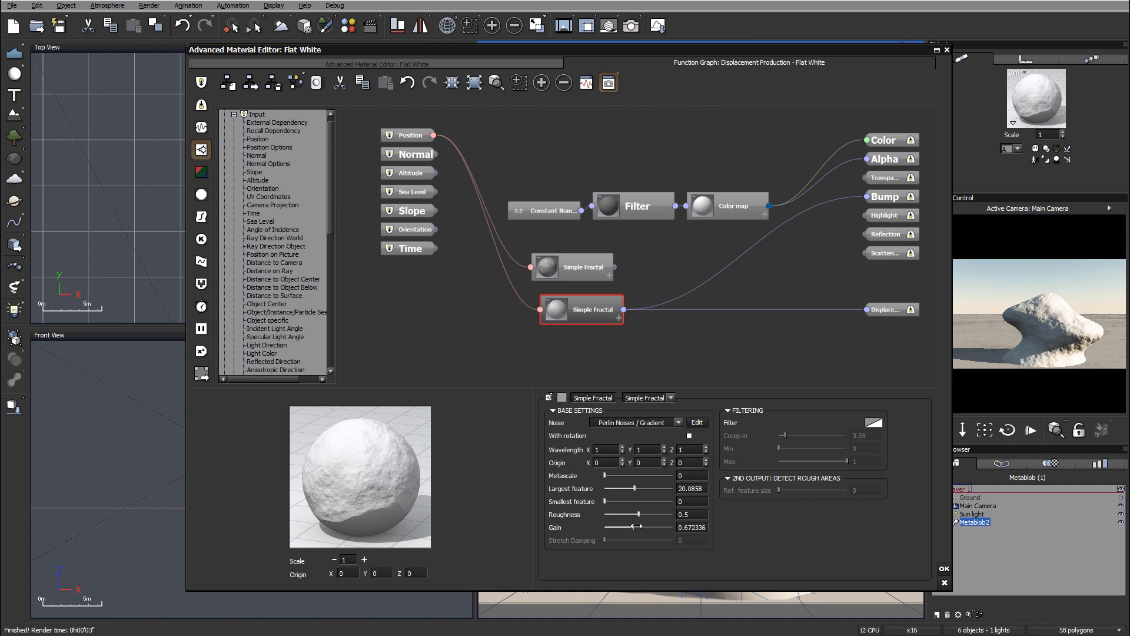
pyautogui.moveTo(633, 527); pyautogui.dragTo(627, 527)
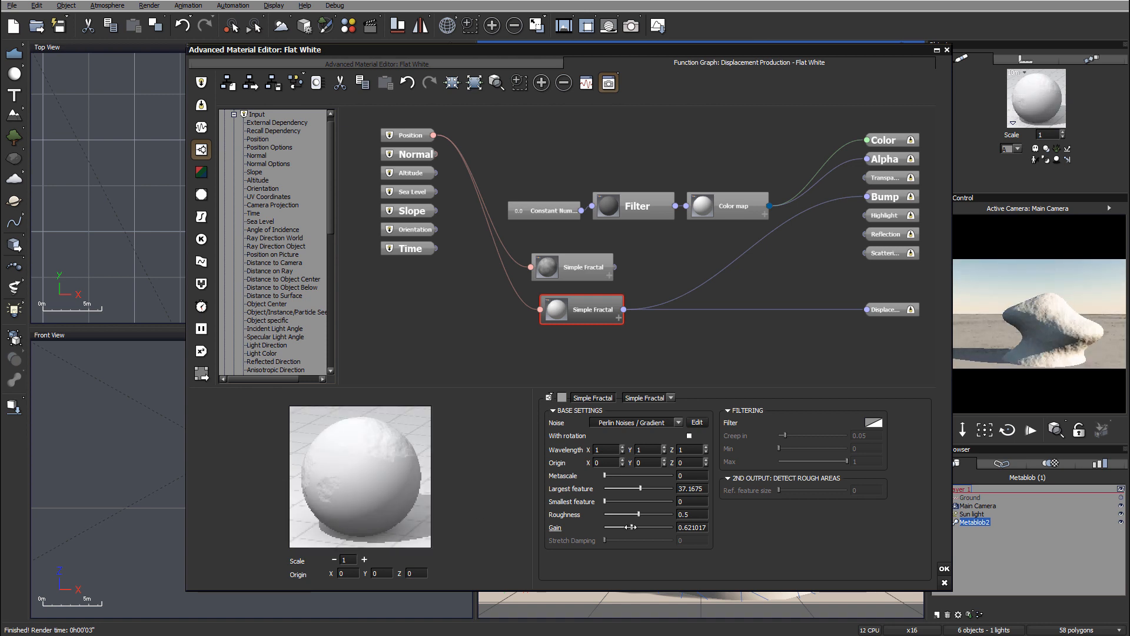
pyautogui.moveTo(635, 527); pyautogui.dragTo(631, 527)
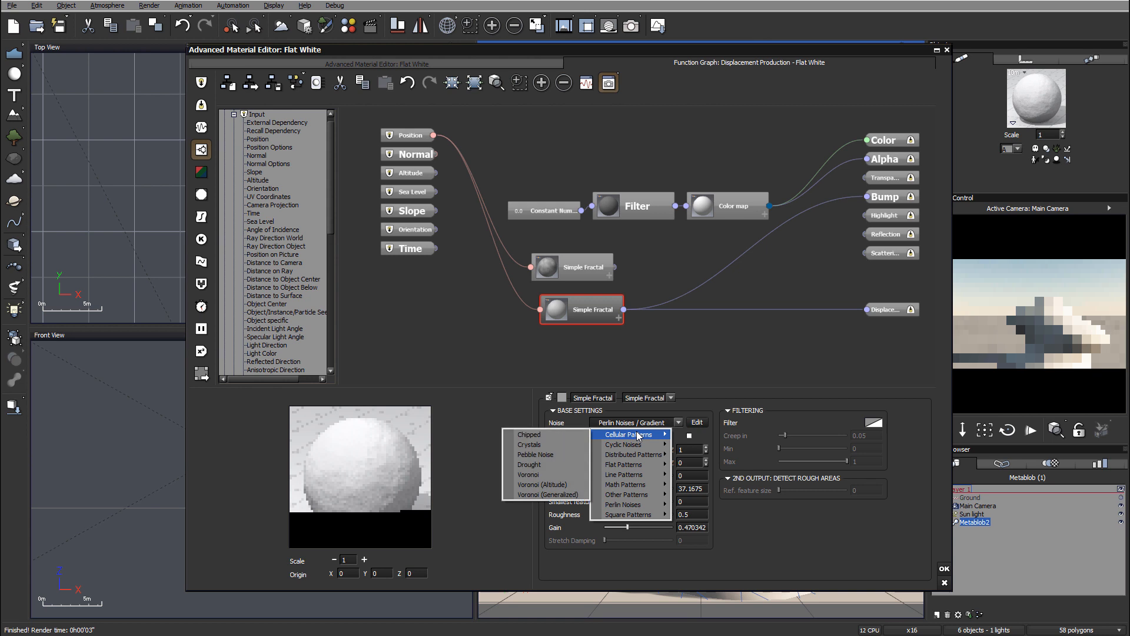
# Set the second fractal to Voronoi noise with feature ~27.36, roughness 0.34, gain 0.25.
pyautogui.click(527, 475)
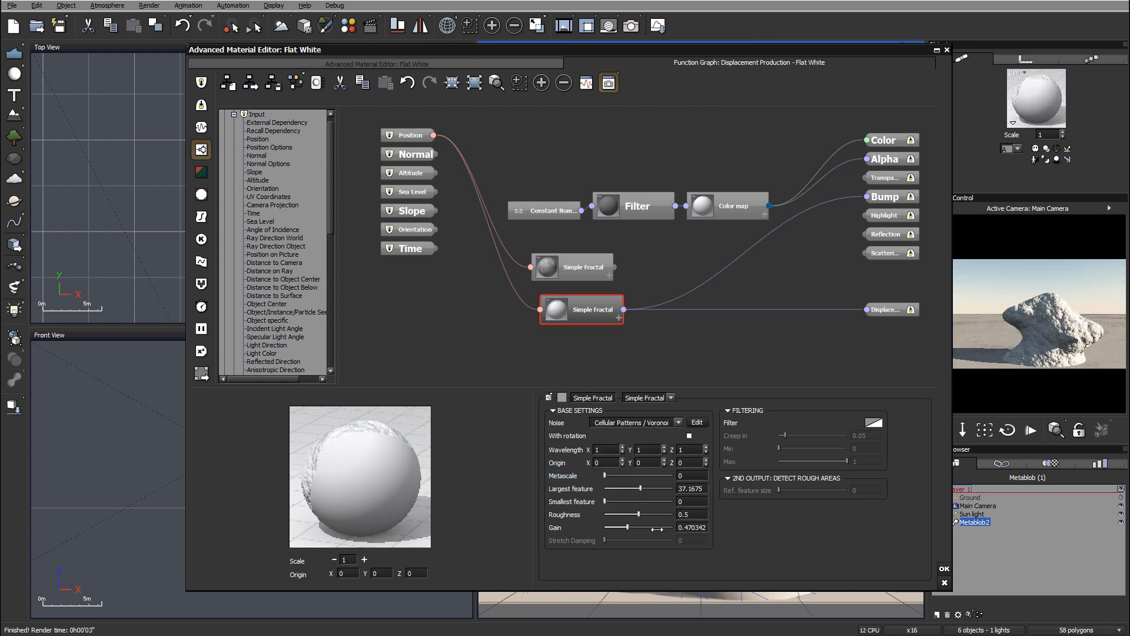
pyautogui.moveTo(653, 487); pyautogui.dragTo(639, 488)
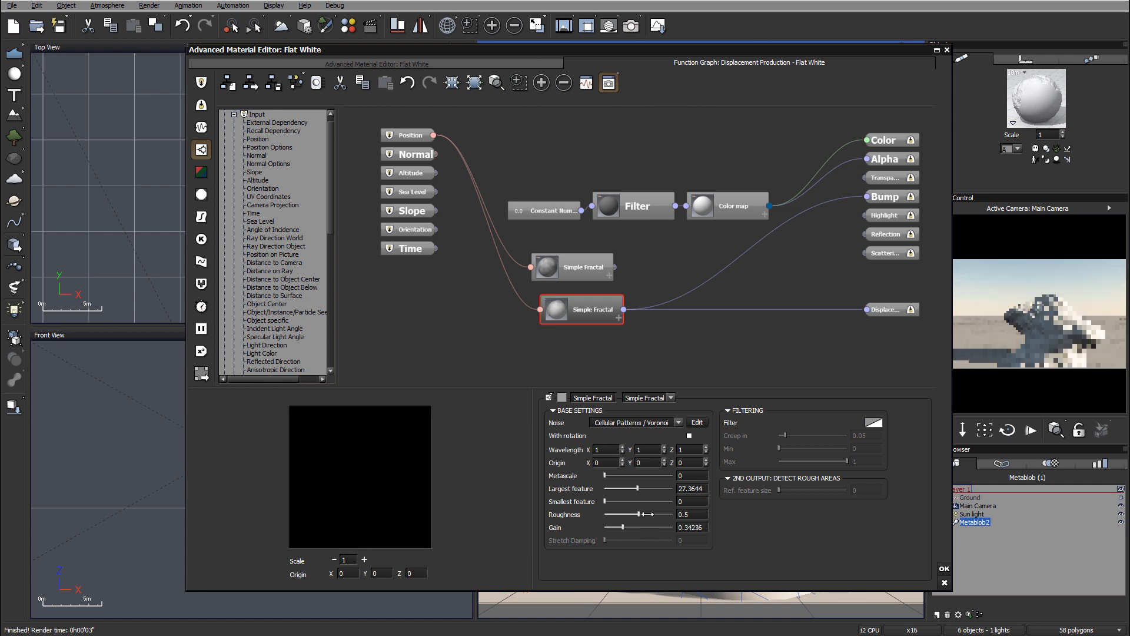
pyautogui.moveTo(641, 515); pyautogui.dragTo(633, 515)
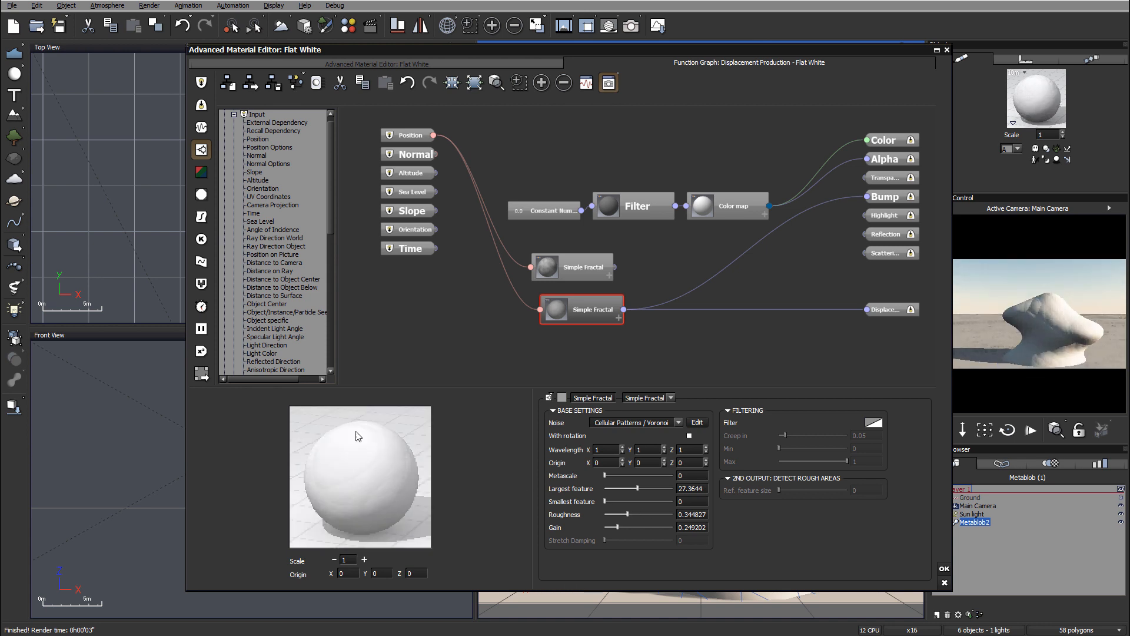
pyautogui.moveTo(615, 528); pyautogui.dragTo(621, 527)
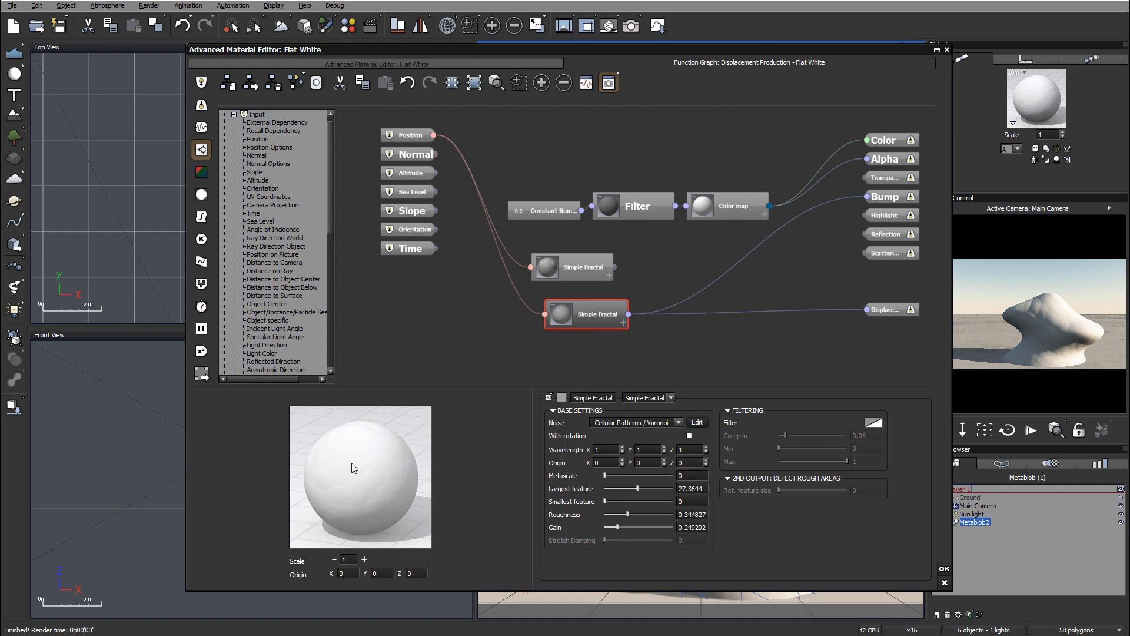
pyautogui.moveTo(685, 337)
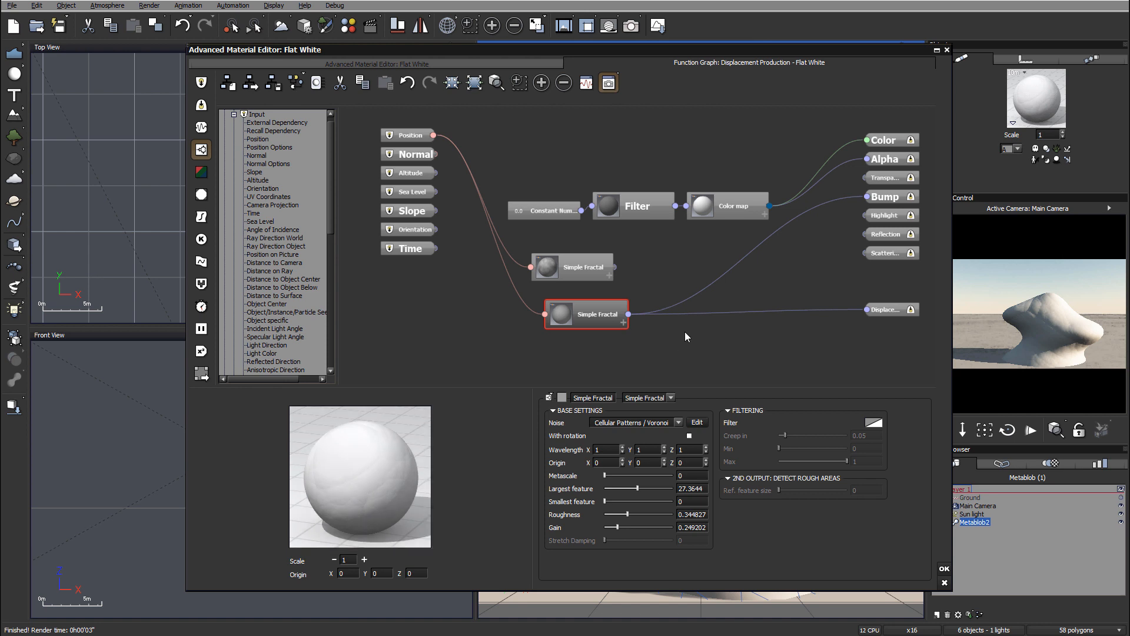
pyautogui.rightClick(688, 337)
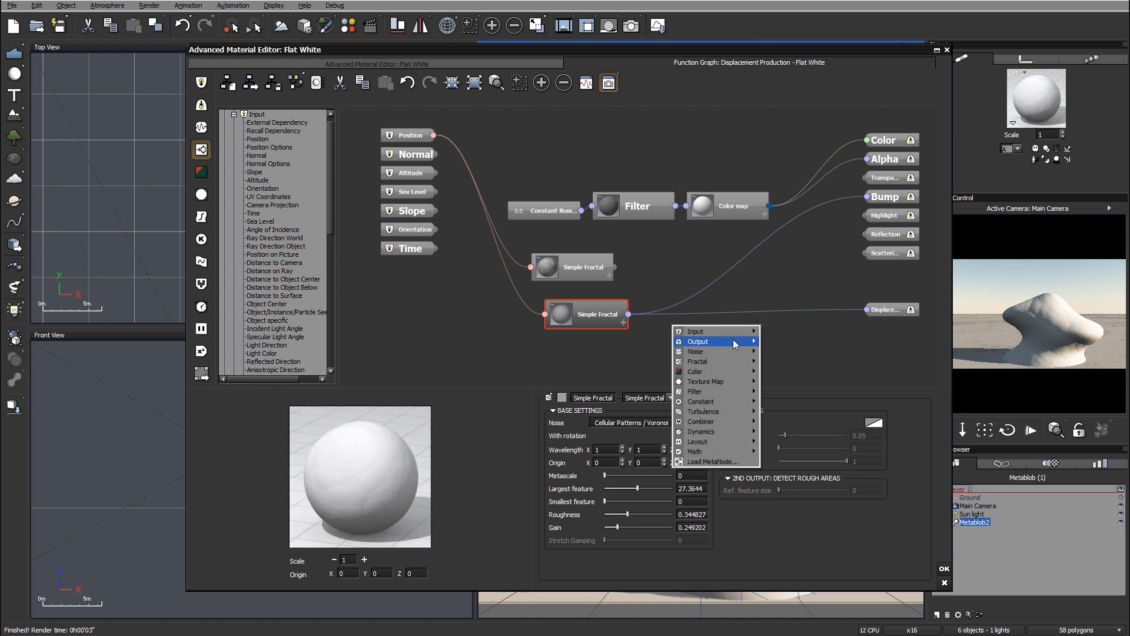
pyautogui.moveTo(728, 362)
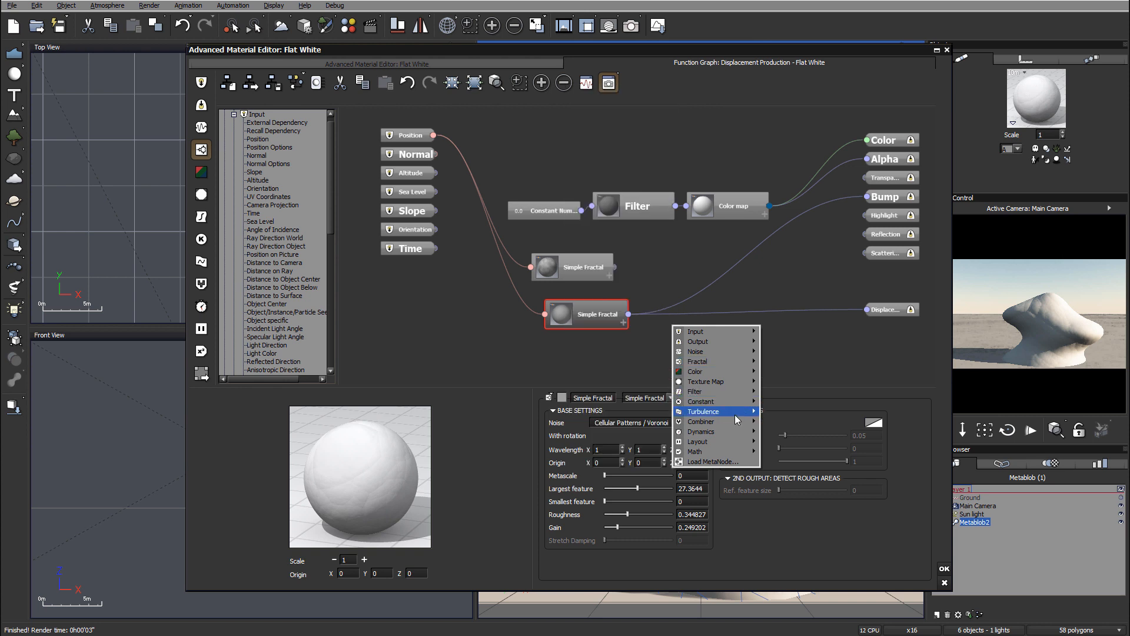
pyautogui.click(703, 411)
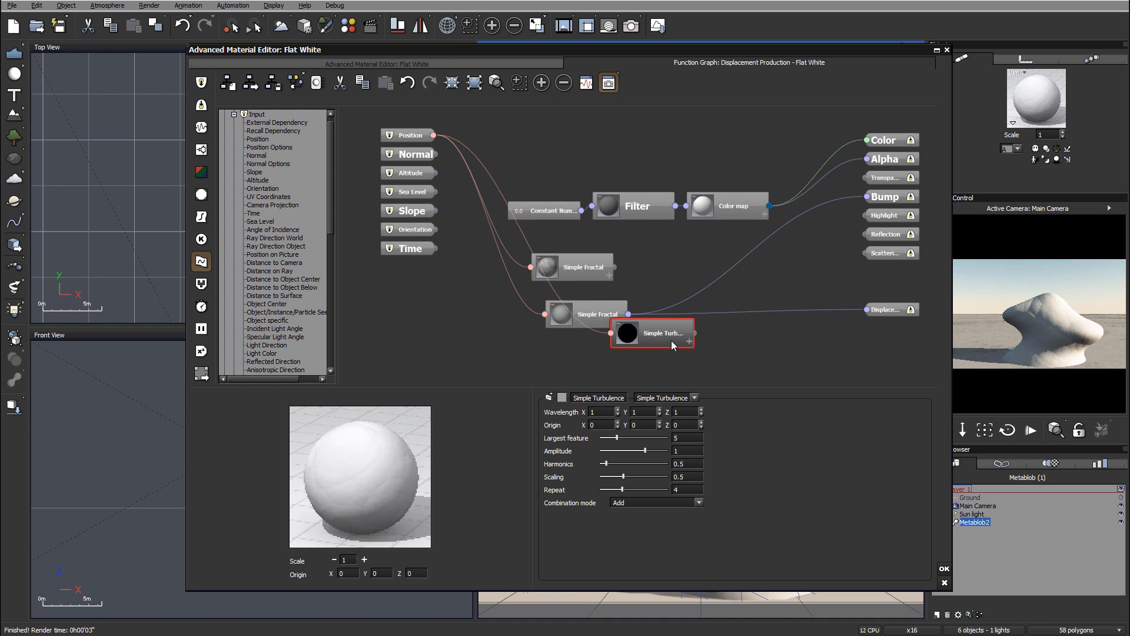
pyautogui.moveTo(674, 327)
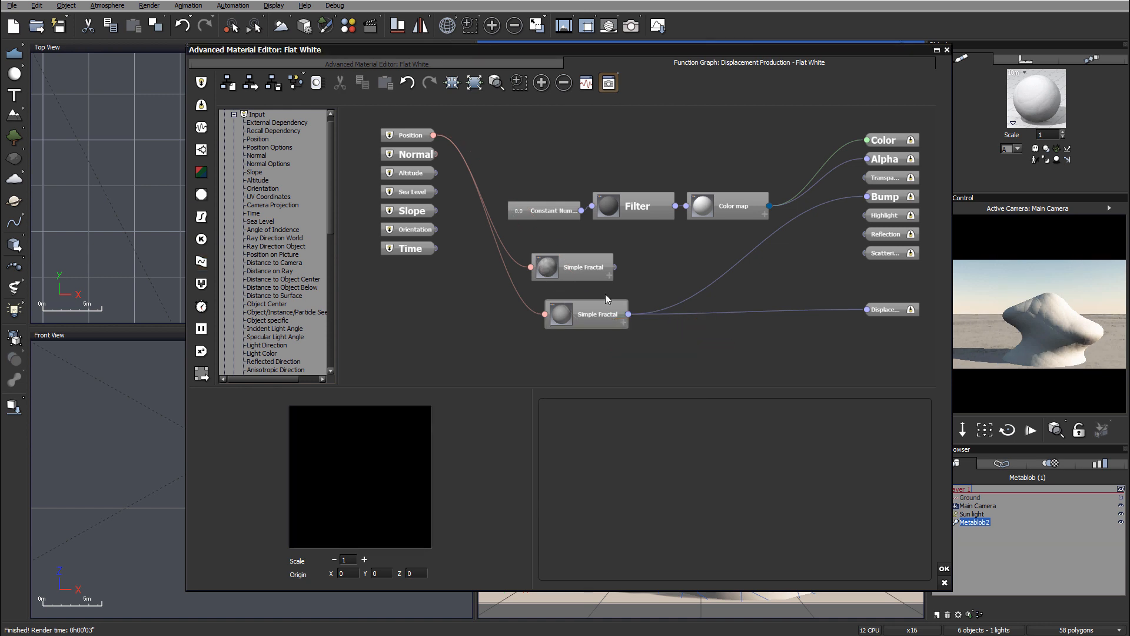
# Add a Combiner node and feed both Simple Fractals into its two inputs.
pyautogui.click(573, 266)
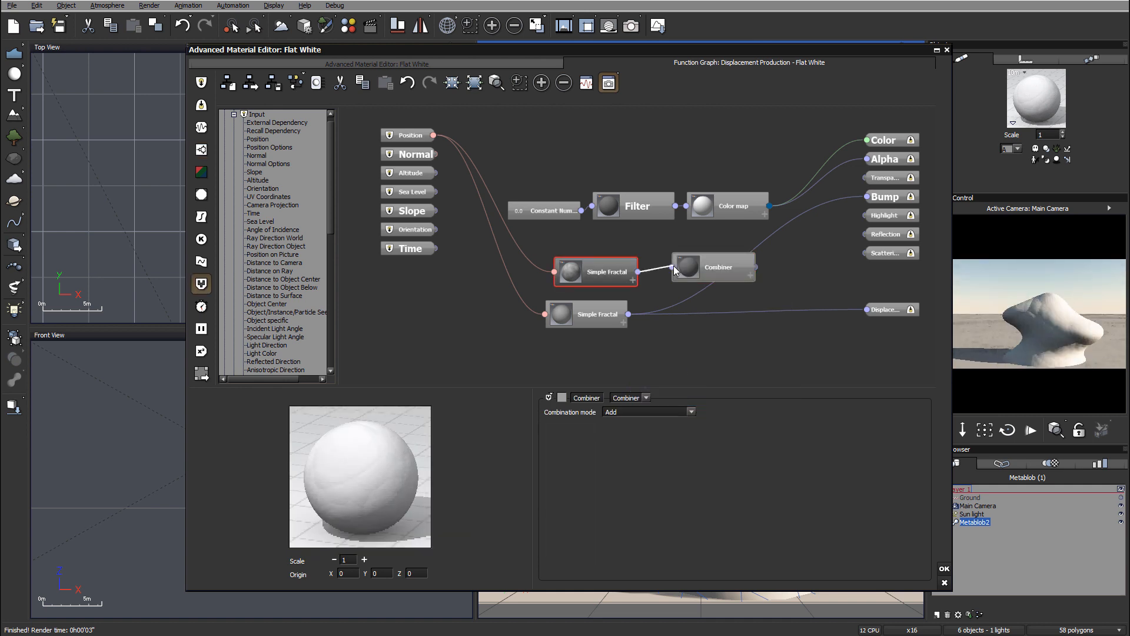
pyautogui.click(718, 266)
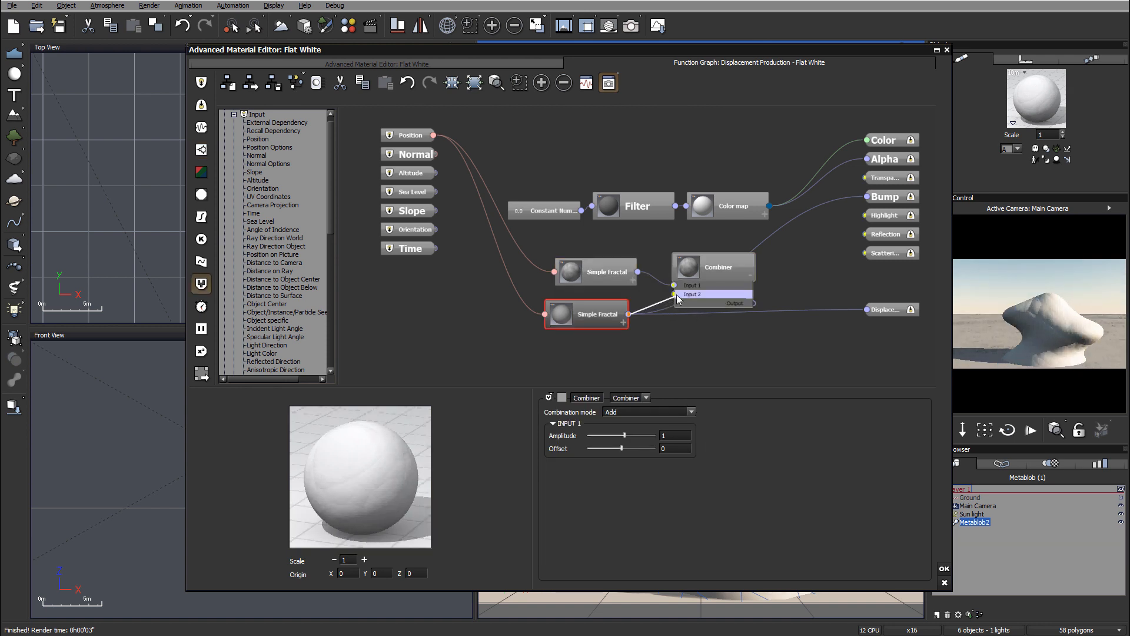
pyautogui.click(586, 314)
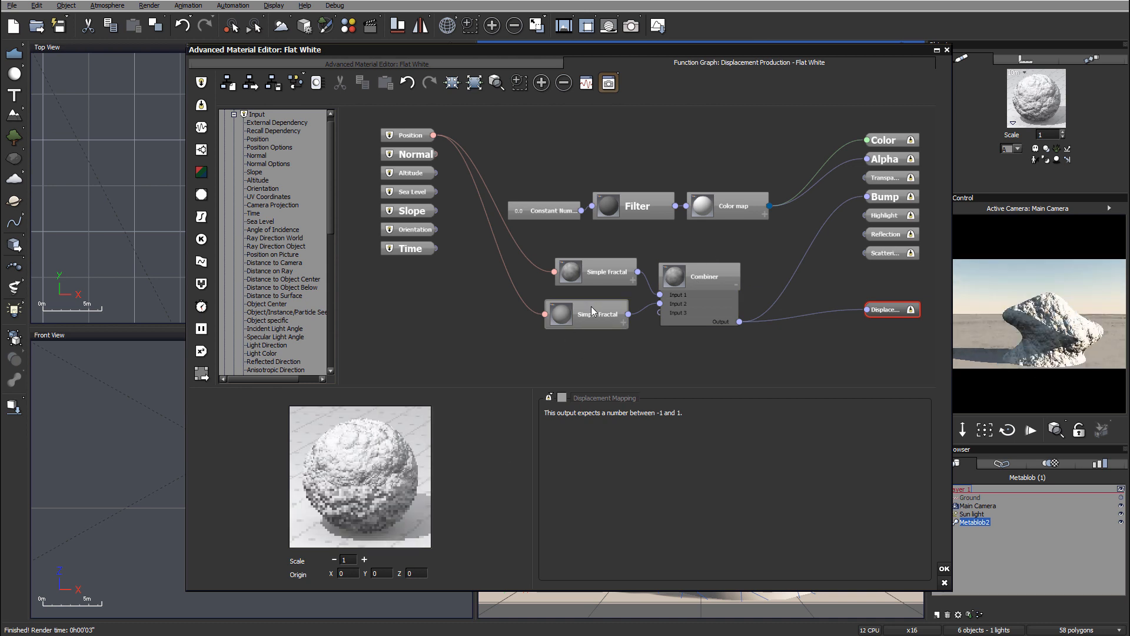
pyautogui.click(594, 271)
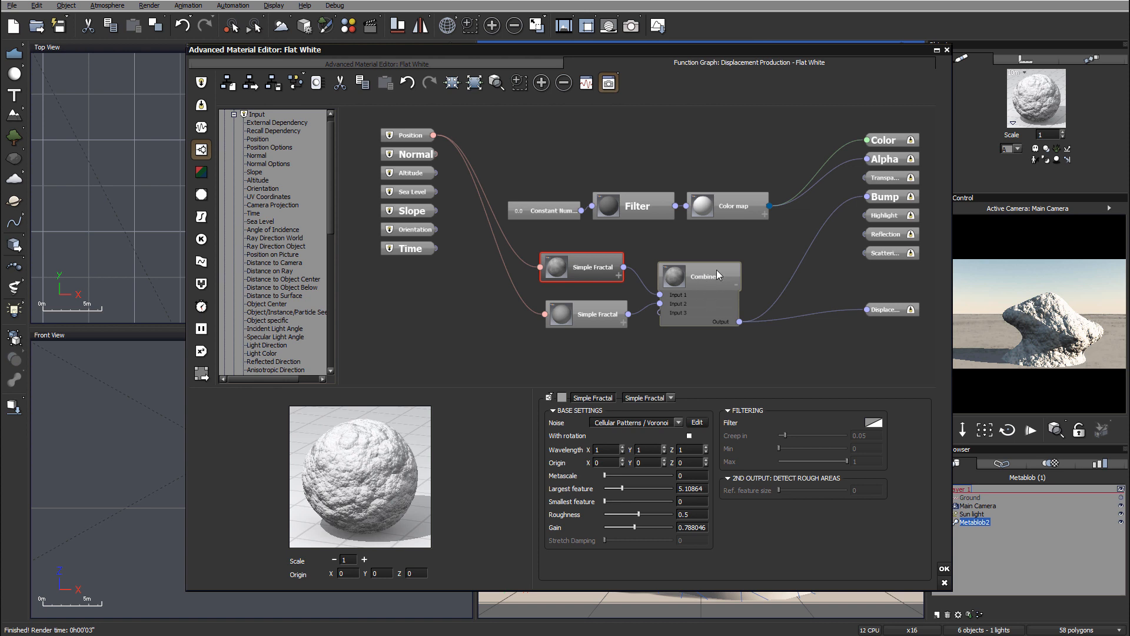
# Tune the Combiner's input amplitudes to about 0.48 and 0.14 for moderate rock detail.
pyautogui.click(699, 275)
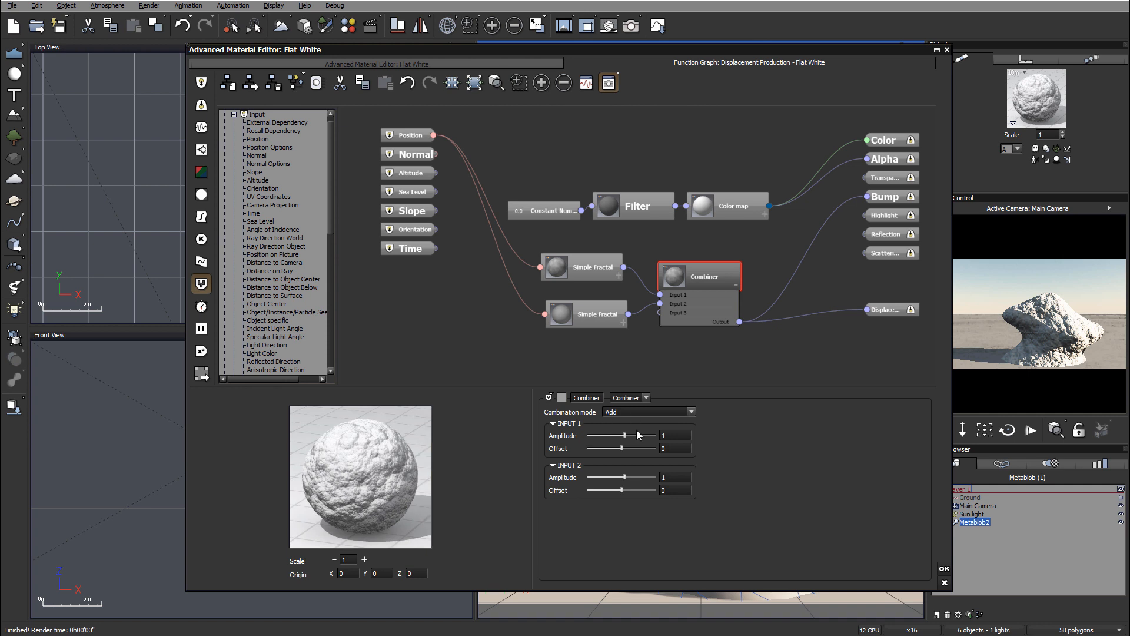
pyautogui.moveTo(608, 435); pyautogui.dragTo(645, 434)
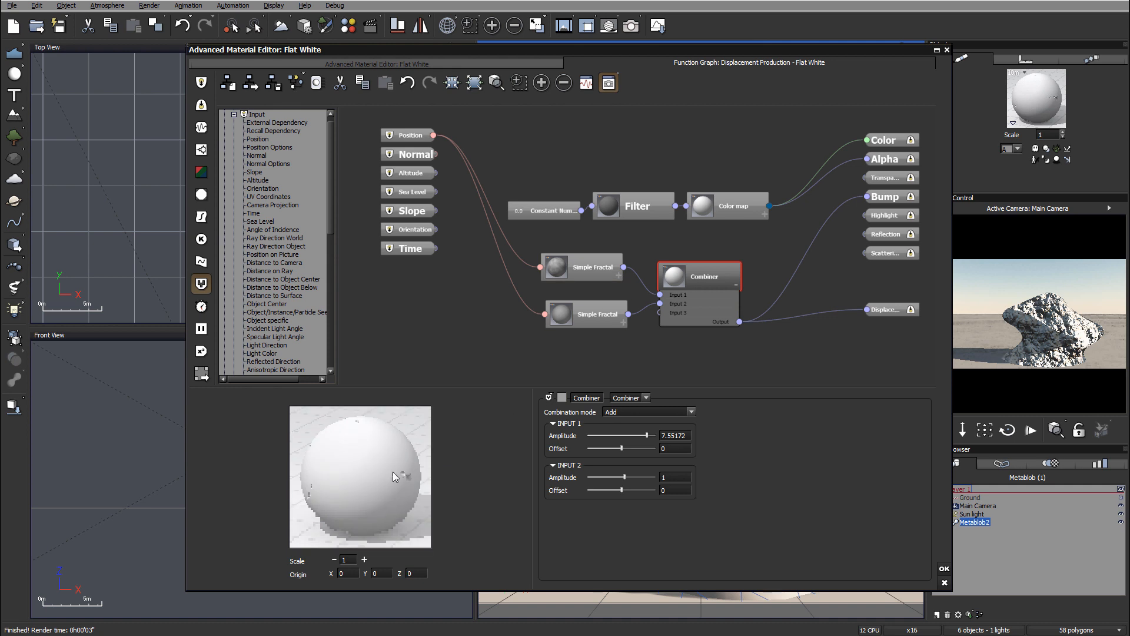
pyautogui.moveTo(645, 436); pyautogui.dragTo(618, 435)
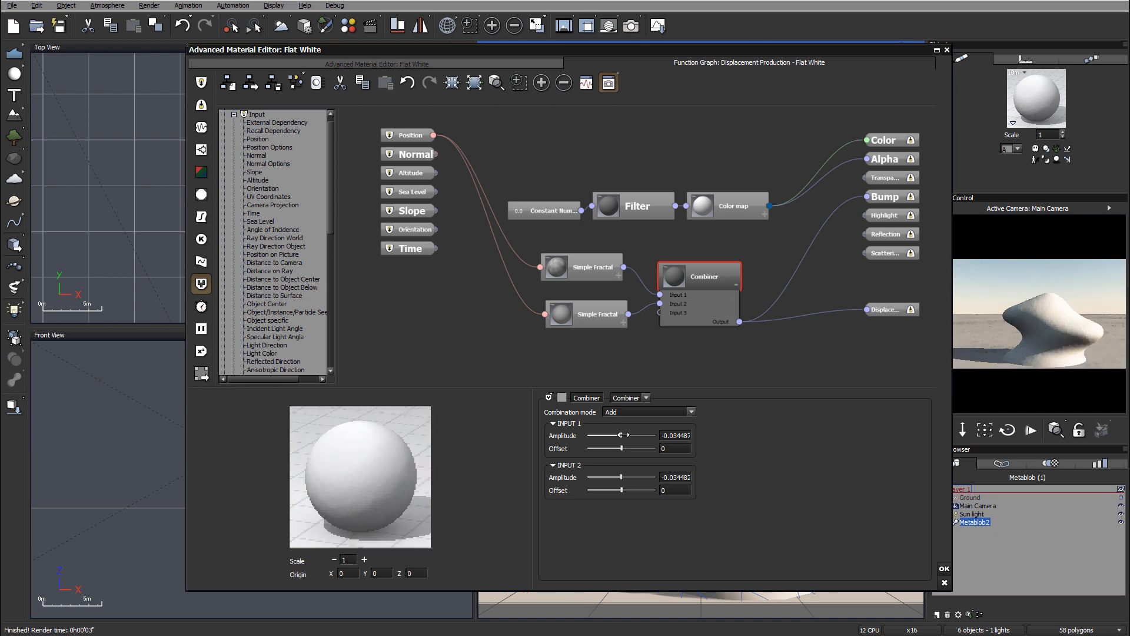
pyautogui.moveTo(618, 435); pyautogui.dragTo(624, 435)
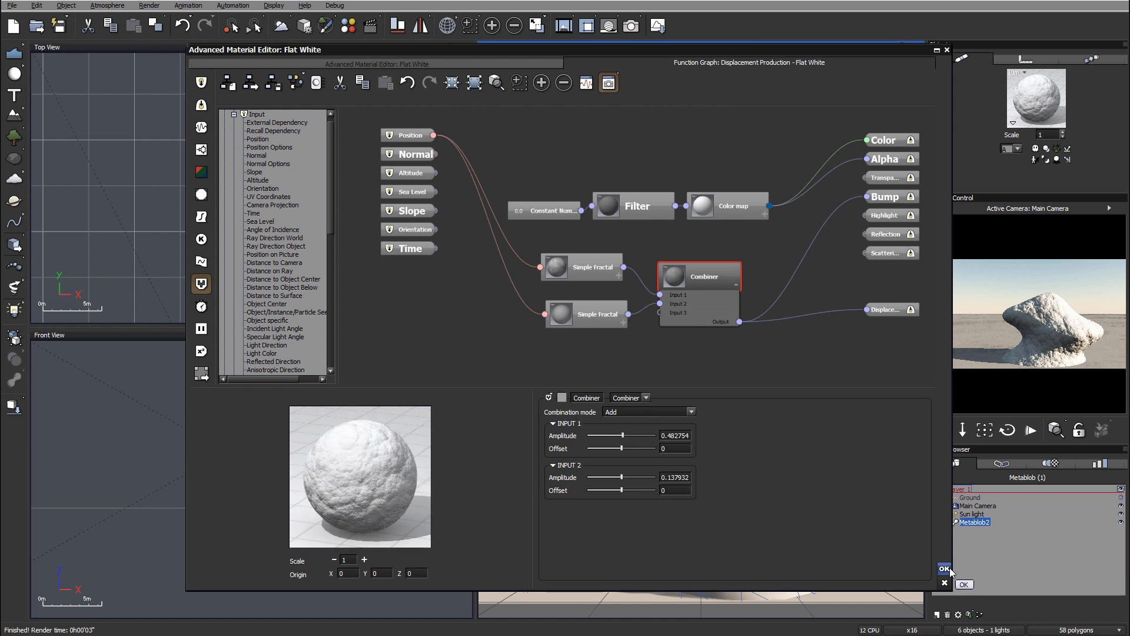
# Accept the material, render the camera view and compare against the earlier stacked render.
pyautogui.click(943, 569)
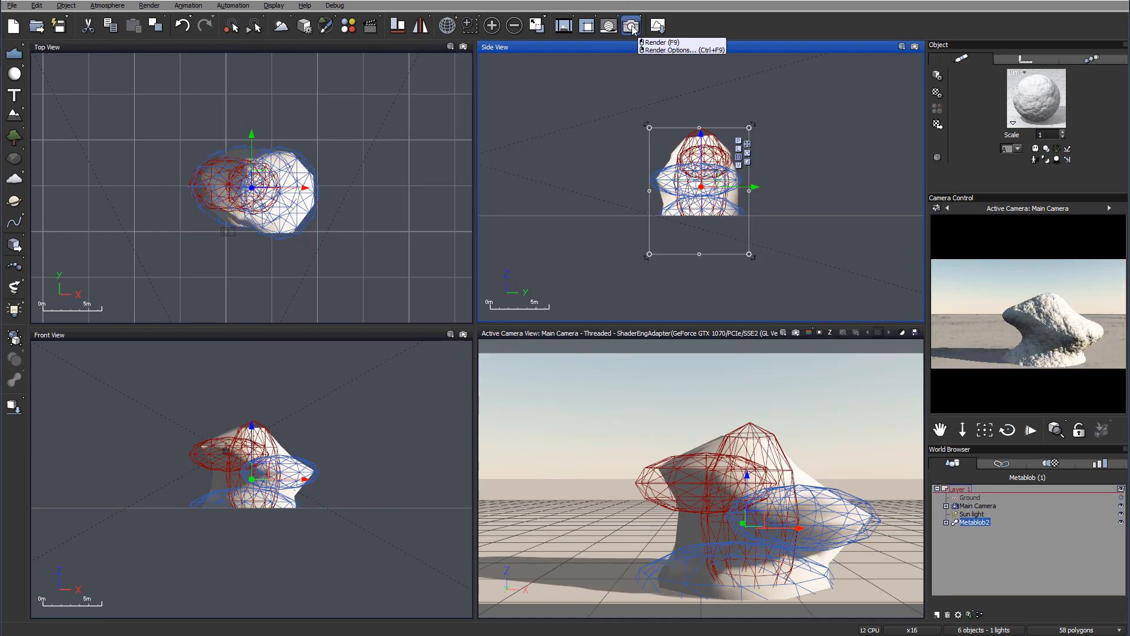
pyautogui.click(630, 26)
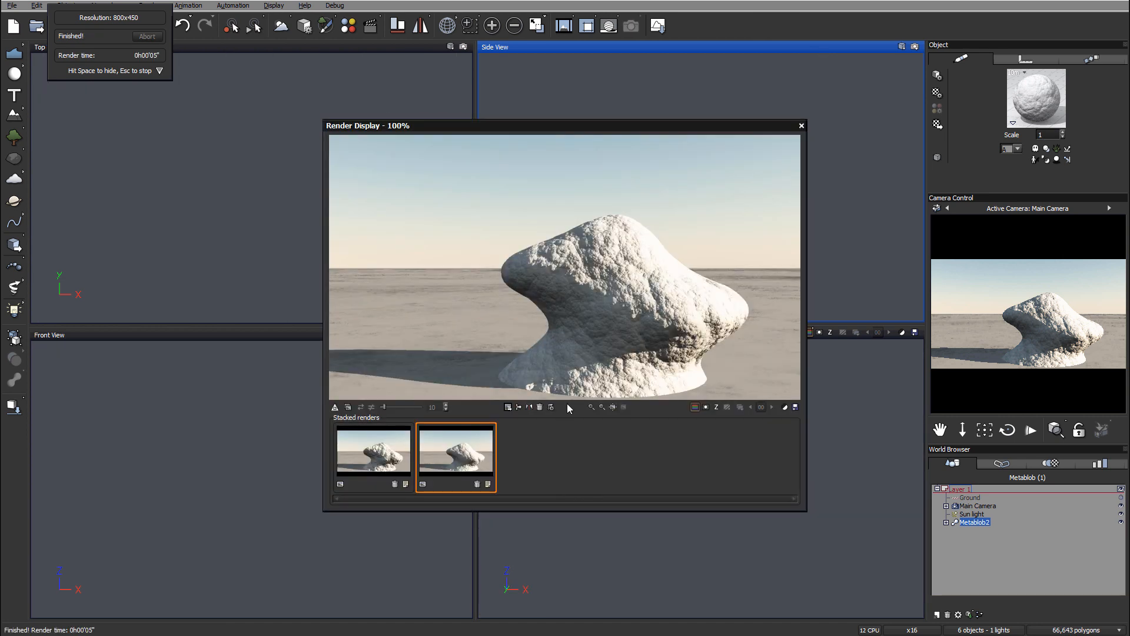
pyautogui.click(374, 453)
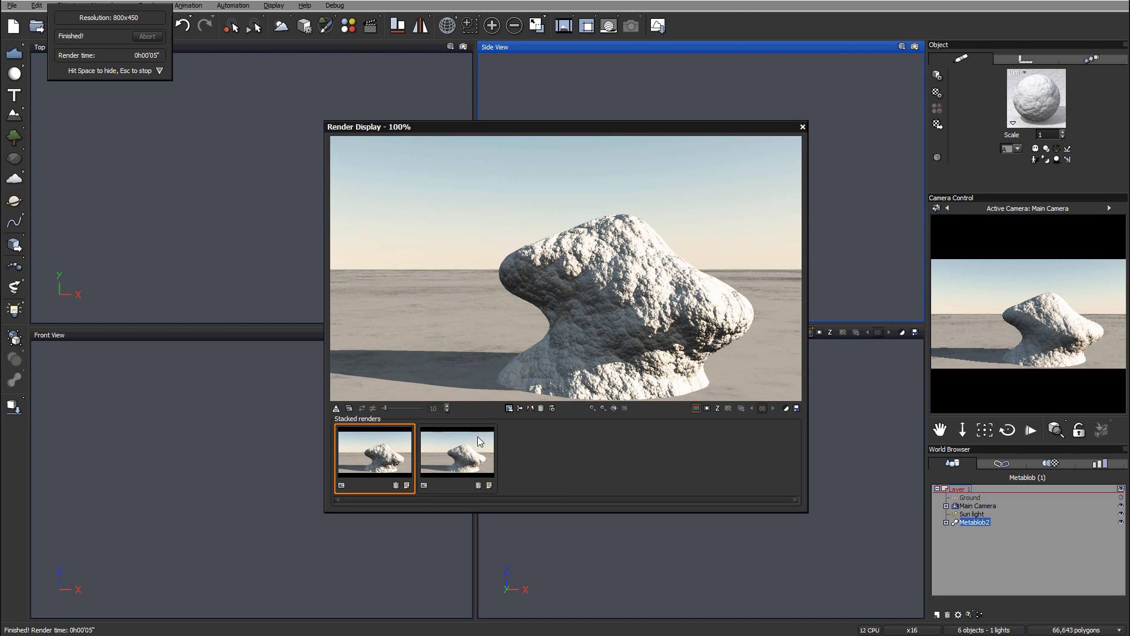
pyautogui.click(457, 454)
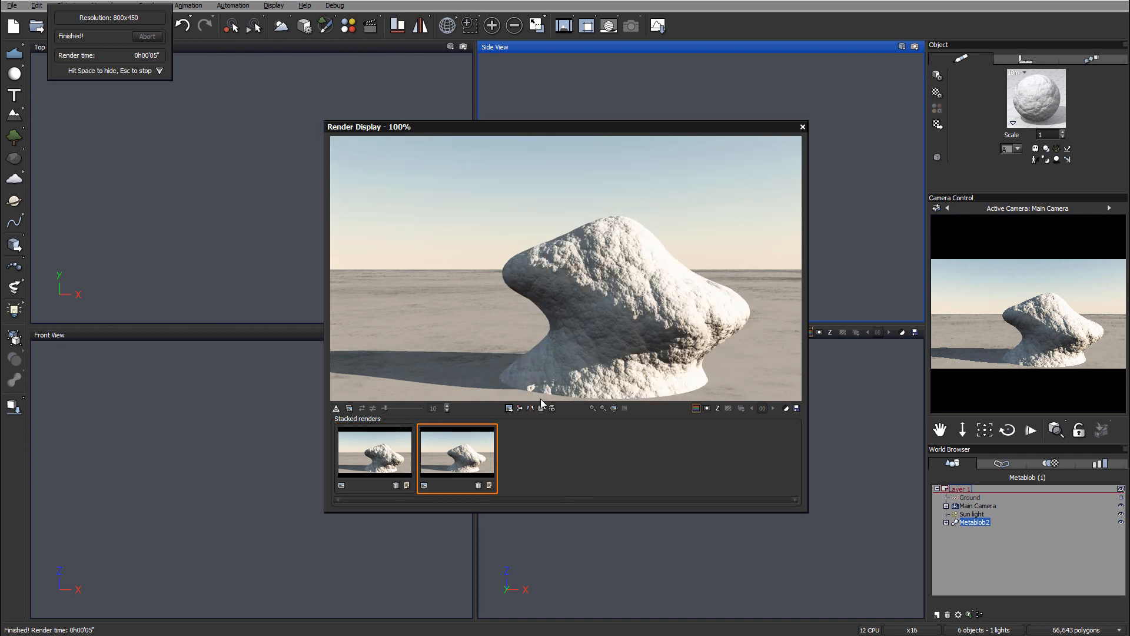
pyautogui.moveTo(742, 306)
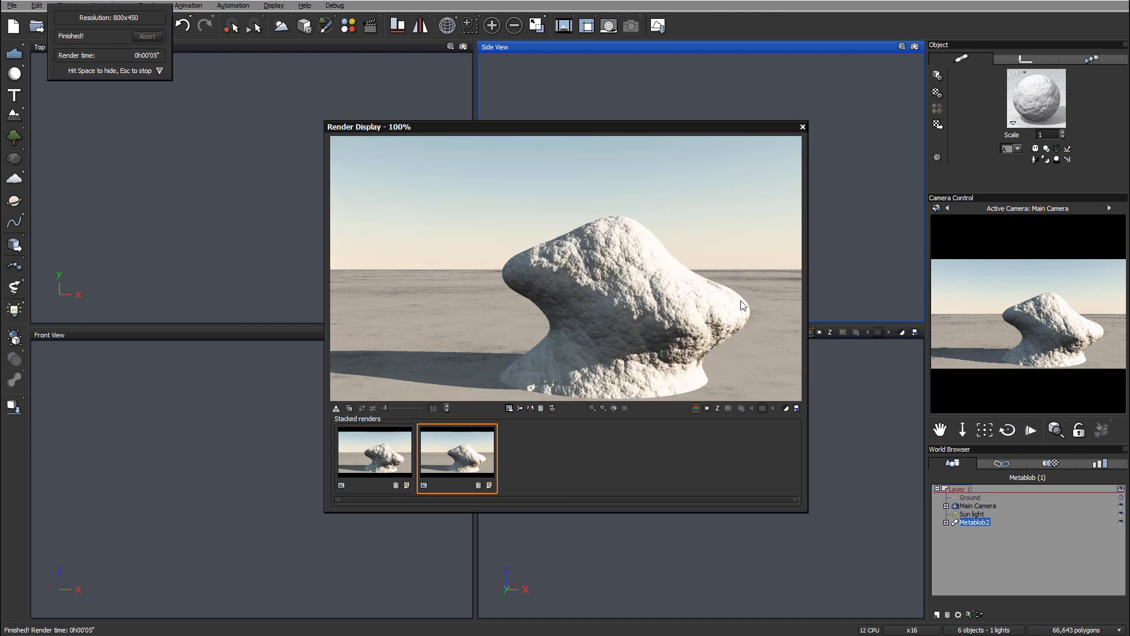
pyautogui.moveTo(507, 381)
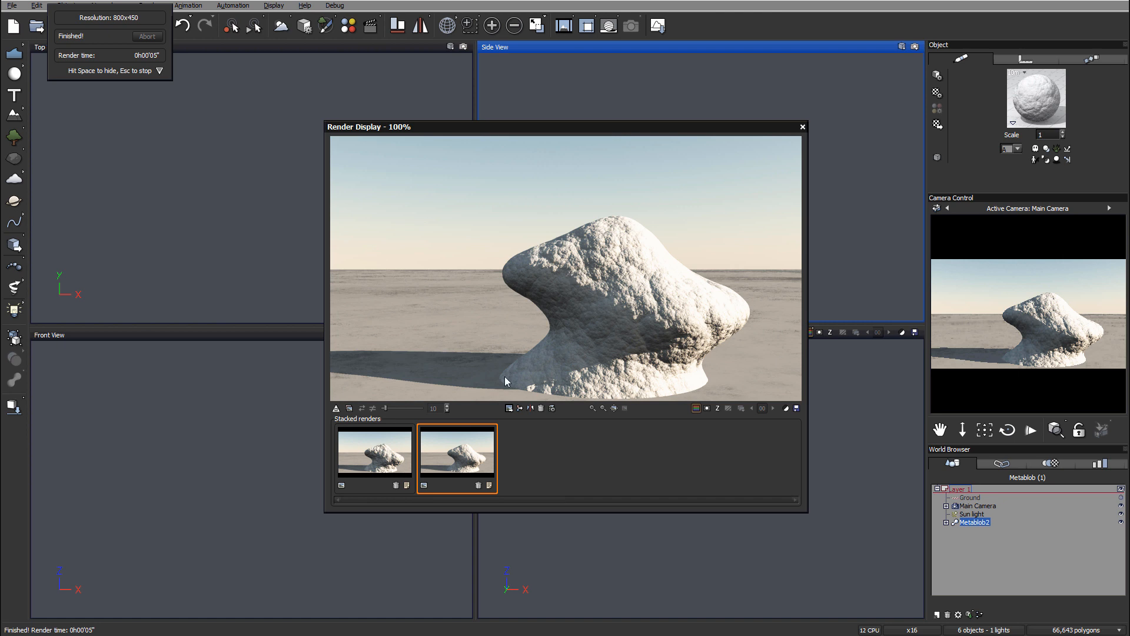
pyautogui.moveTo(650, 370)
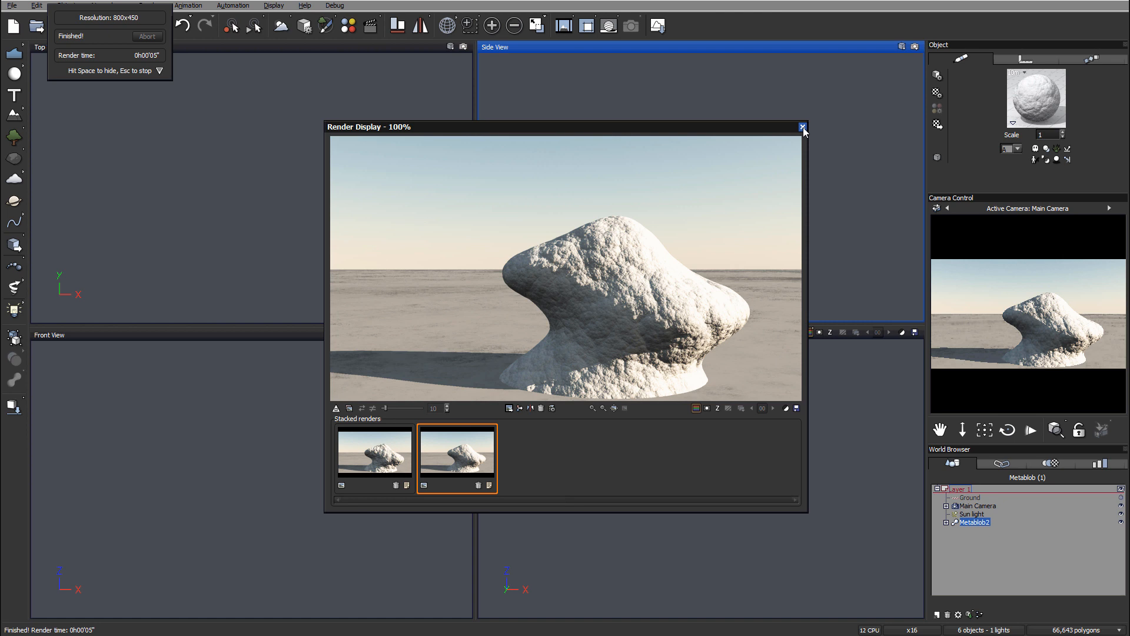
# Close the render and switch the material's mapping mode to Object - Parametric.
pyautogui.click(803, 127)
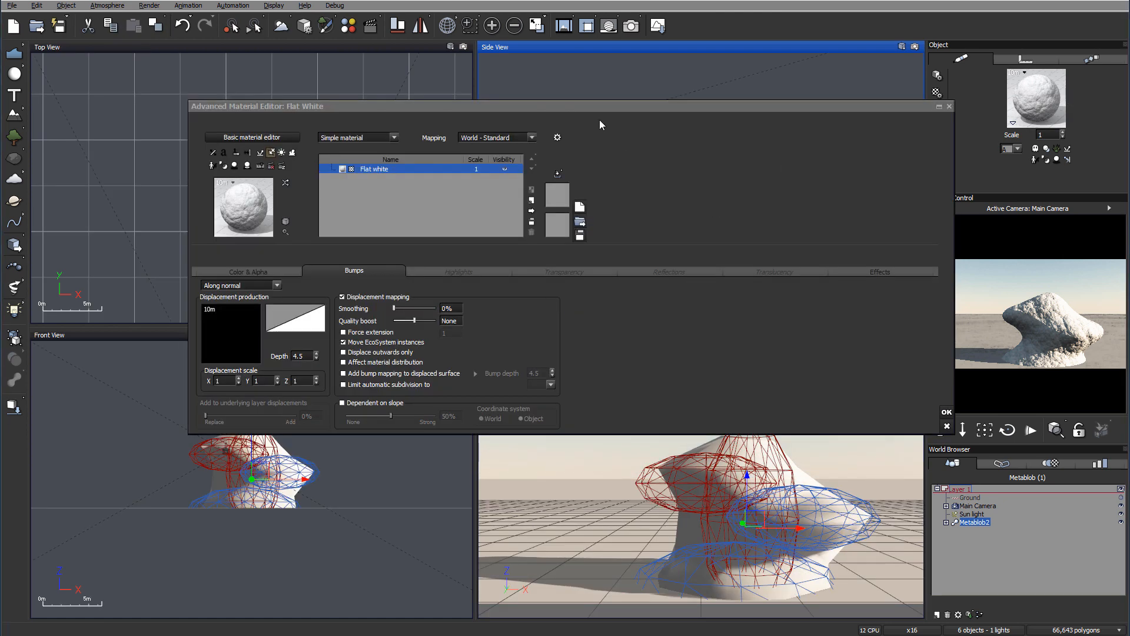
pyautogui.moveTo(471, 146)
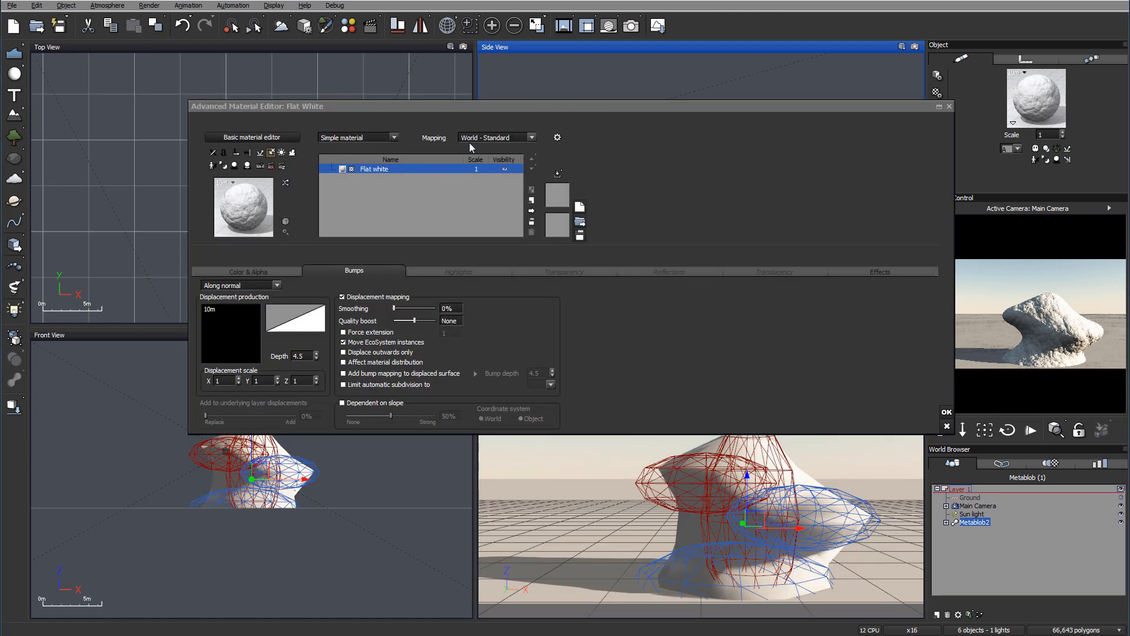
pyautogui.click(530, 136)
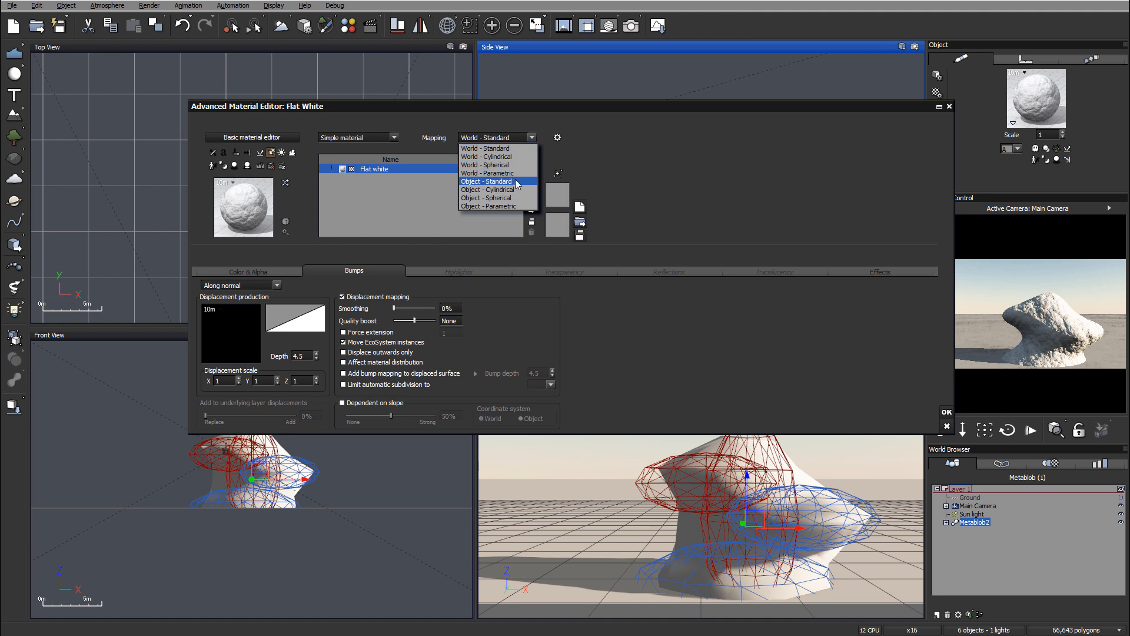
pyautogui.click(488, 206)
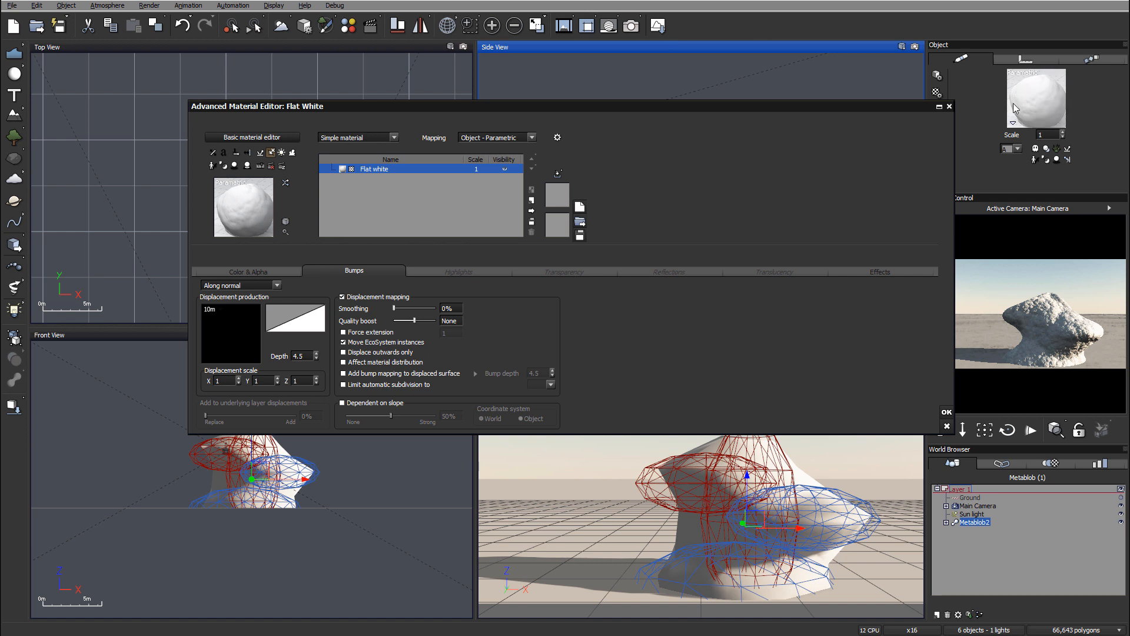
pyautogui.moveTo(1076, 337)
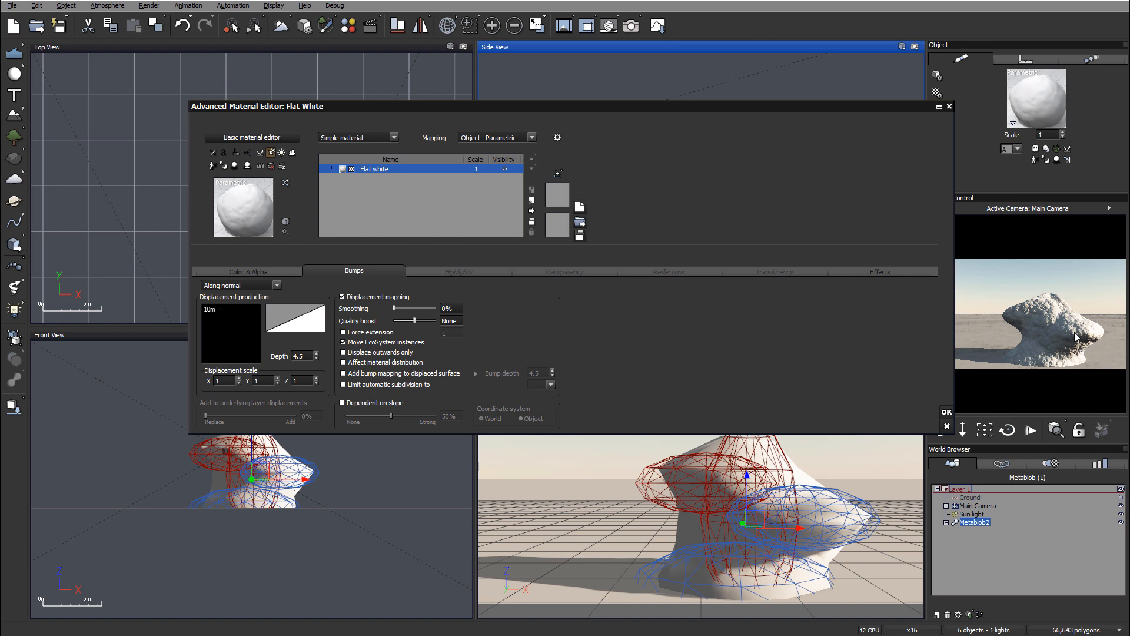
pyautogui.moveTo(1074, 362)
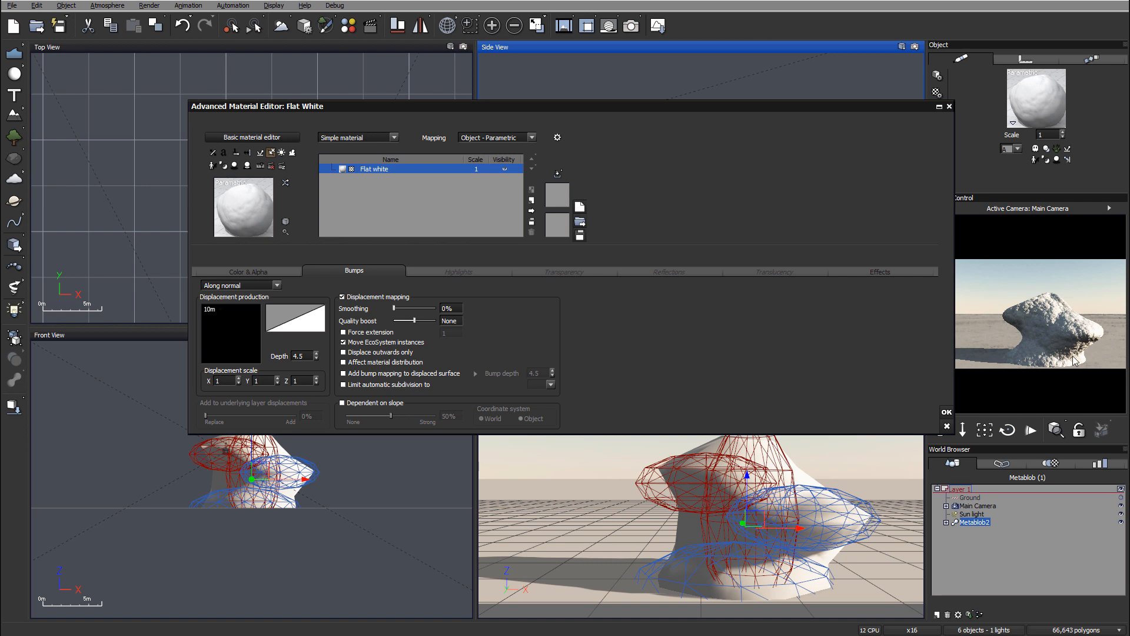
pyautogui.moveTo(1042, 297)
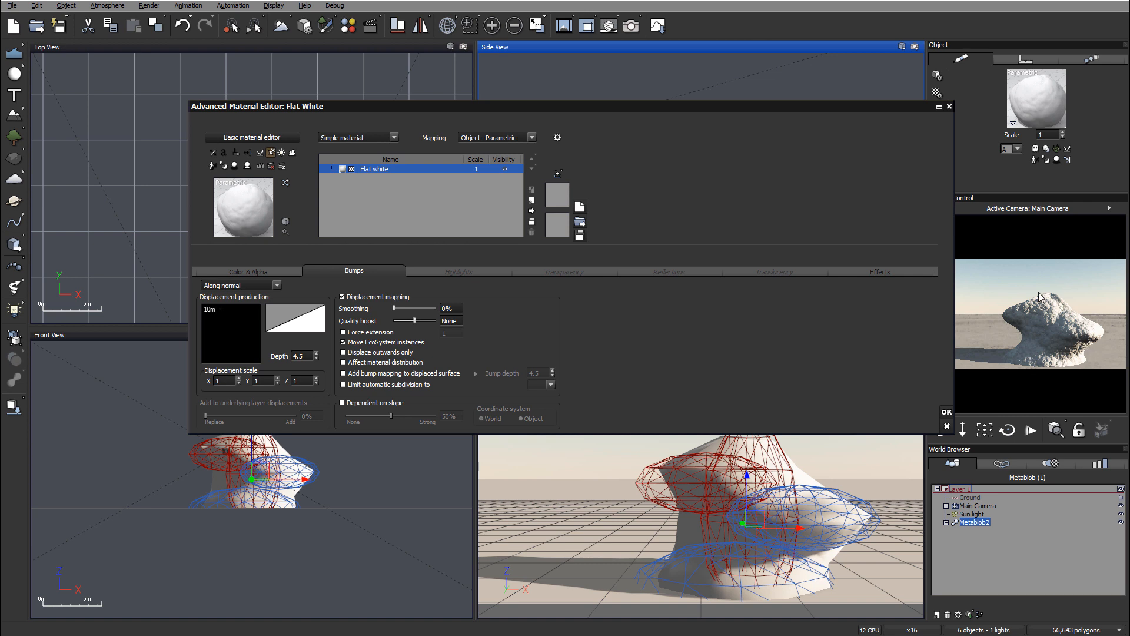
pyautogui.moveTo(607, 28)
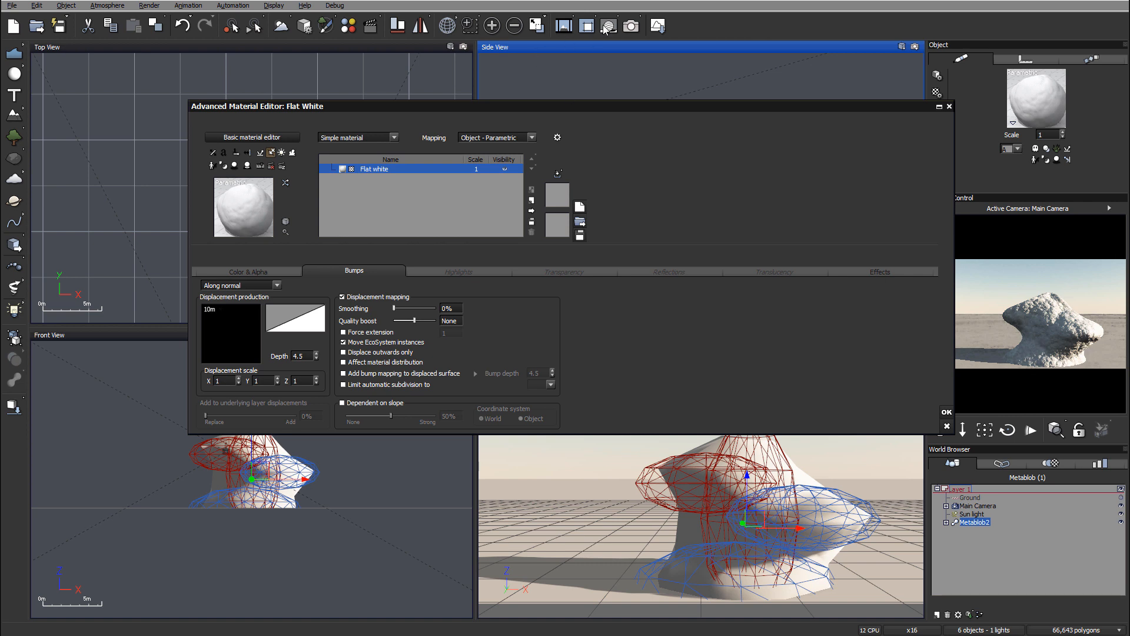
# Render with the new depth, compare with the previous stacked render, then close the result.
pyautogui.click(607, 23)
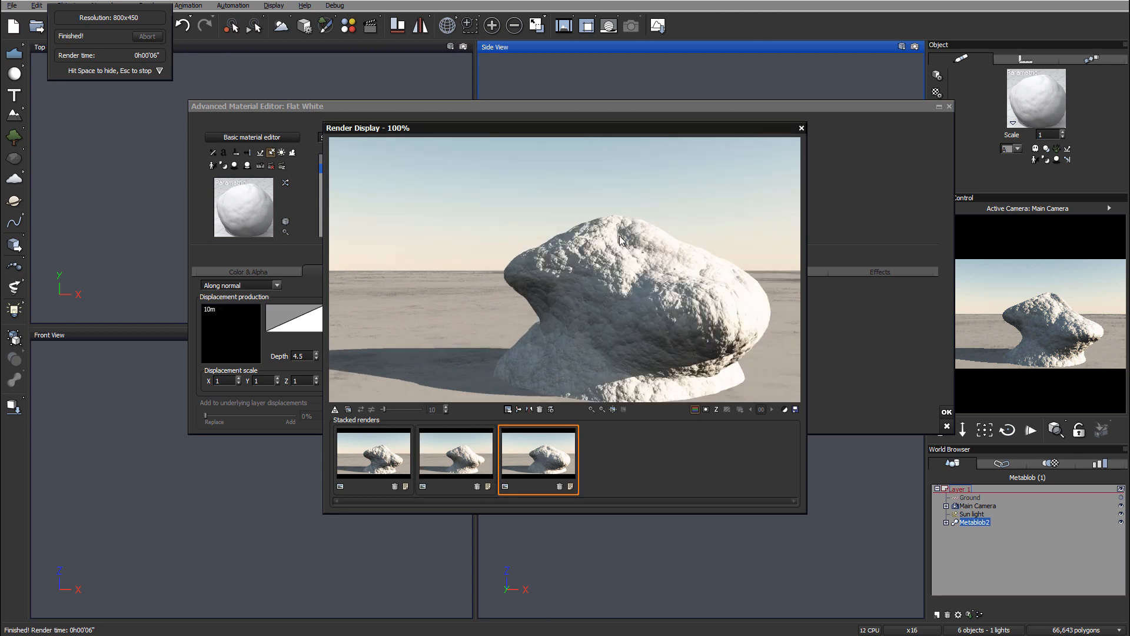
pyautogui.moveTo(767, 268)
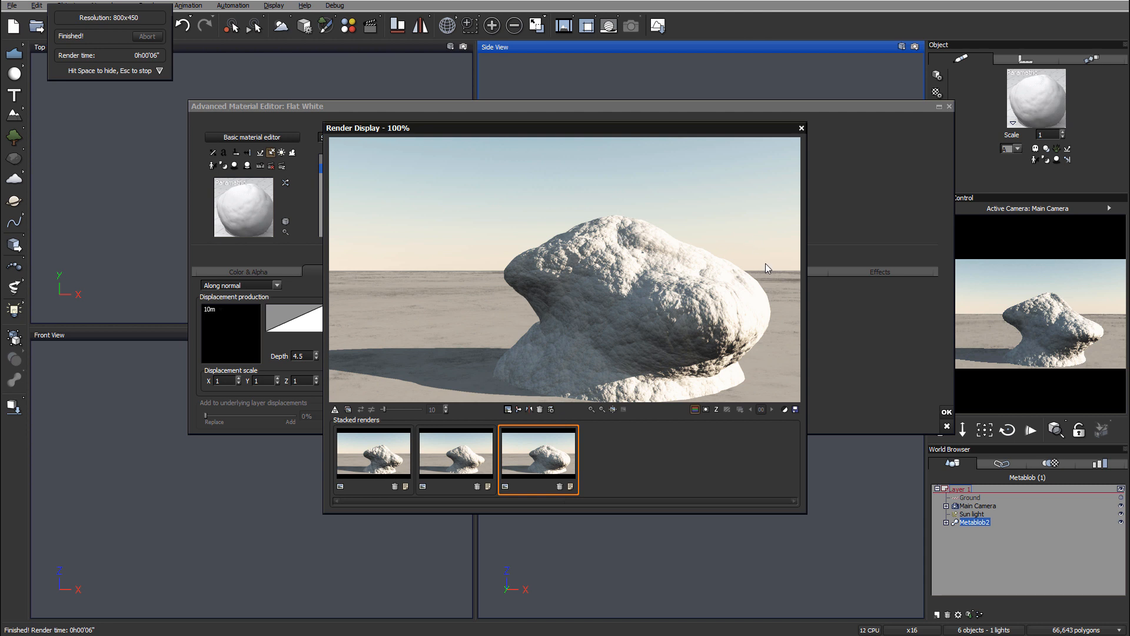
pyautogui.moveTo(737, 342)
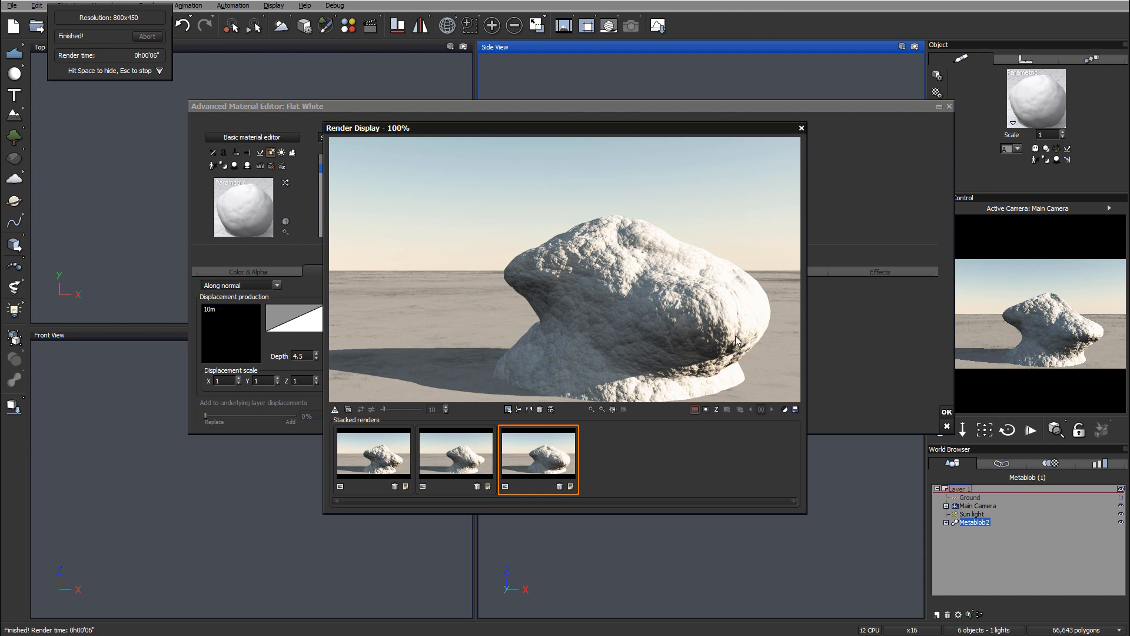
pyautogui.moveTo(558, 454)
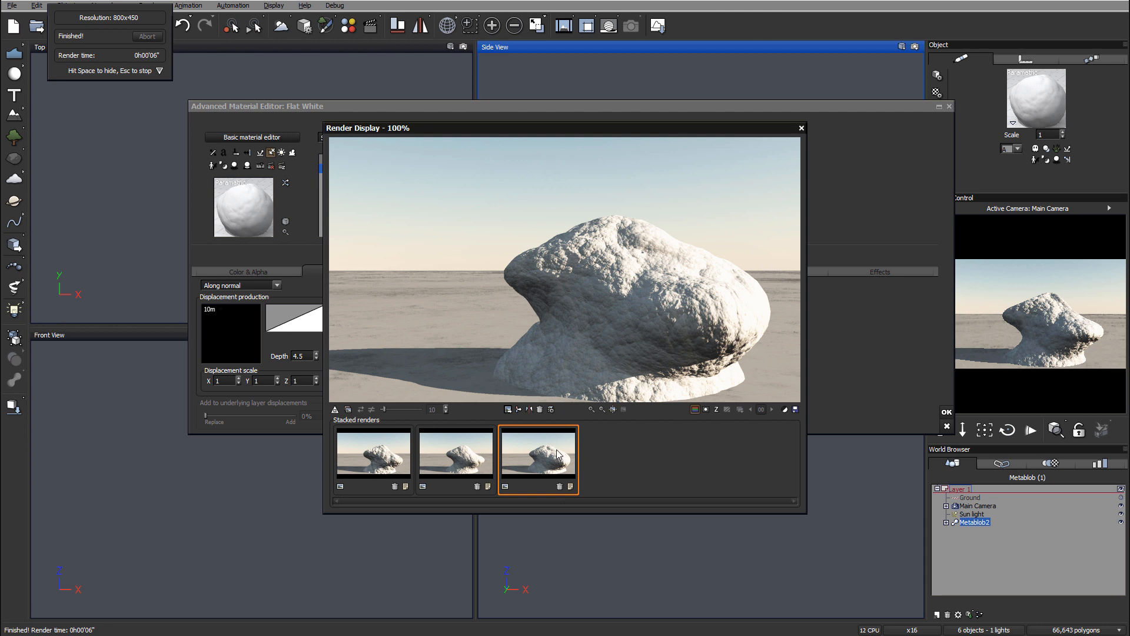
pyautogui.moveTo(565, 330)
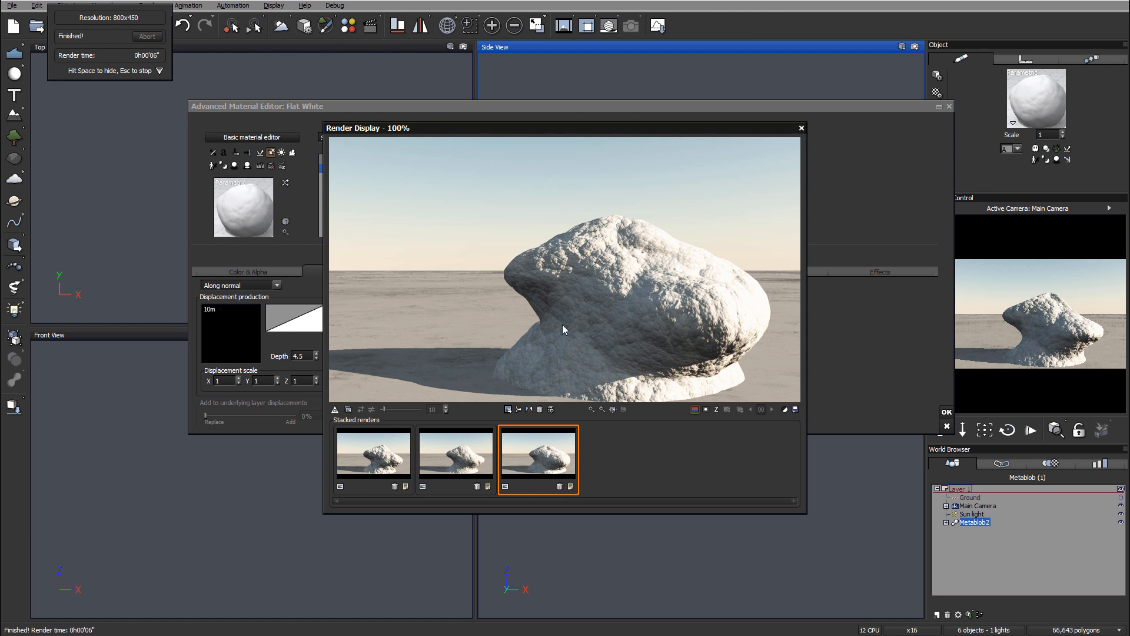
pyautogui.moveTo(607, 227)
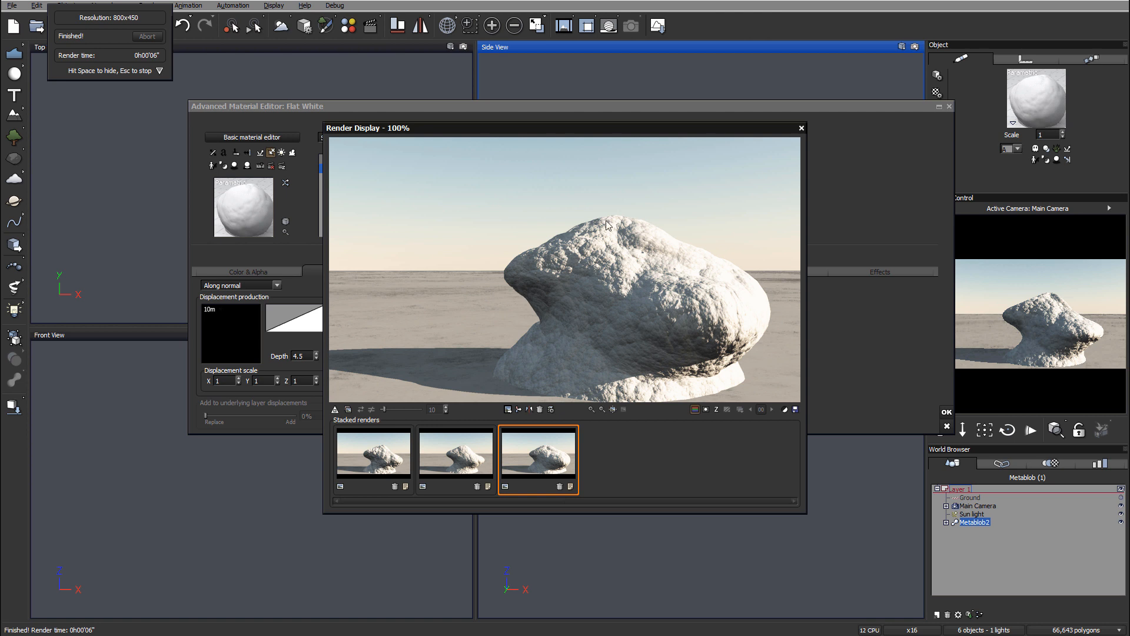
pyautogui.moveTo(557, 296)
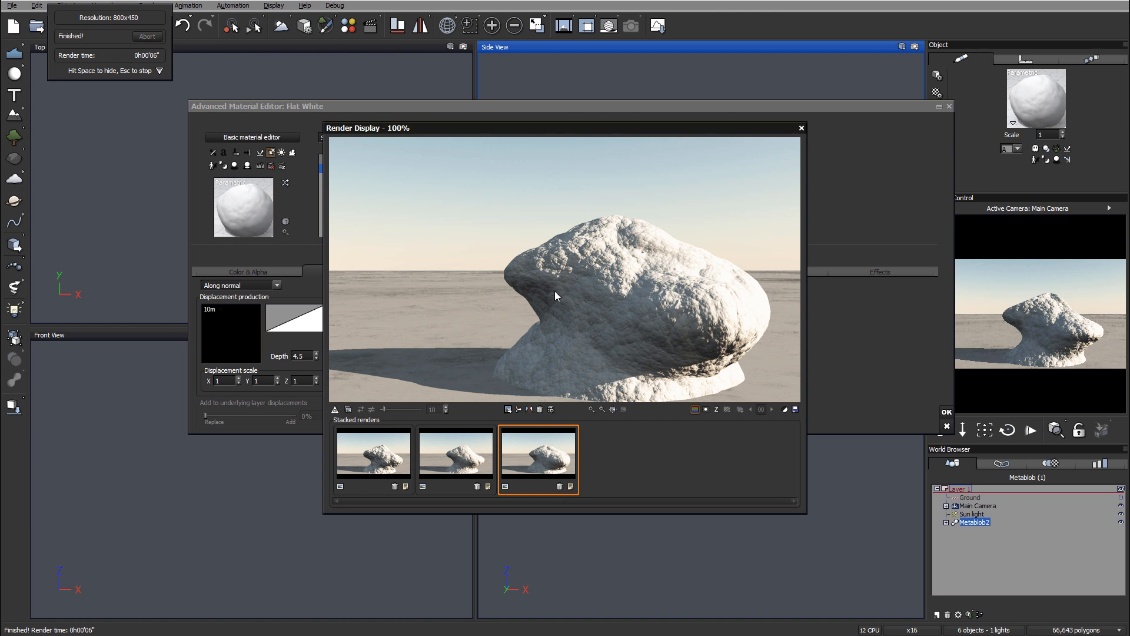
pyautogui.moveTo(389, 347)
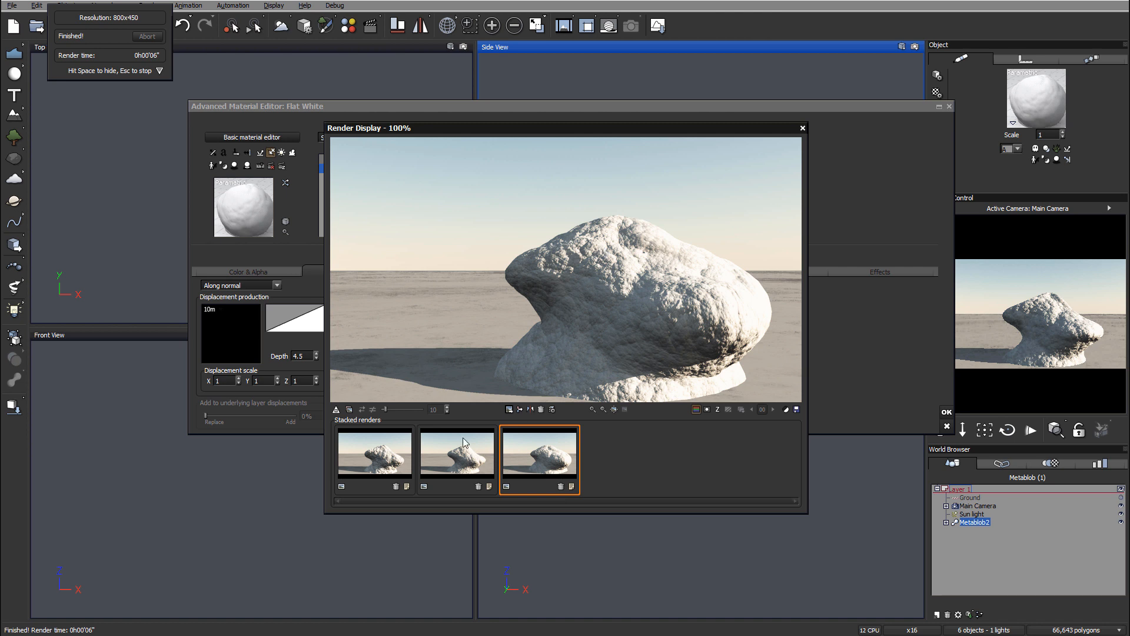
pyautogui.click(456, 453)
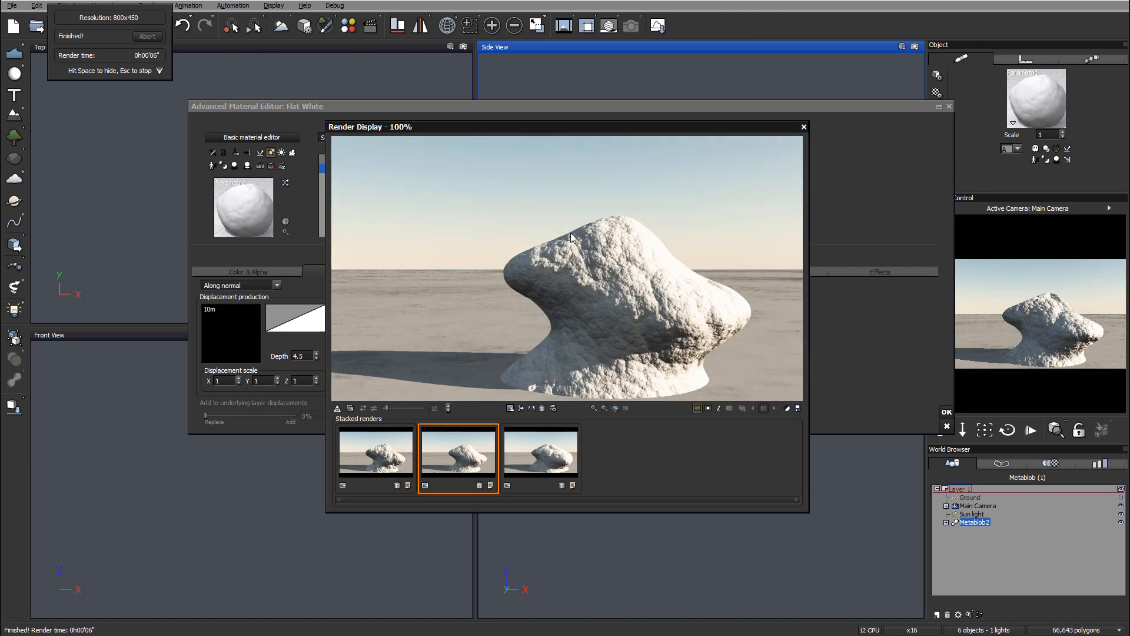
pyautogui.click(541, 458)
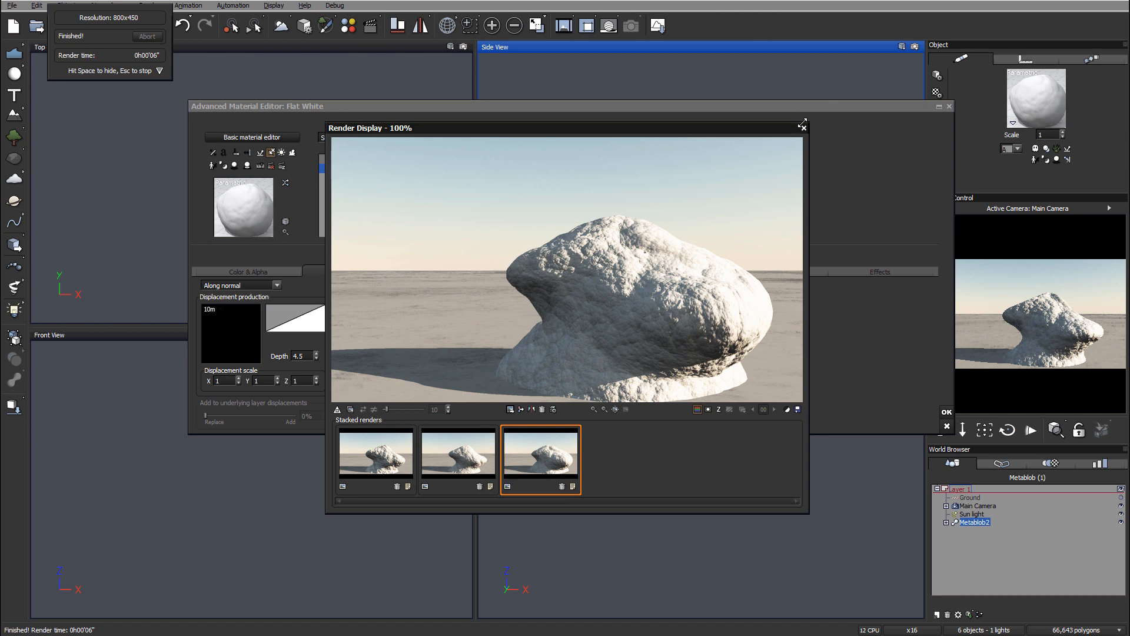
pyautogui.click(803, 125)
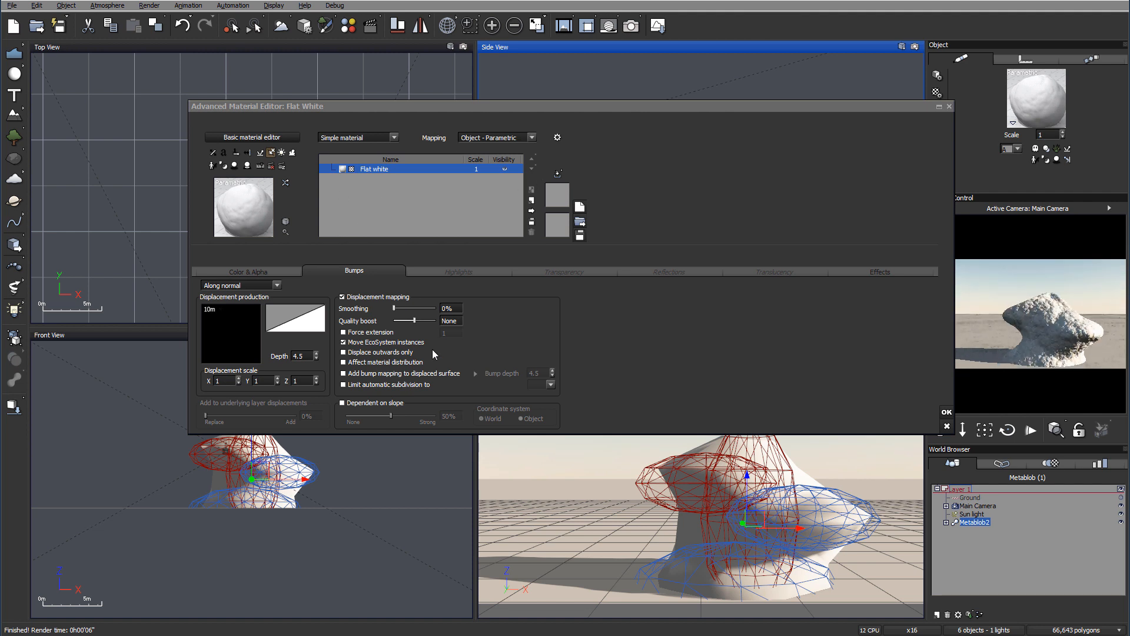
pyautogui.moveTo(323, 388)
pyautogui.write('10')
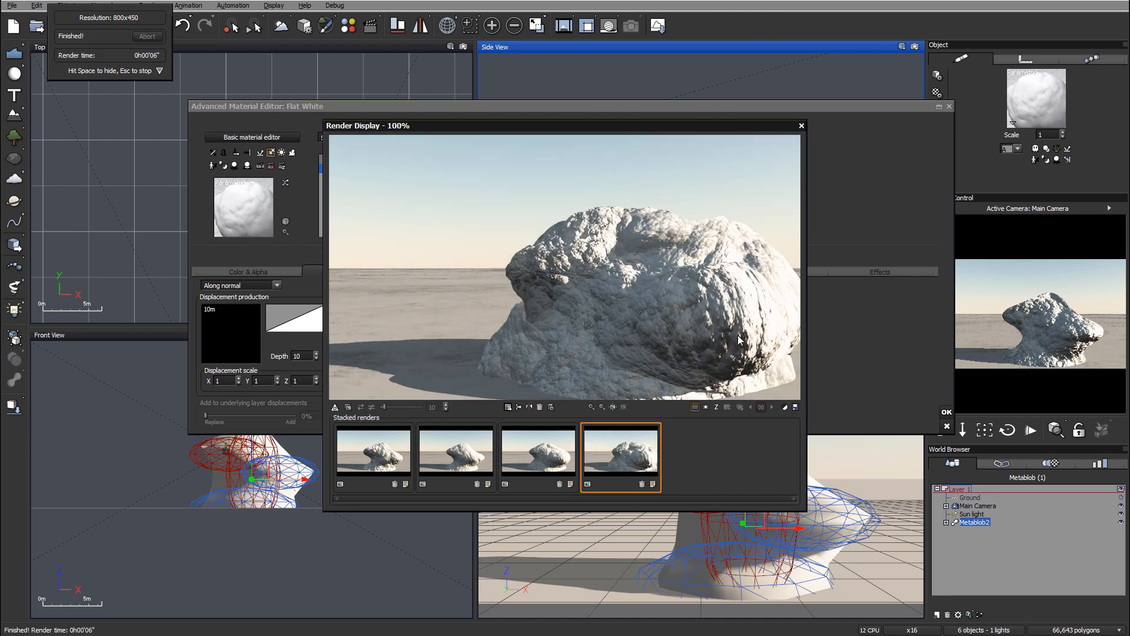
# Compare the new depth-10 render with an earlier render thumbnail, then close the Render Display.
pyautogui.click(456, 454)
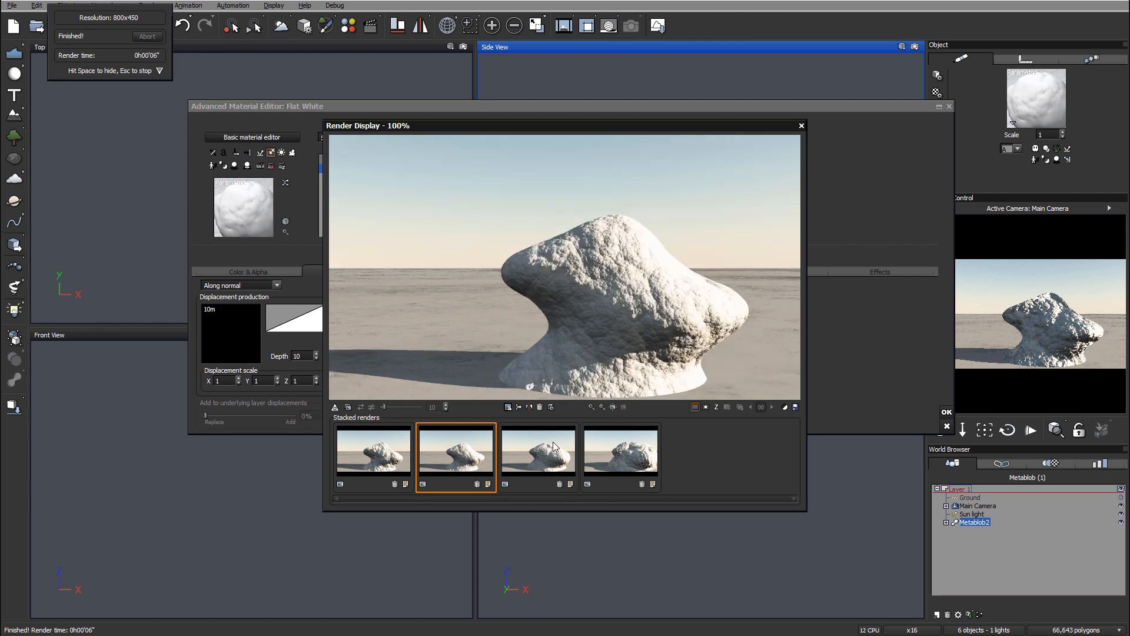
pyautogui.click(621, 455)
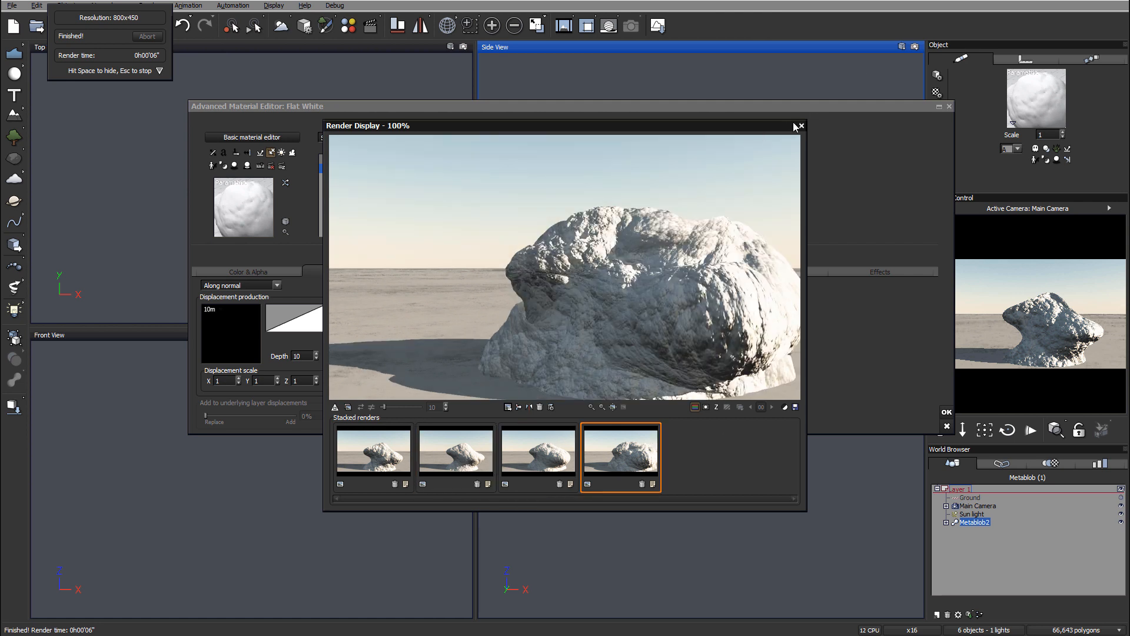
pyautogui.click(802, 125)
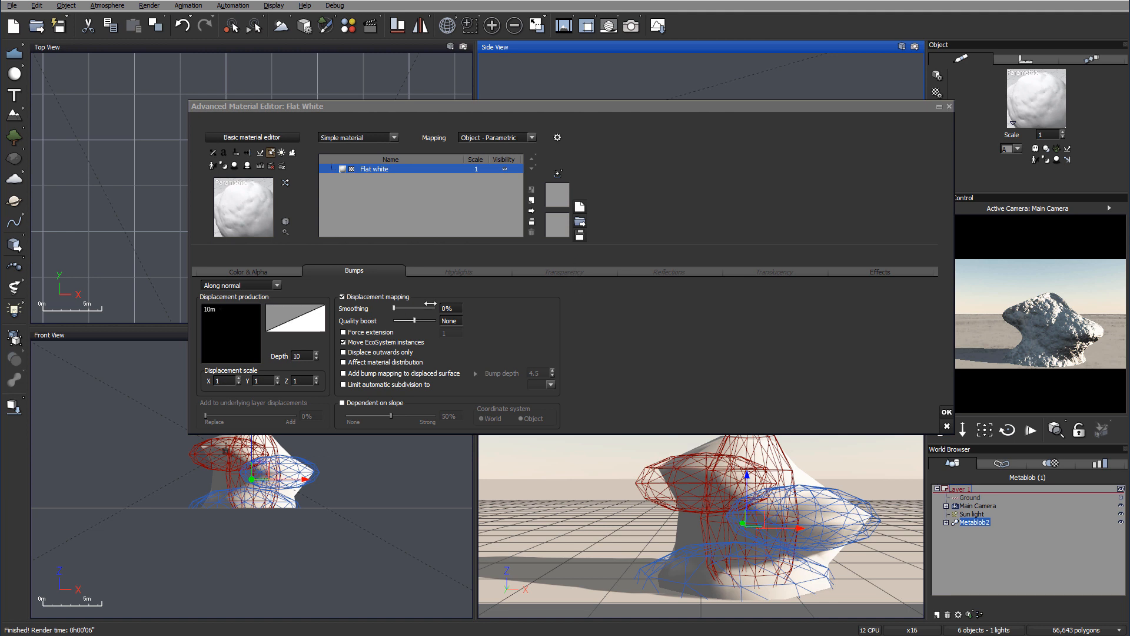
# Lower the rock material's displacement Depth from 10 to 4 in the Bumps settings.
pyautogui.click(300, 356)
pyautogui.write('4')
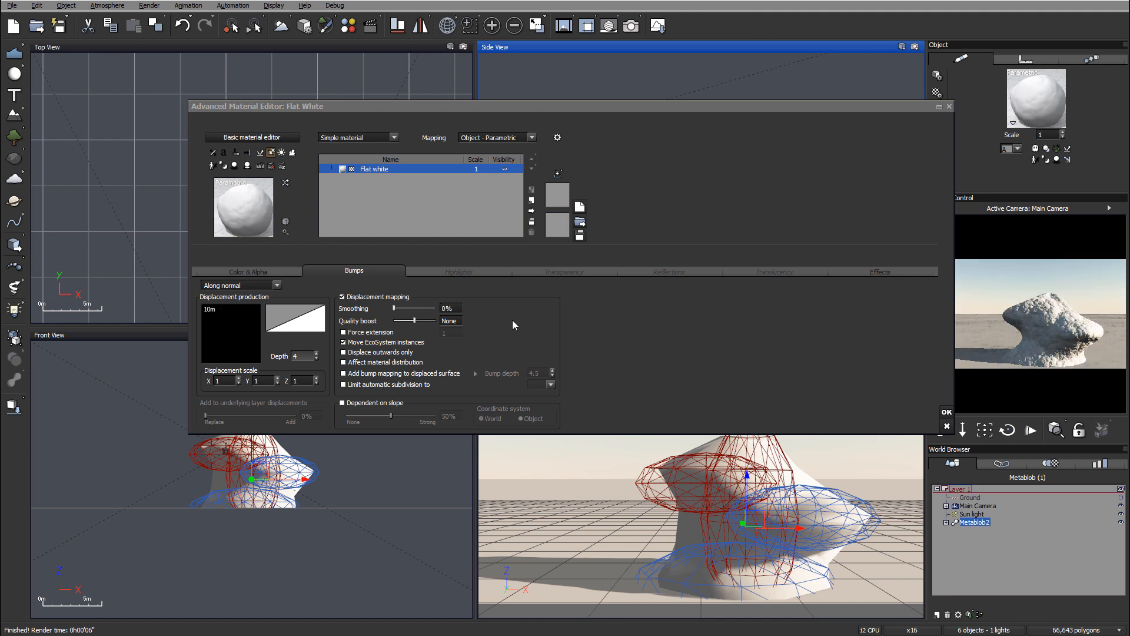
pyautogui.moveTo(468, 281)
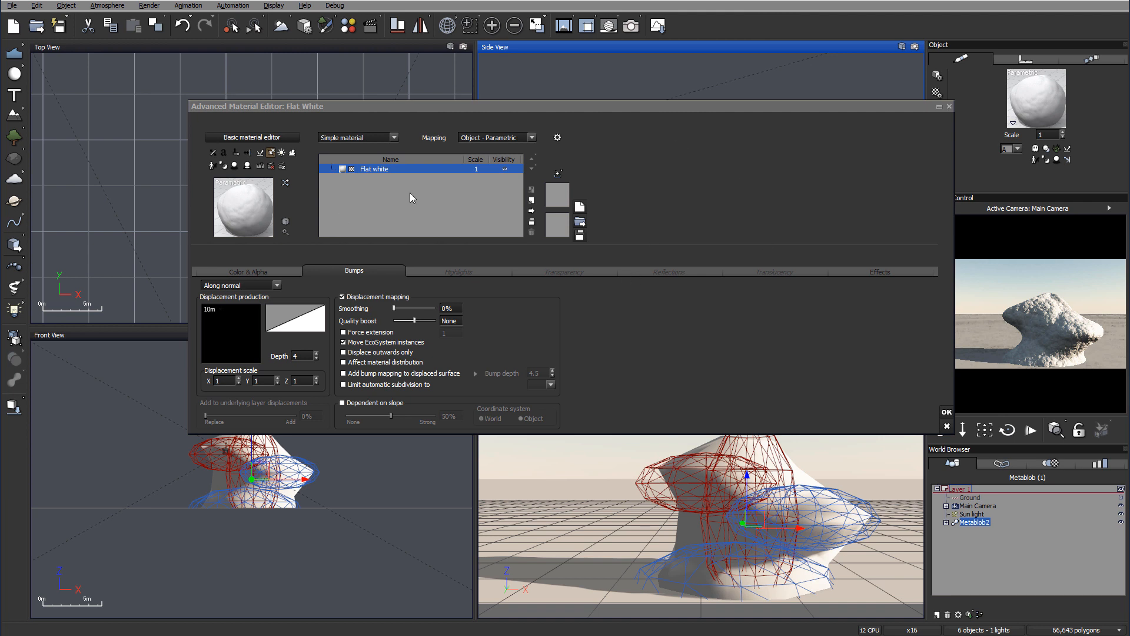
pyautogui.moveTo(1074, 342)
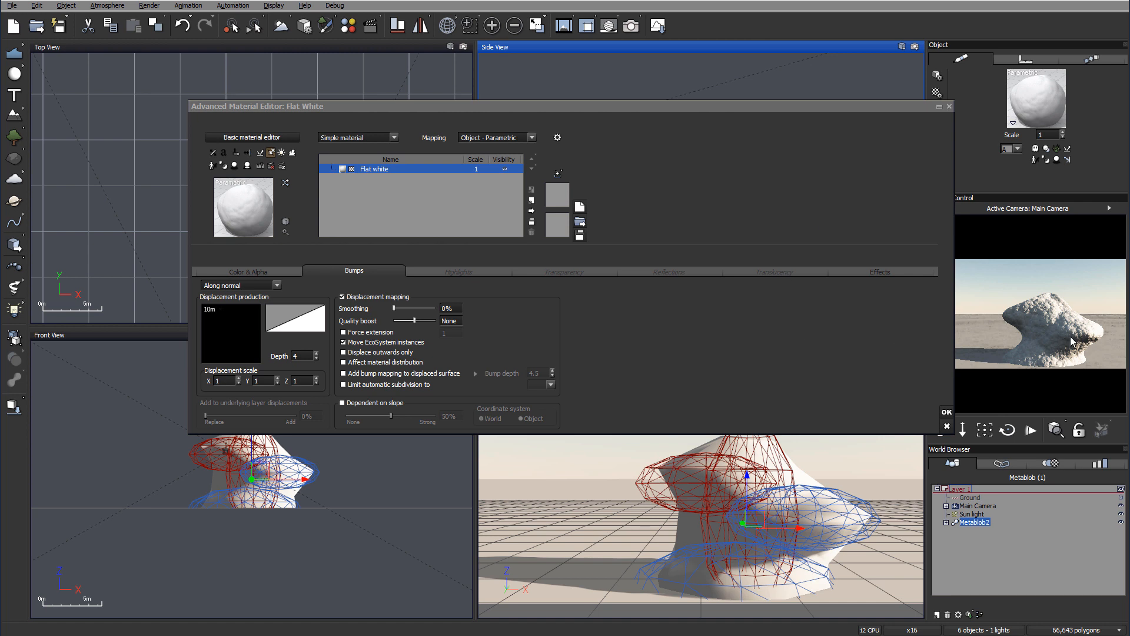
pyautogui.moveTo(811, 301)
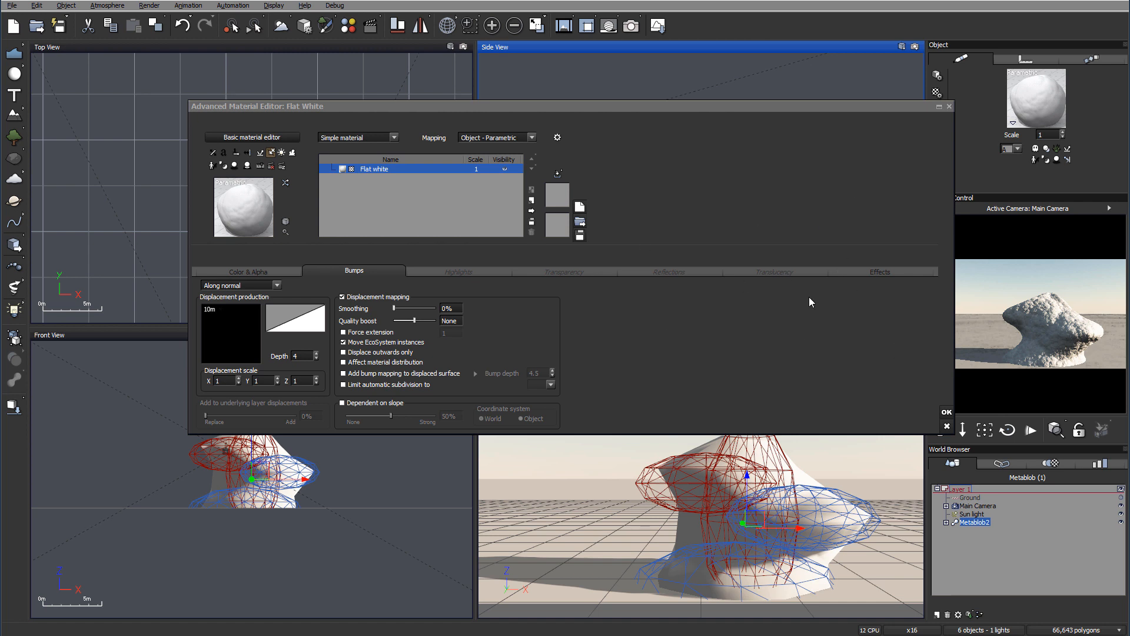
pyautogui.moveTo(729, 271)
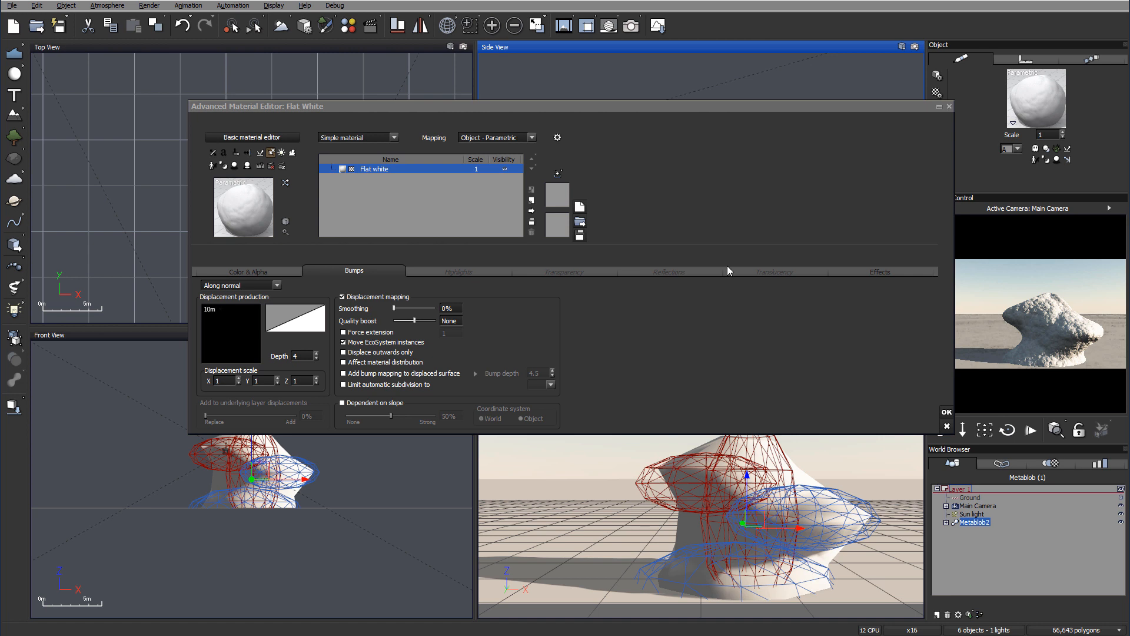
pyautogui.moveTo(970, 387)
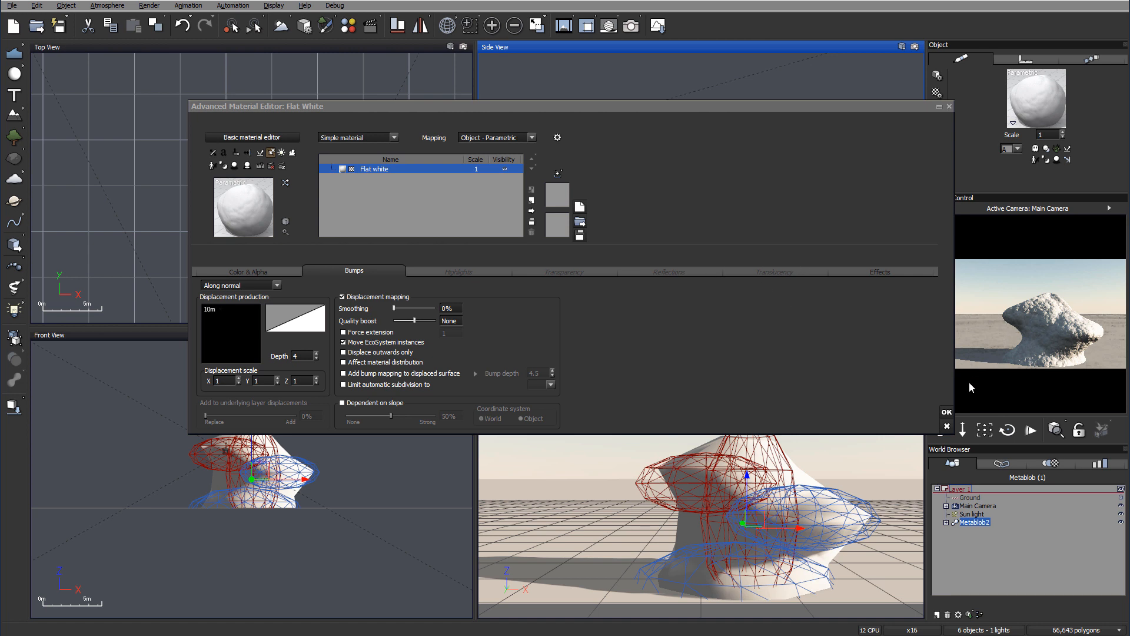